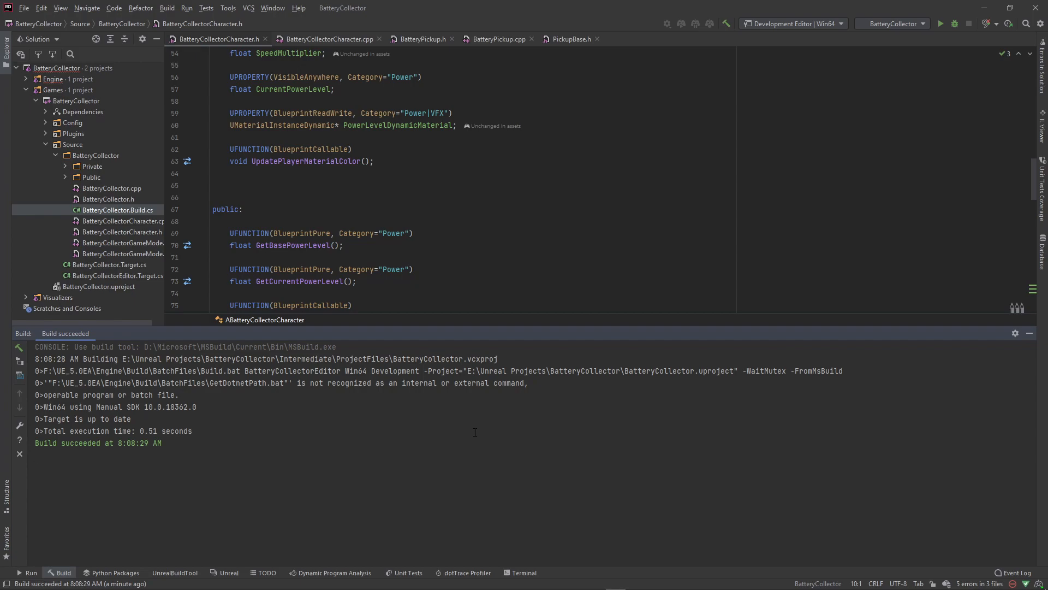
{"action": "mouse_move", "coordinate": [440, 403]}
{"action": "type", "text": "void UpdateCurrentPowerLevel(float Amount);"}
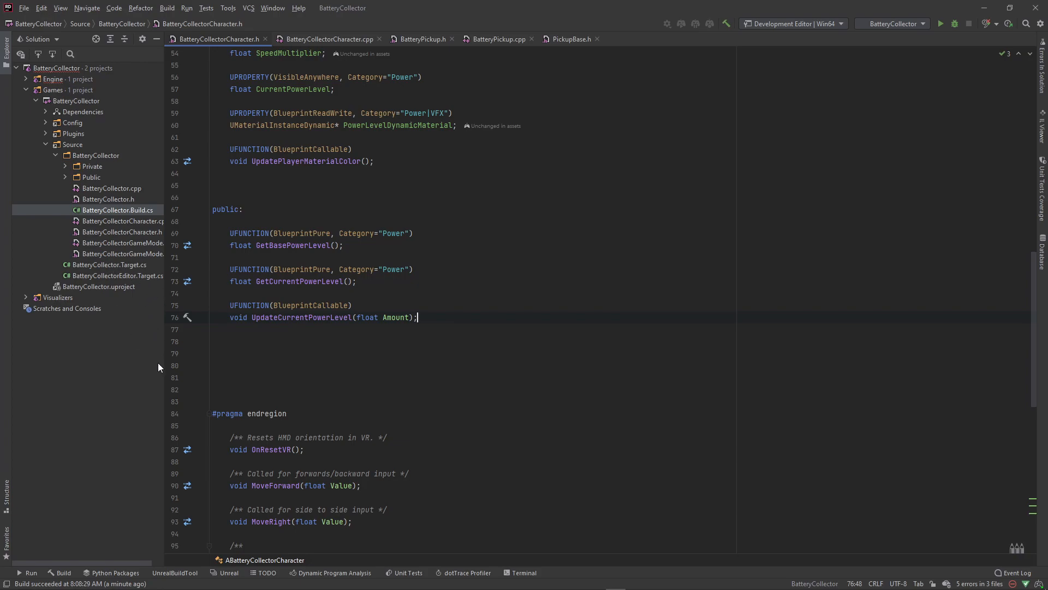
{"action": "mouse_move", "coordinate": [103, 182]}
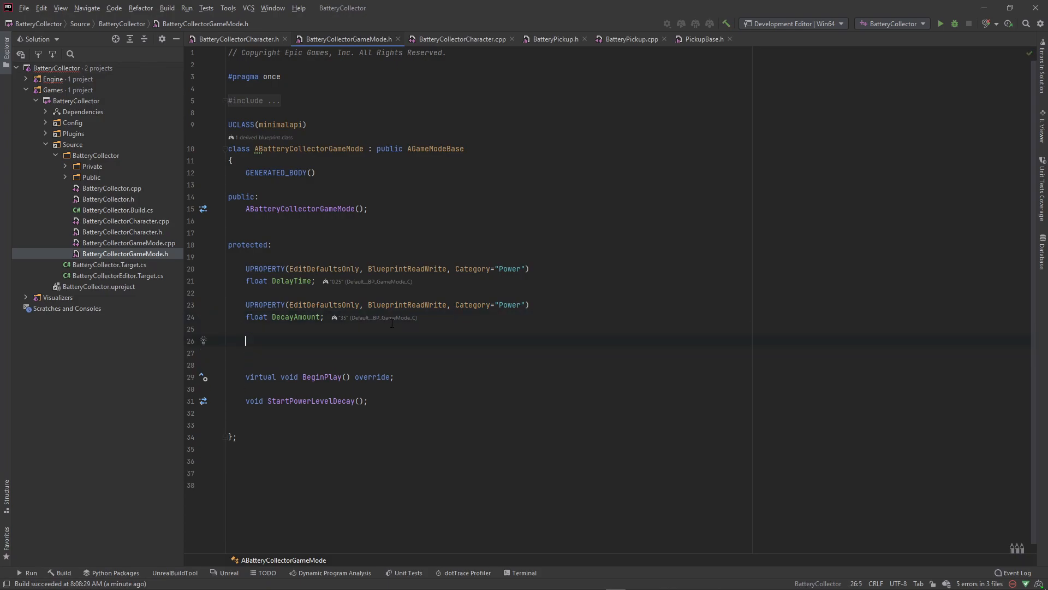
Declare editable Power-category float PowerAmountToWin with EditDefaultsOnly and BlueprintReadWrite
{"action": "type", "text": "UPROPERTY(EditDefaultsOnly, BlueprintReadWrite, Category=\"Power\")"}
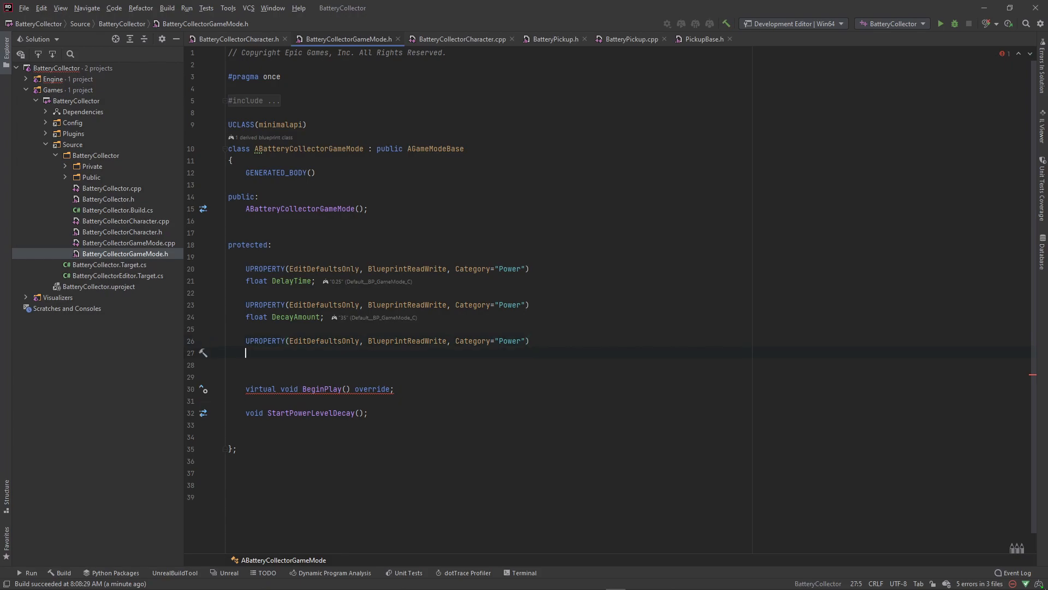
{"action": "type", "text": "float"}
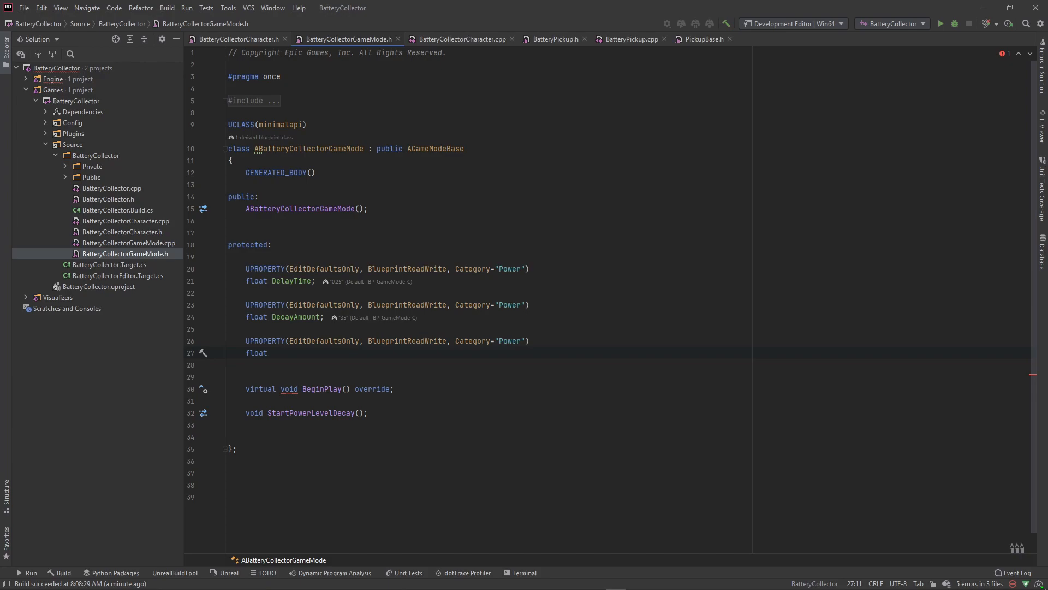
{"action": "type", "text": "Amount"}
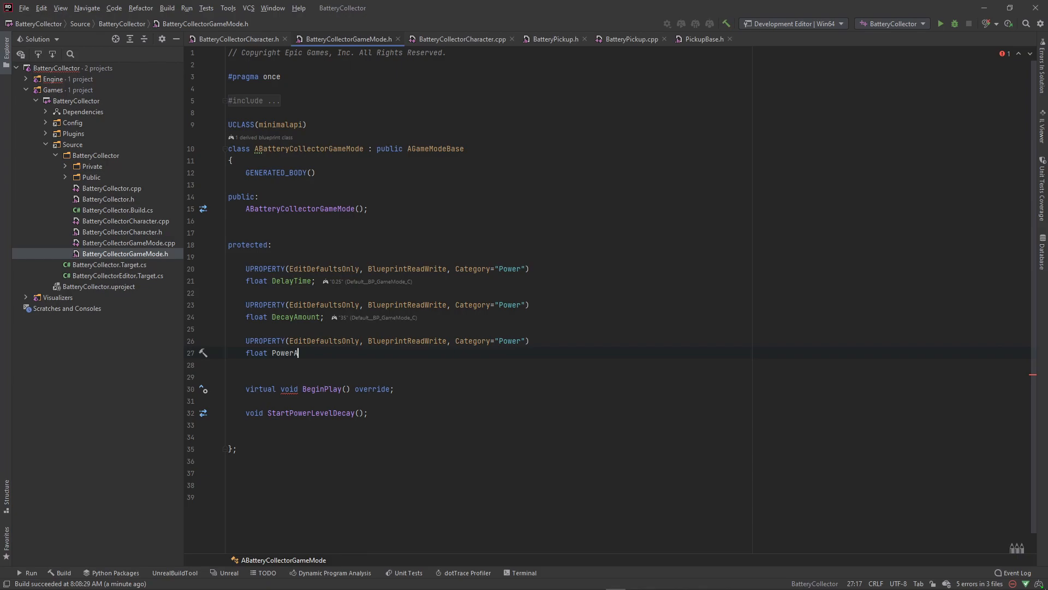
{"action": "type", "text": "mountToW"}
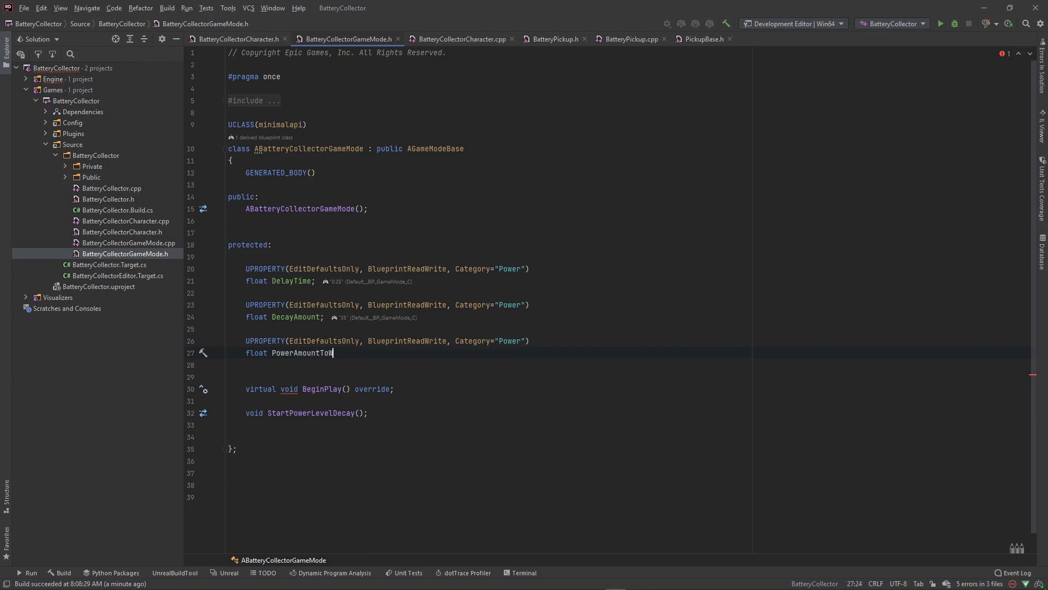
{"action": "type", "text": "in;"}
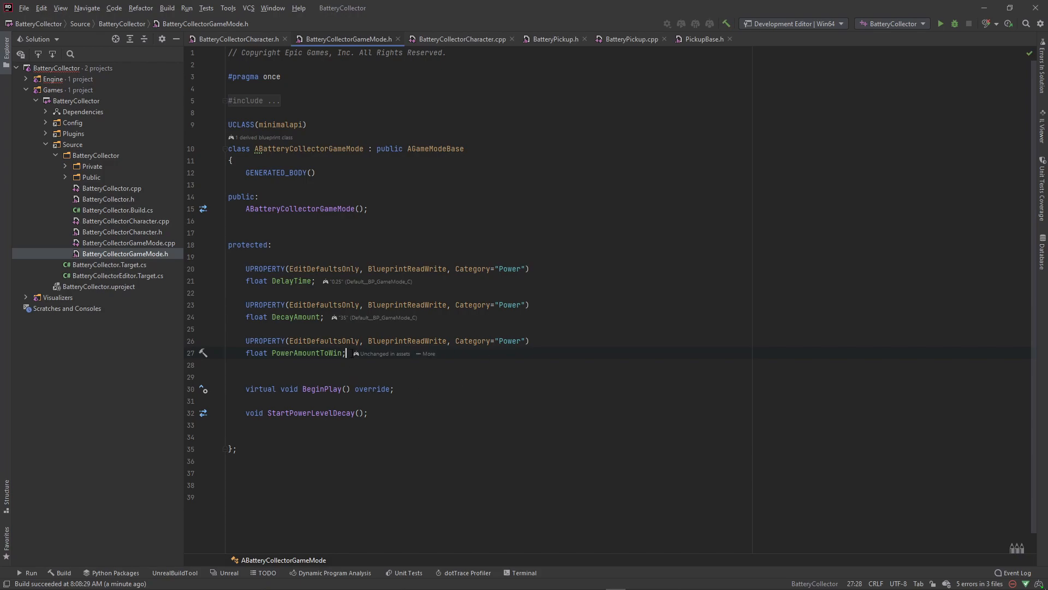
Declare a second editable Power-category float, PowerToWinMultiplier
{"action": "type", "text": "UPROPERTY(EditDefaultsOnly, BlueprintReadWrite, Category=\"Power\")"}
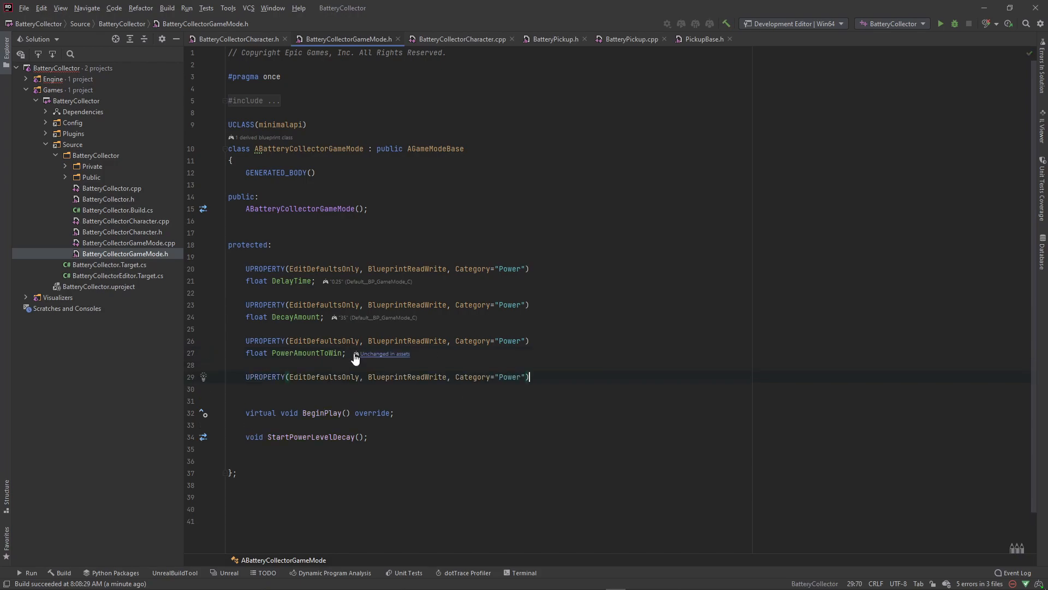
{"action": "key", "text": "Enter"}
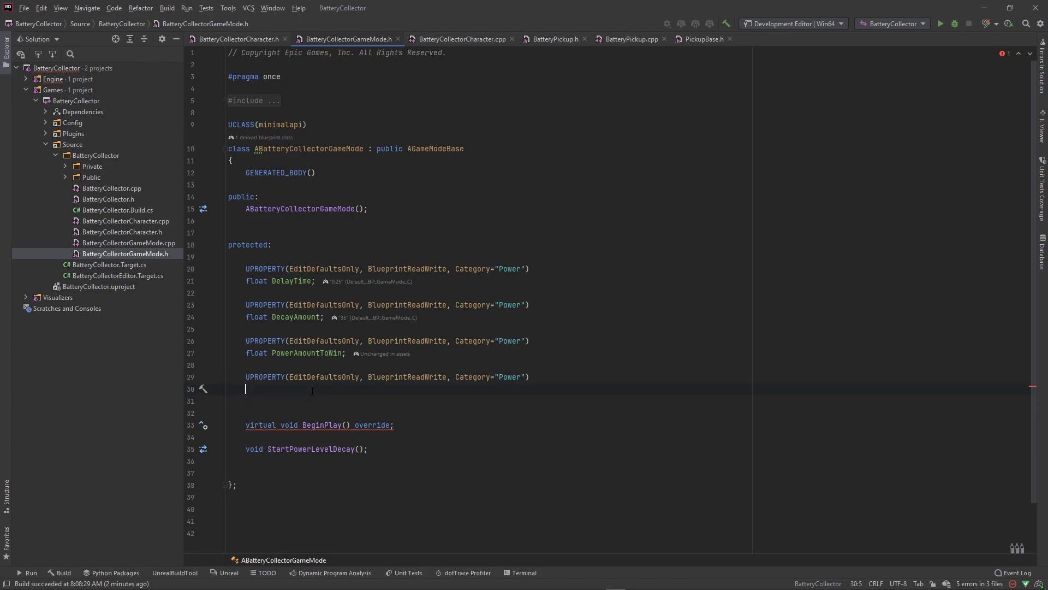
{"action": "type", "text": "float"}
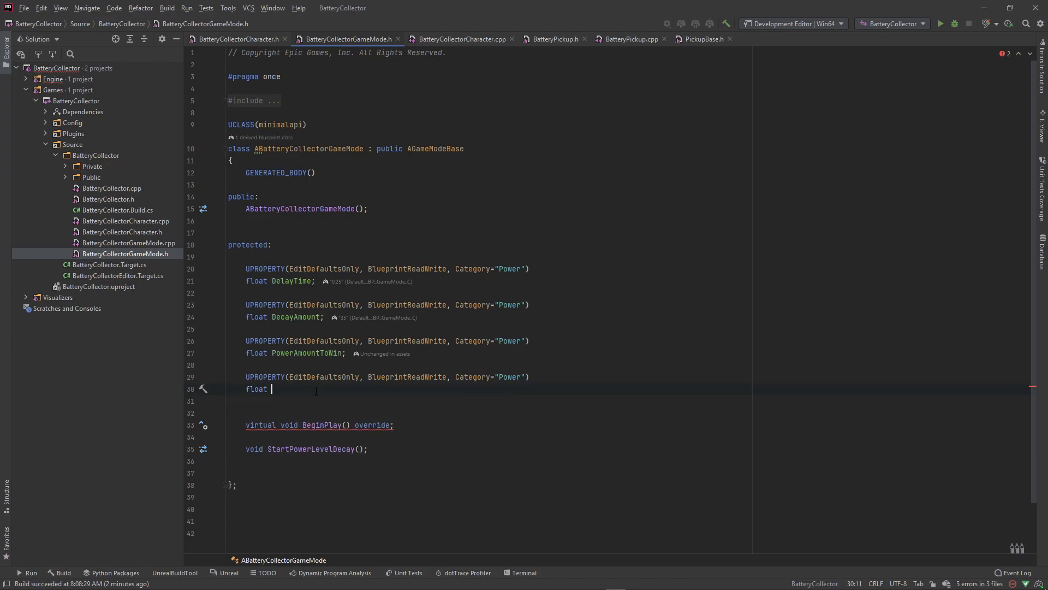
{"action": "type", "text": "P"}
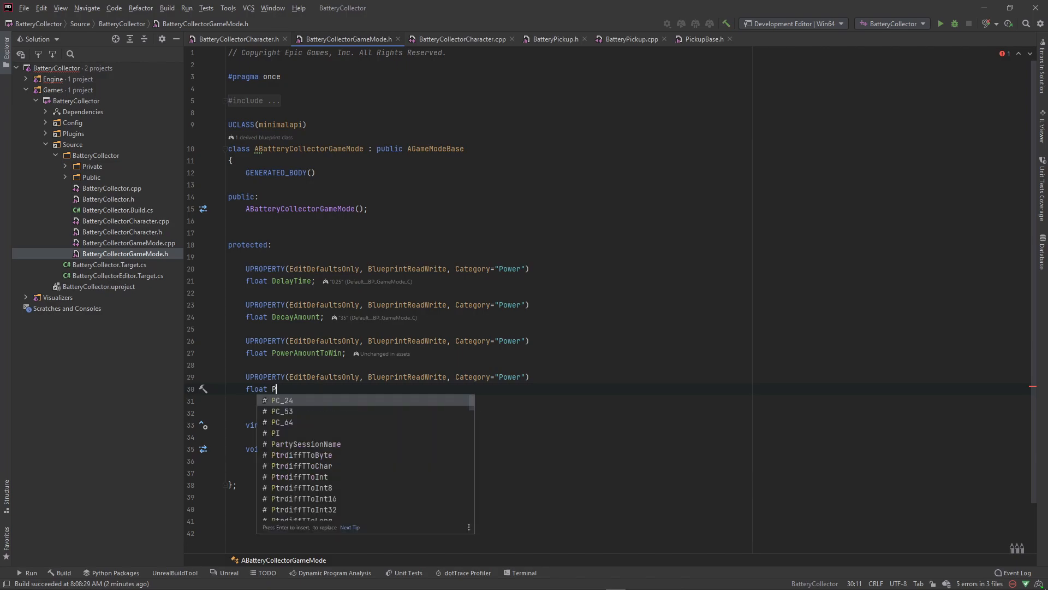
{"action": "type", "text": "owerToWin"}
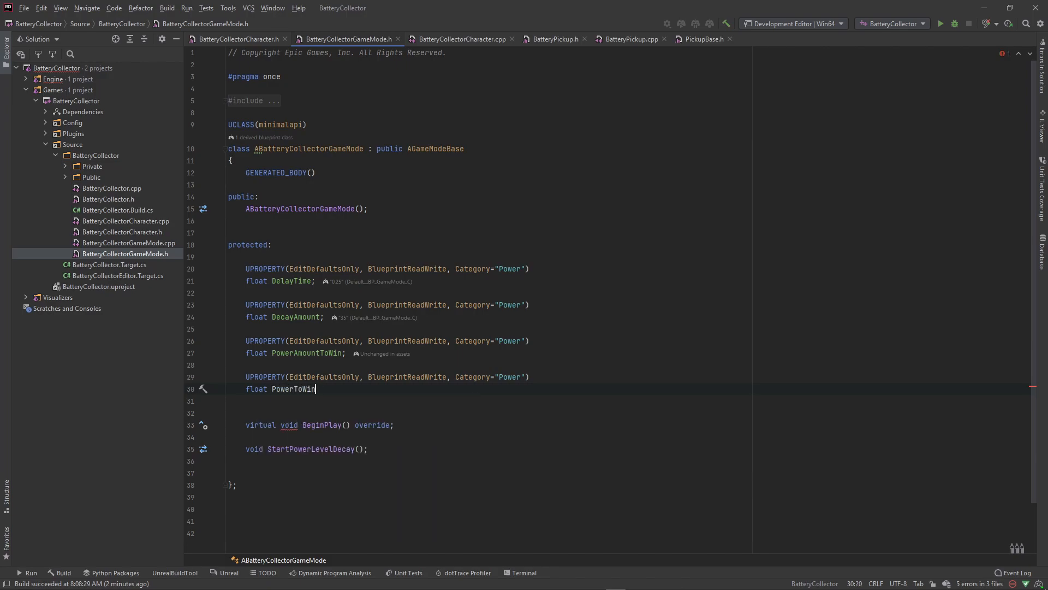
{"action": "type", "text": "Multip"}
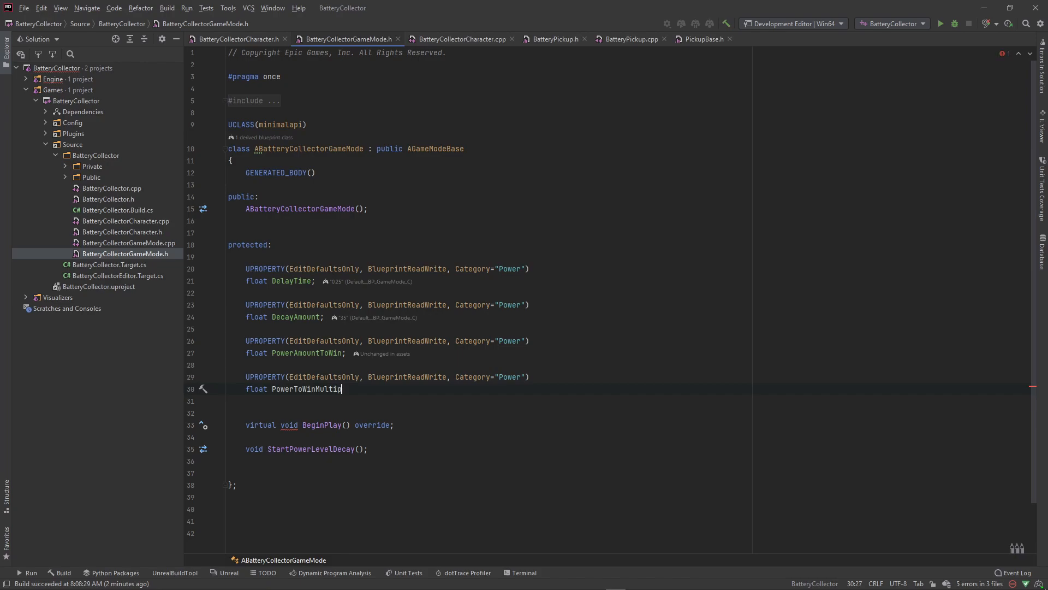
{"action": "type", "text": "lier;"}
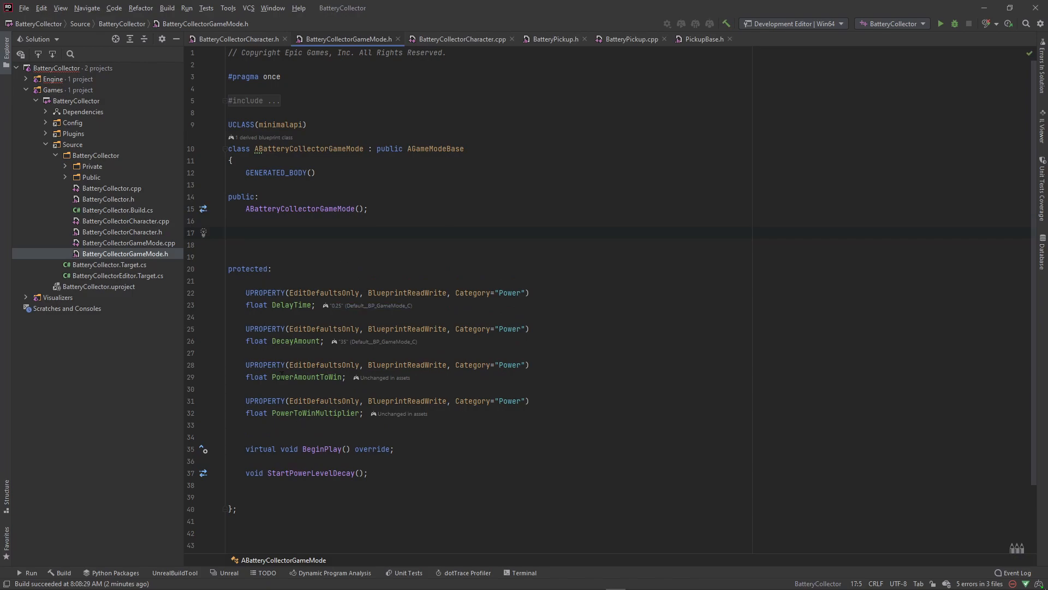
Declare UFUNCTION(BlueprintPure) float GetPowerAmountToWin() const in the public section
{"action": "double_click", "coordinate": [305, 377]}
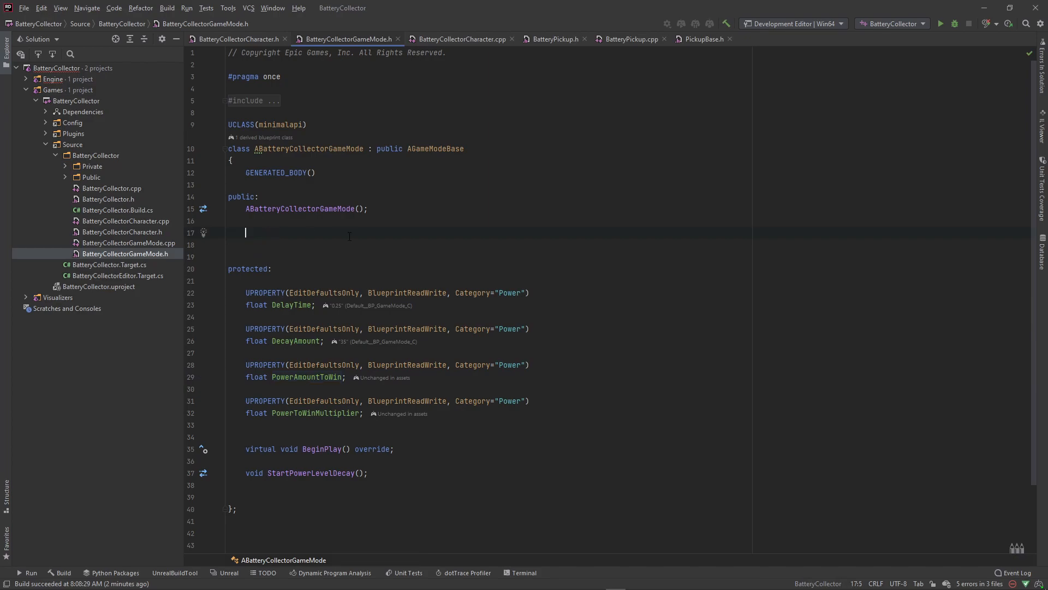
{"action": "type", "text": "UFUNCTION(Bl"}
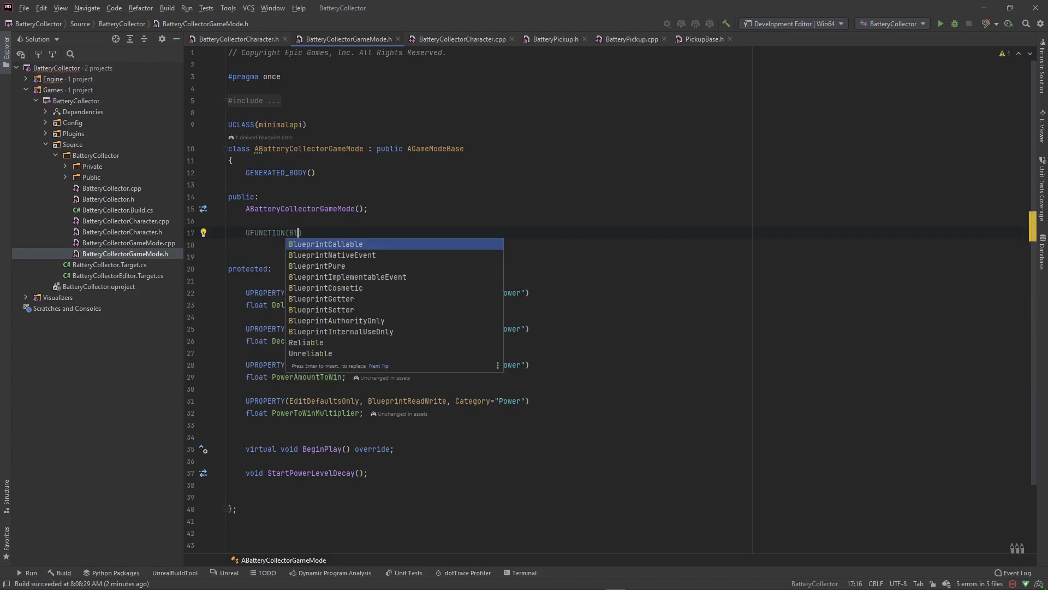
{"action": "type", "text": "ueprintPure"}
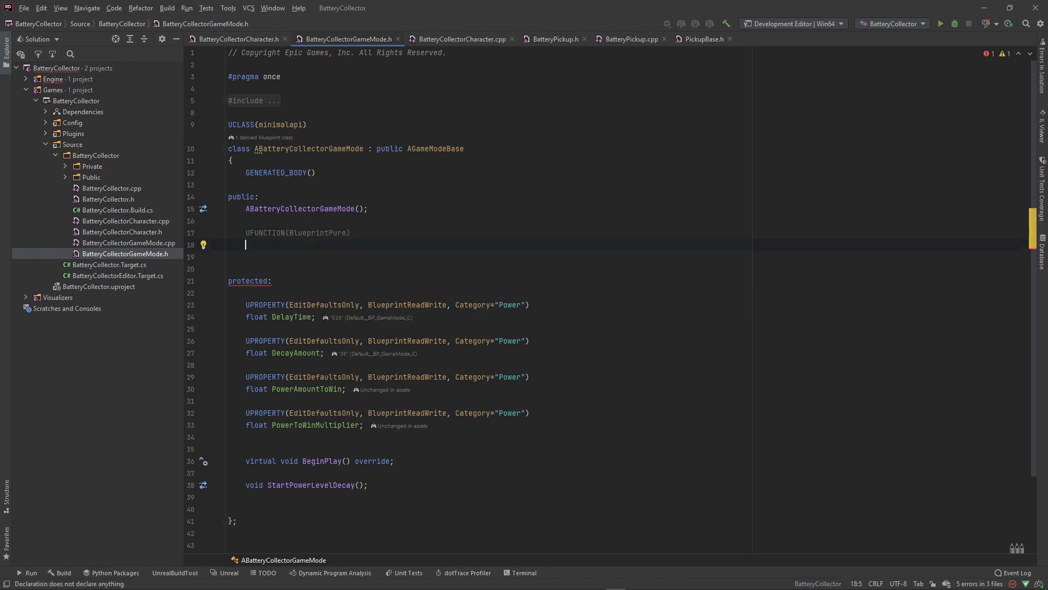
{"action": "type", "text": "float"}
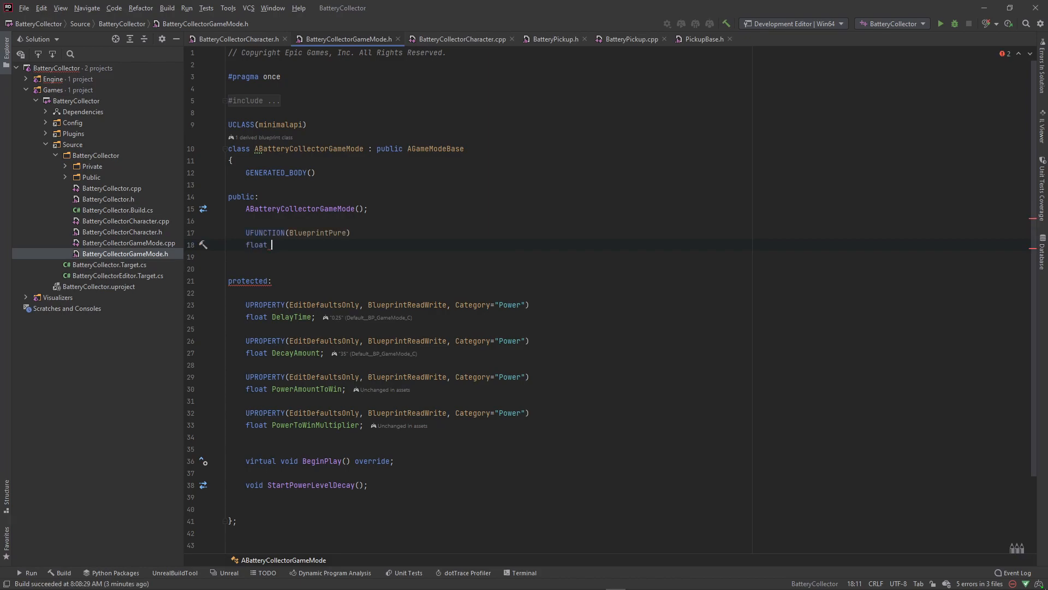
{"action": "type", "text": "GetPow"}
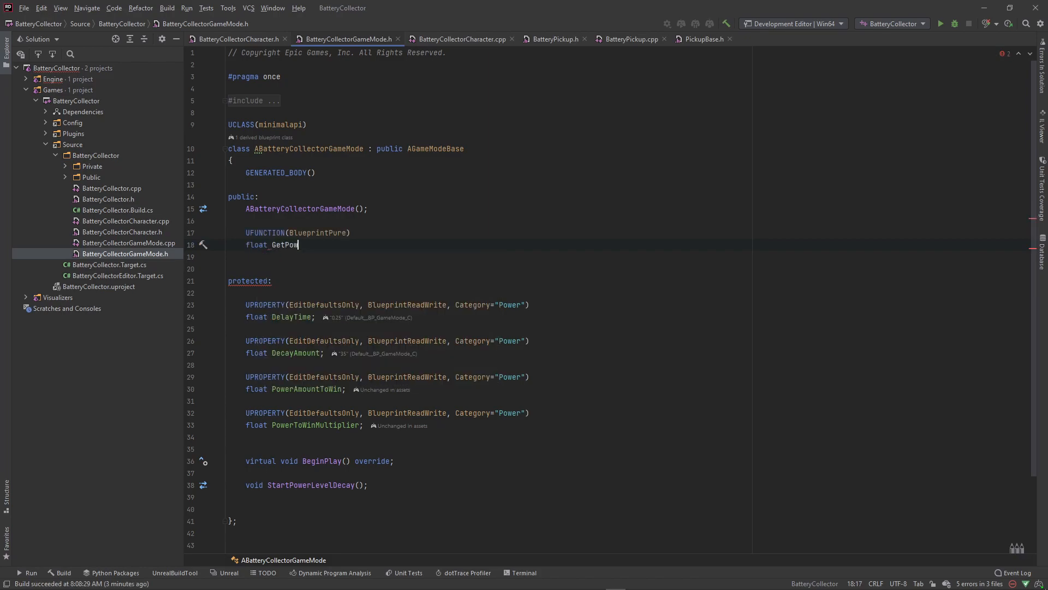
{"action": "type", "text": "erAmountTo"}
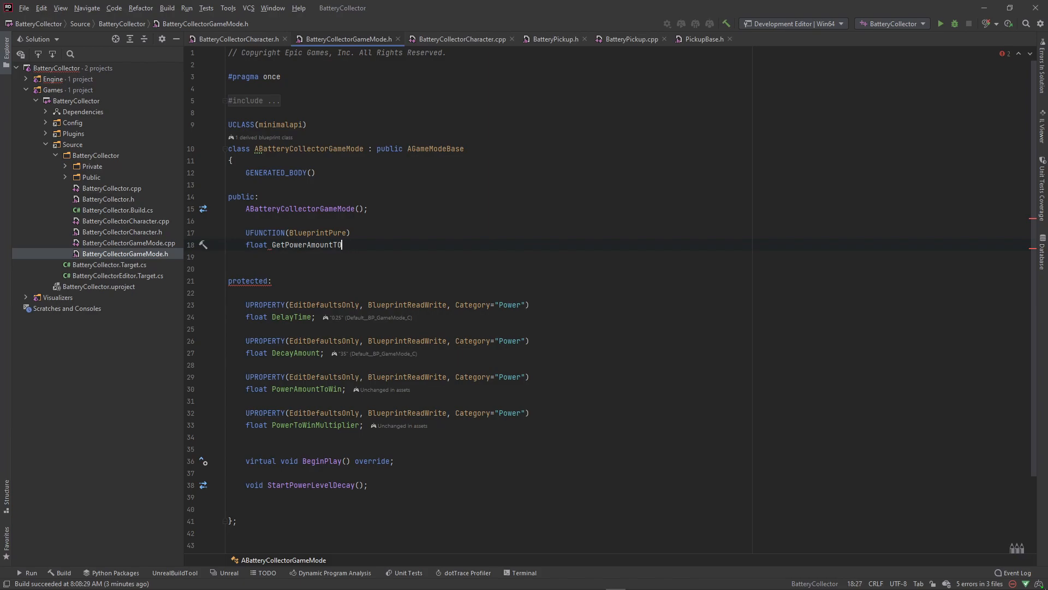
{"action": "type", "text": "Win() const;"}
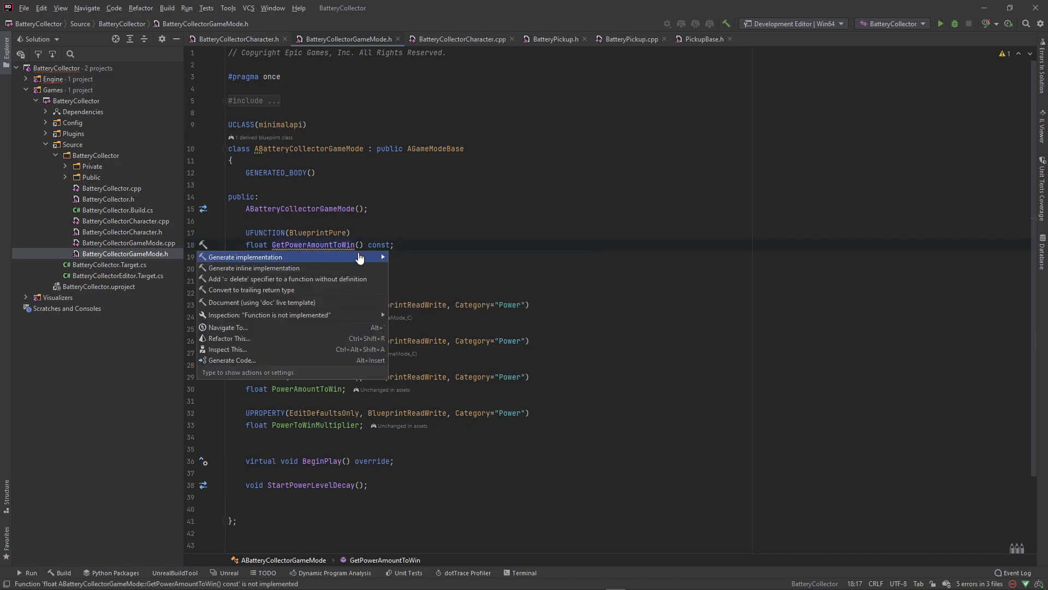
Generate GetPowerAmountToWin returning PowerAmountToWin and set PowerToWinMultiplier = 1.5f in the constructor
{"action": "left_click", "coordinate": [246, 257]}
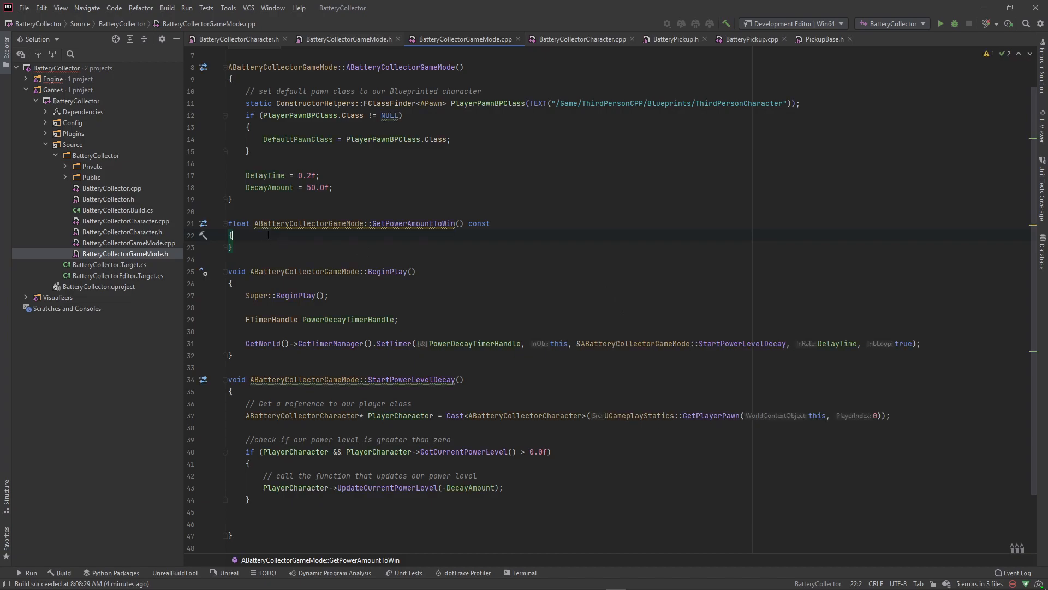
{"action": "type", "text": "return PowerAmountToWin;"}
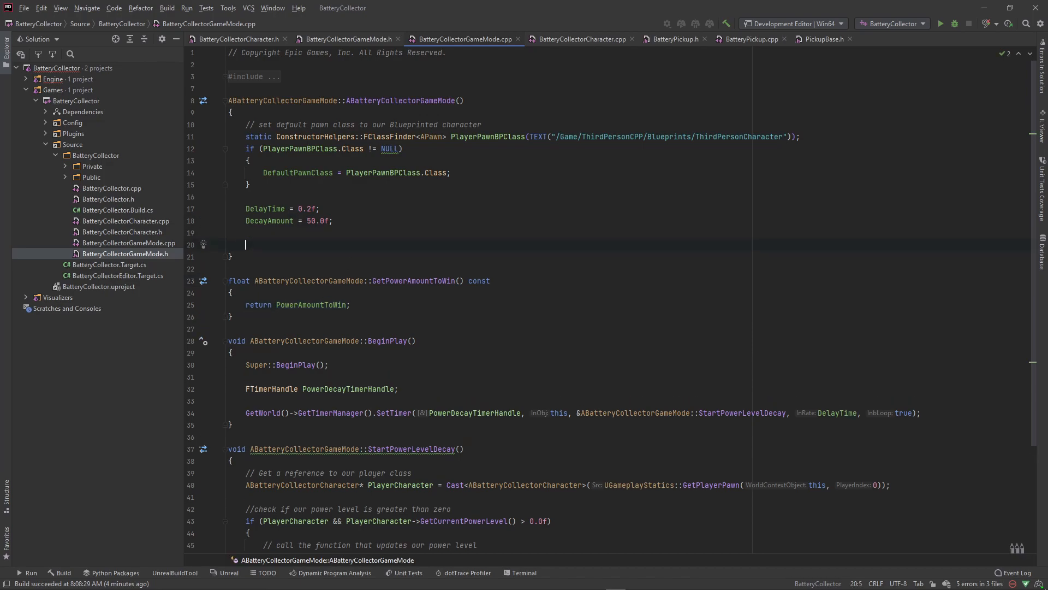
{"action": "type", "text": "PowerToWinMultiplier ="}
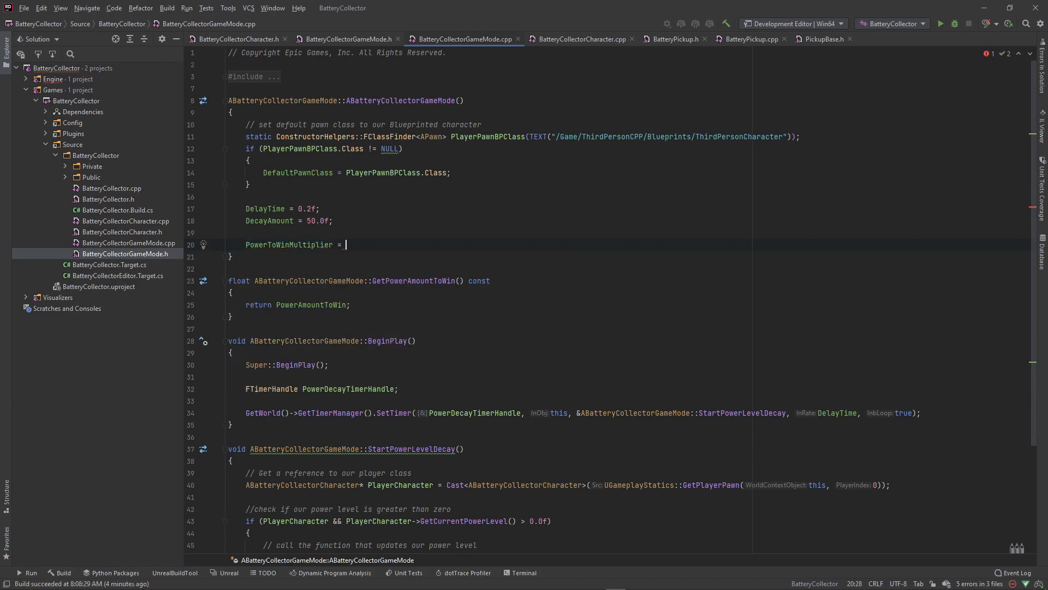
{"action": "type", "text": "1.5f;"}
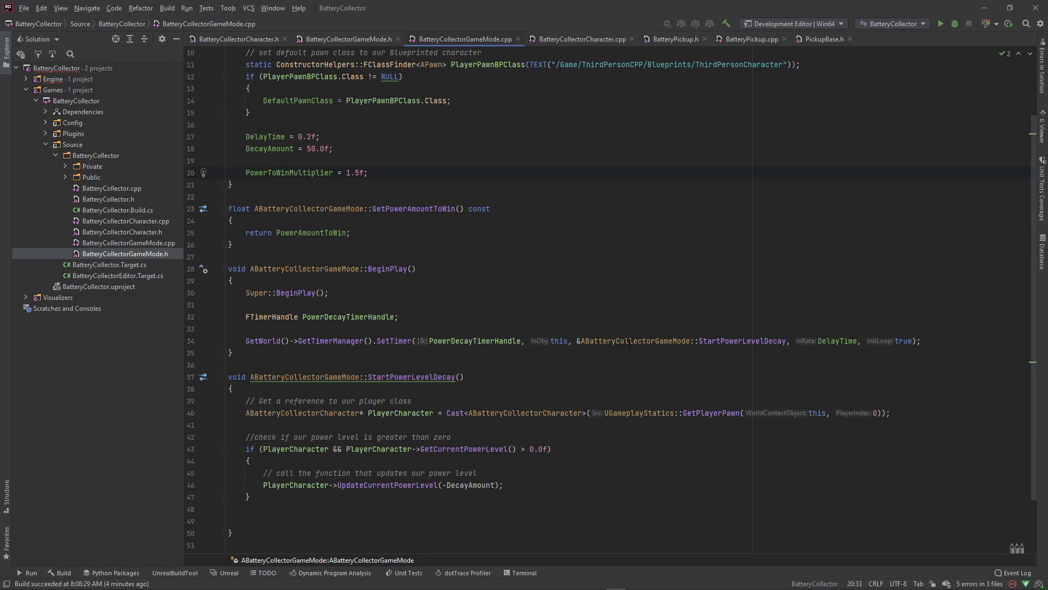
{"action": "left_click", "coordinate": [367, 173]}
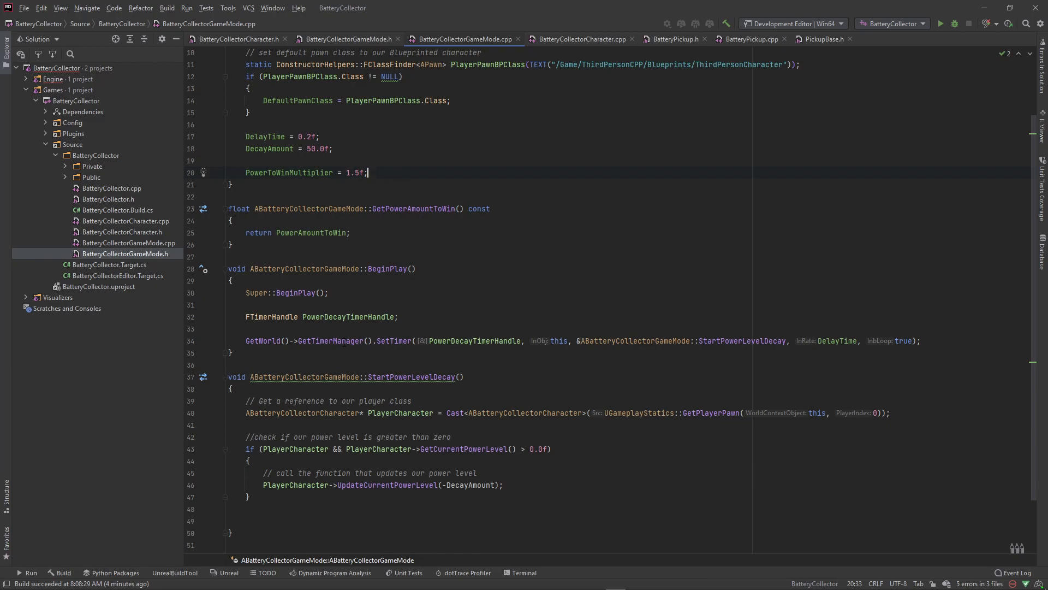
Remove the power level check from BeginPlay's condition
{"action": "scroll", "scroll_direction": "down", "scroll_amount": 3}
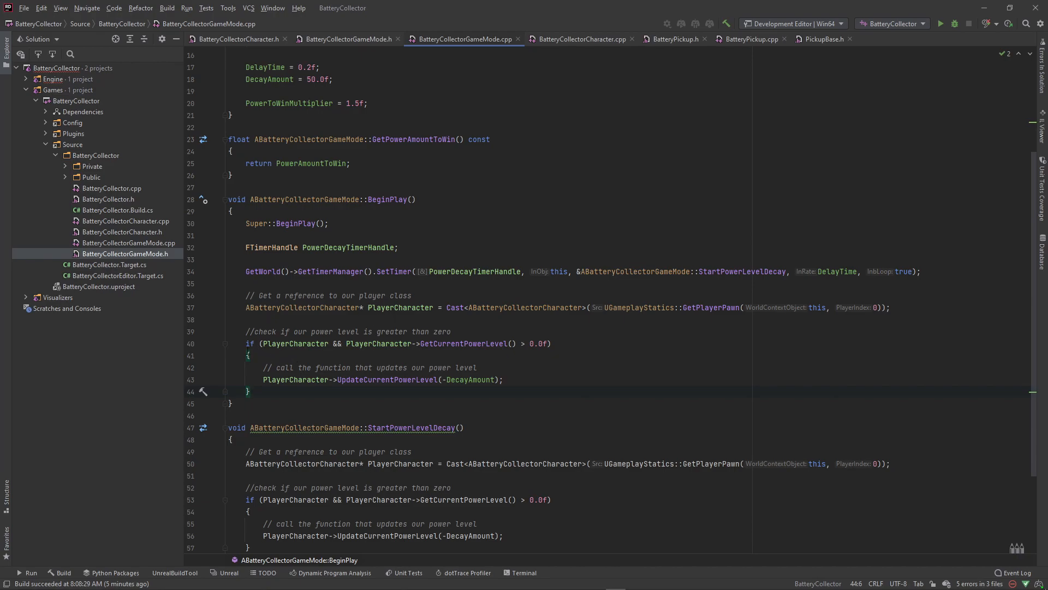
{"action": "left_click_drag", "start_coordinate": [334, 343], "coordinate": [394, 343]}
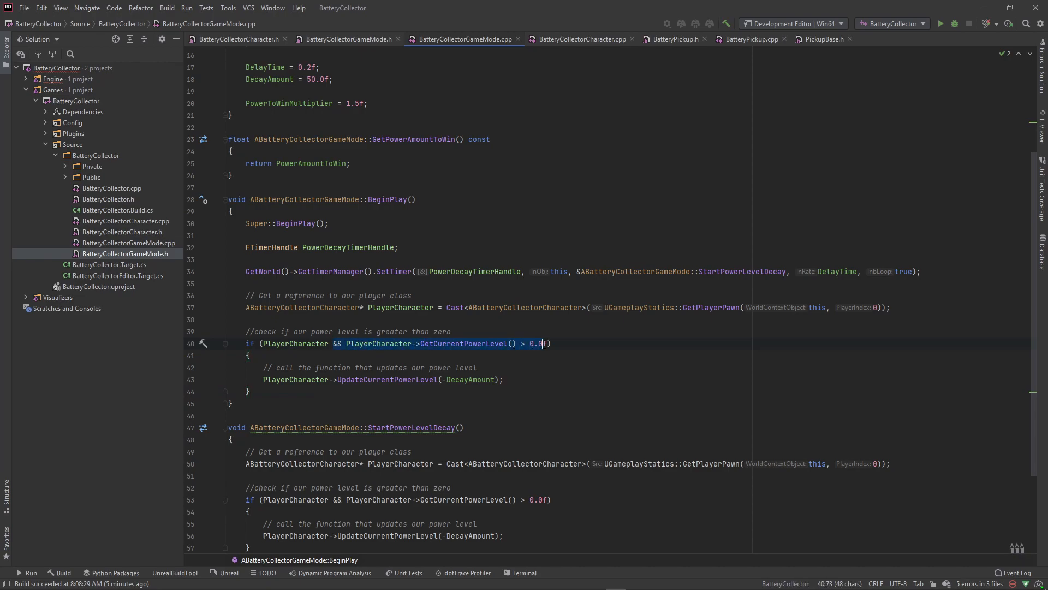
{"action": "key", "text": "Delete"}
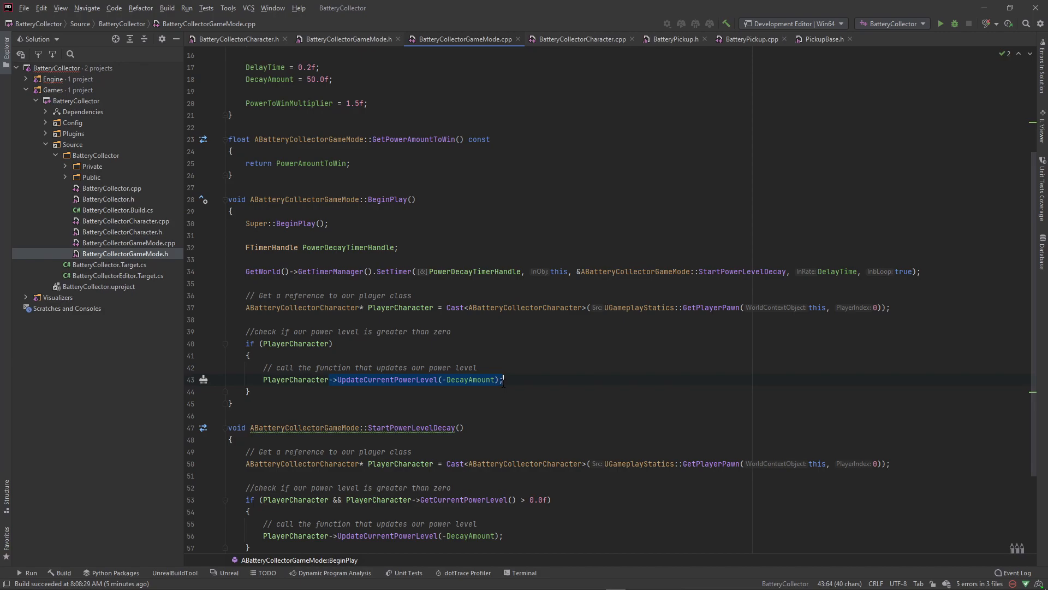
Write PowerAmountToWin = PlayerCharacter->GetBasePowerLevel() * PowerToWinMultiplier; in BeginPlay
{"action": "left_click", "coordinate": [263, 379]}
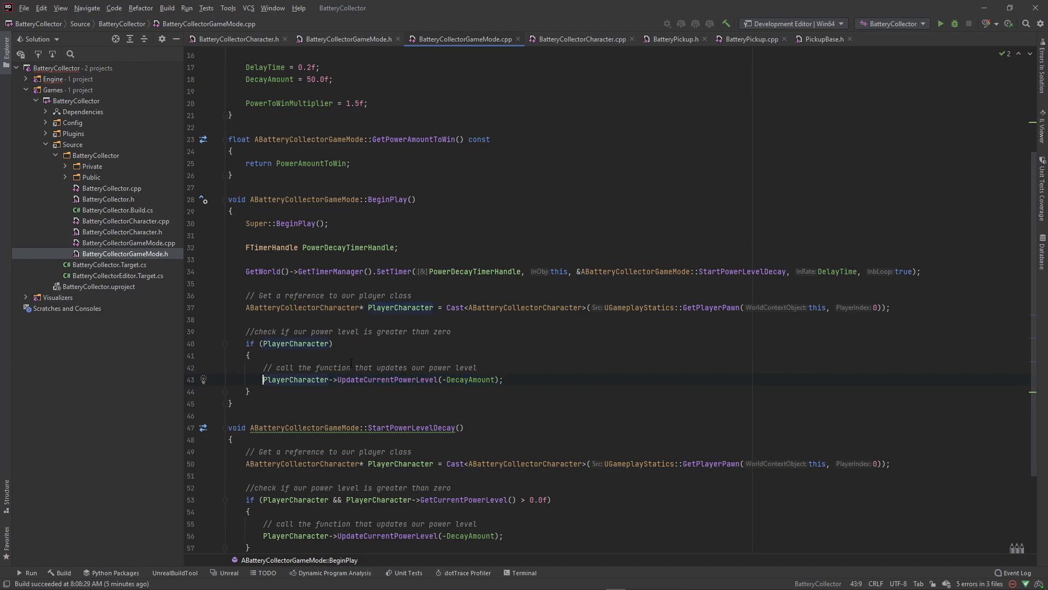
{"action": "type", "text": "PowerAmountToWin = PlayerCharacter->"}
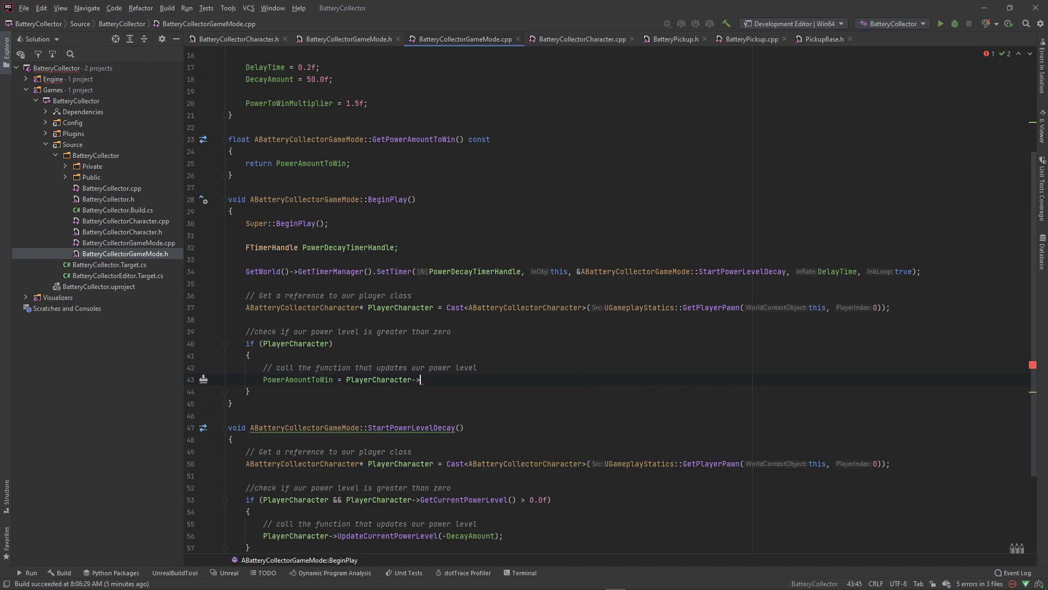
{"action": "type", "text": "GetBasePowerLevel() * PowerTo"}
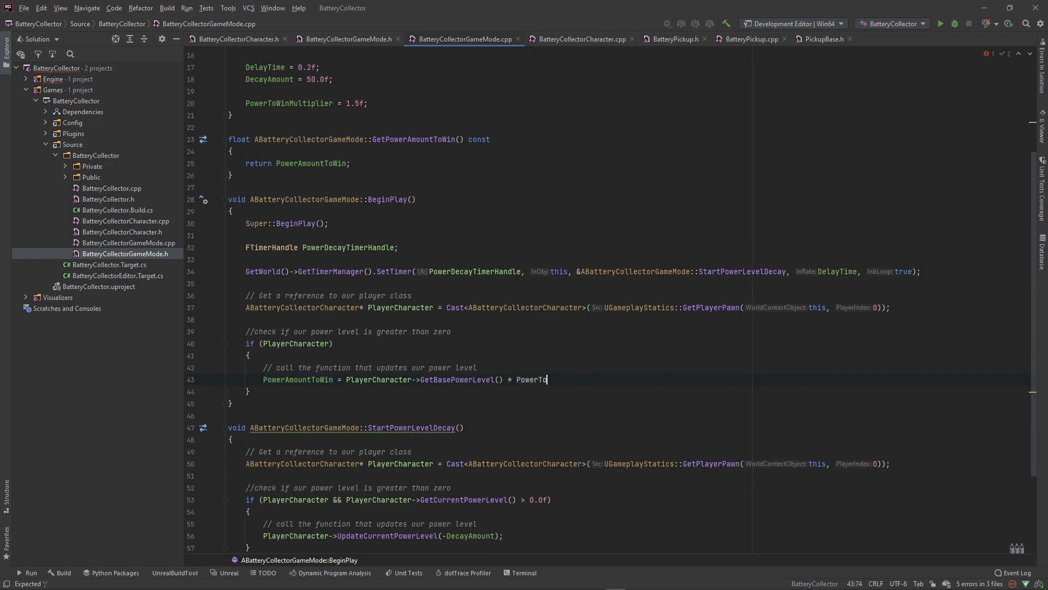
{"action": "type", "text": "WinMultiplier;"}
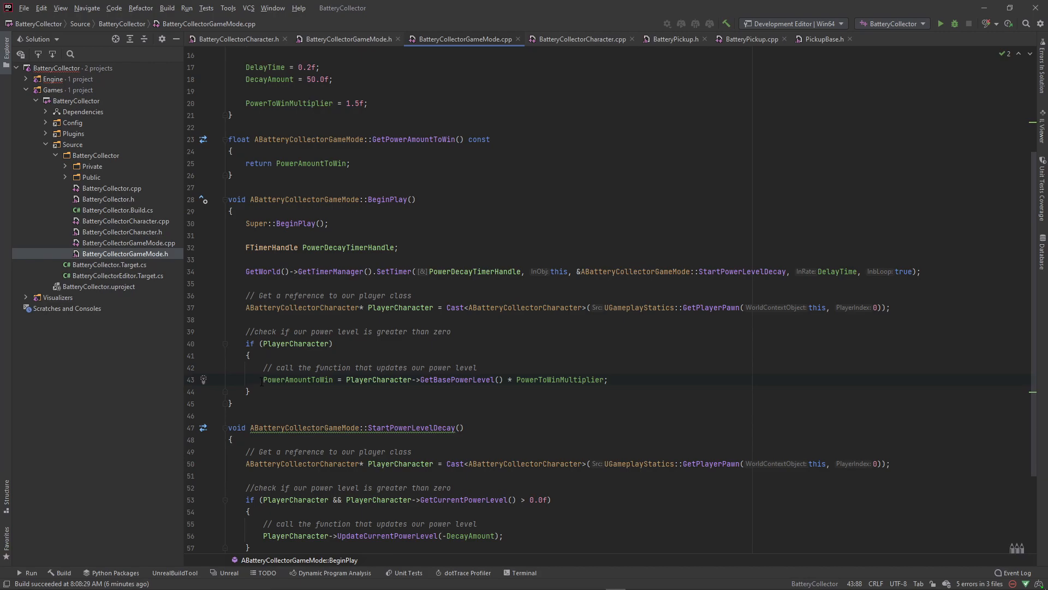
{"action": "double_click", "coordinate": [298, 379]}
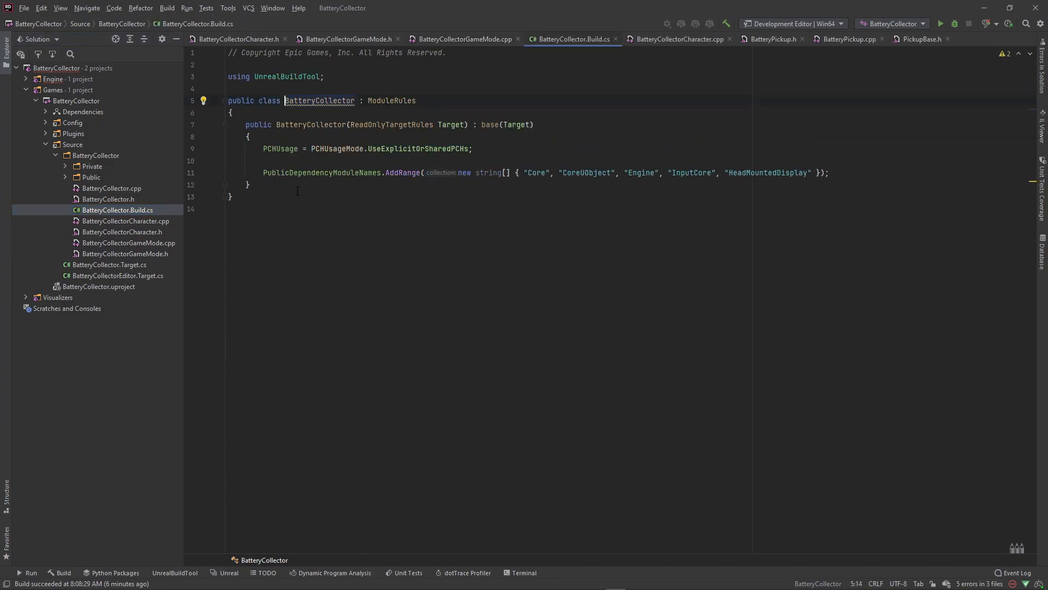
{"action": "mouse_move", "coordinate": [97, 215]}
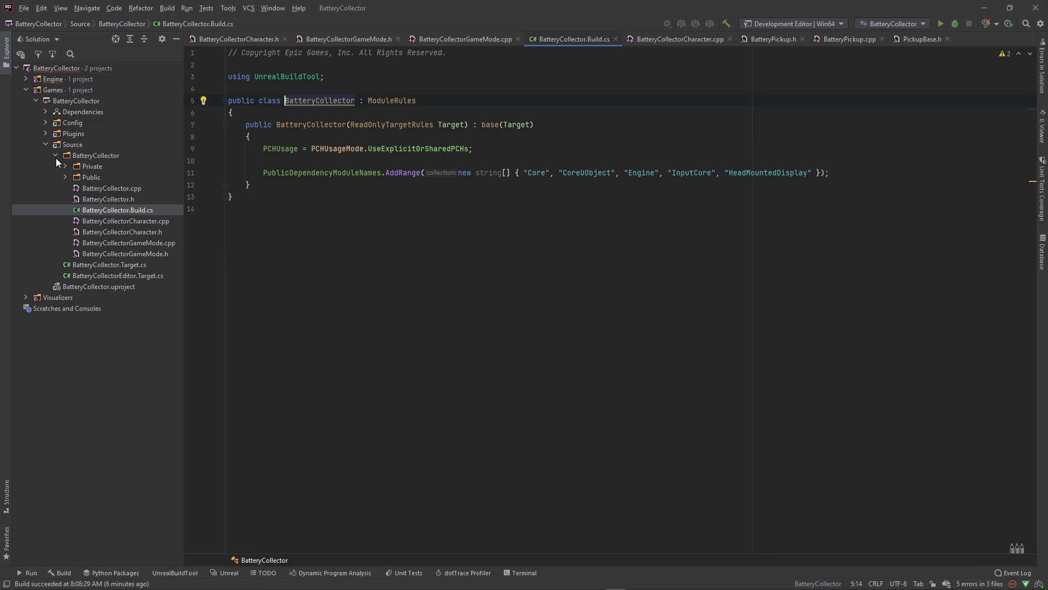
{"action": "mouse_move", "coordinate": [99, 208]}
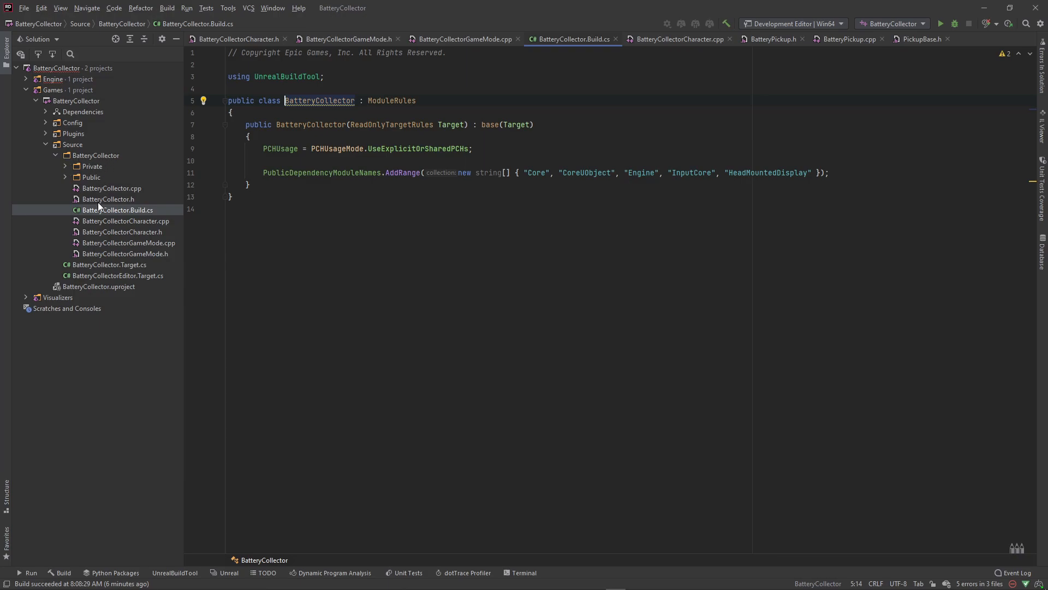
{"action": "mouse_move", "coordinate": [141, 216]}
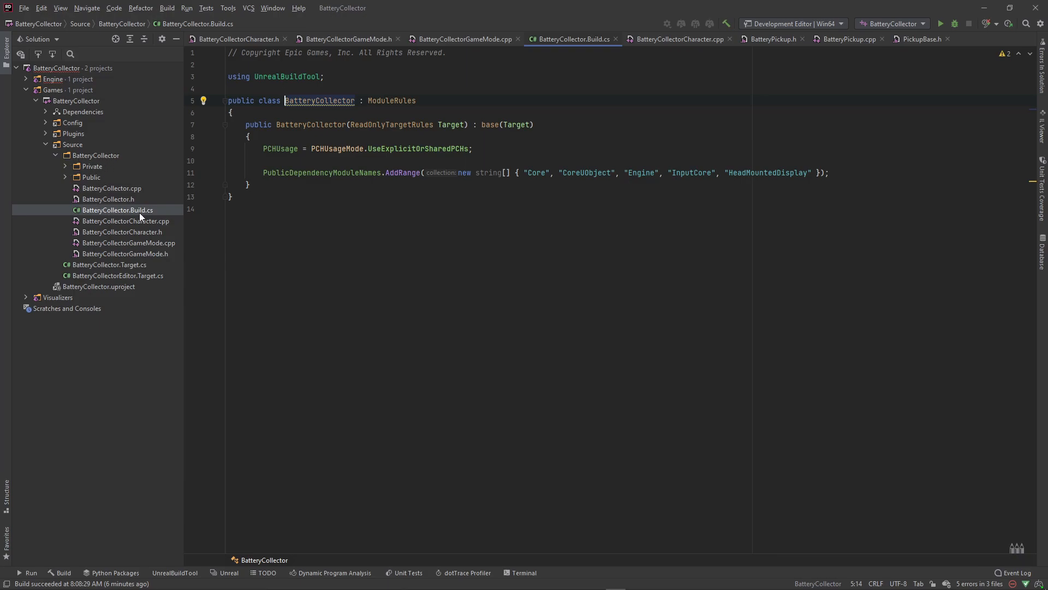
{"action": "mouse_move", "coordinate": [142, 209]}
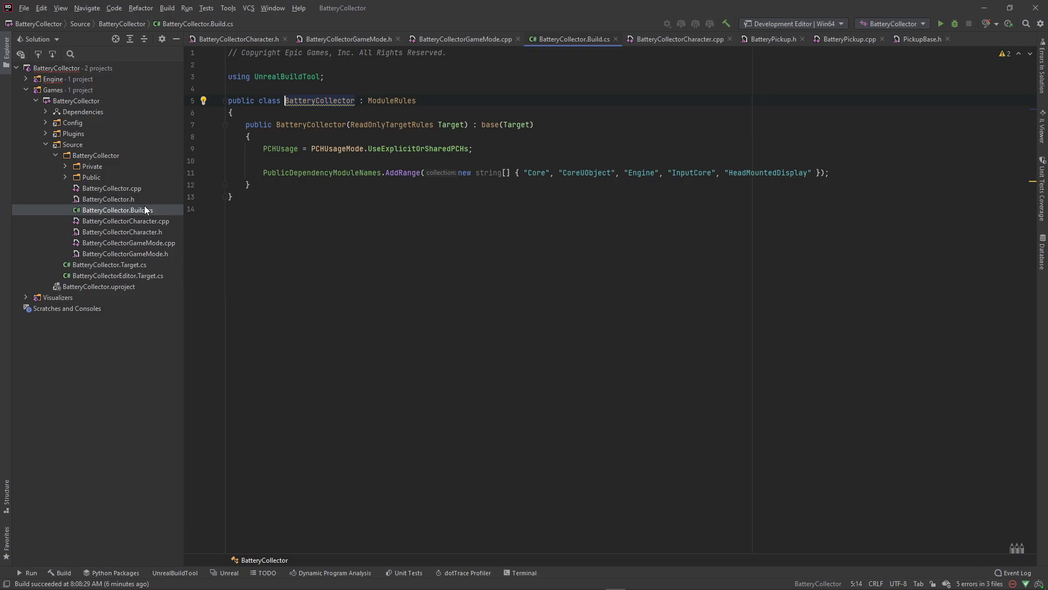
{"action": "mouse_move", "coordinate": [716, 181]}
{"action": "type", "text": "\"UMG\" "}
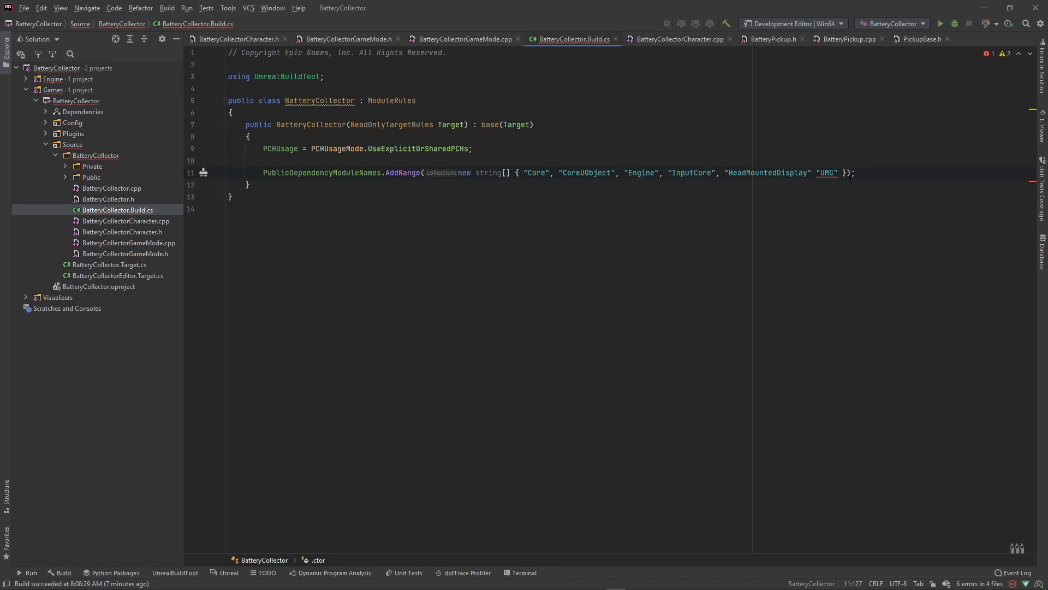
Append a comma to the public dependency list and expand the Engine project's Plugins folder
{"action": "type", "text": ","}
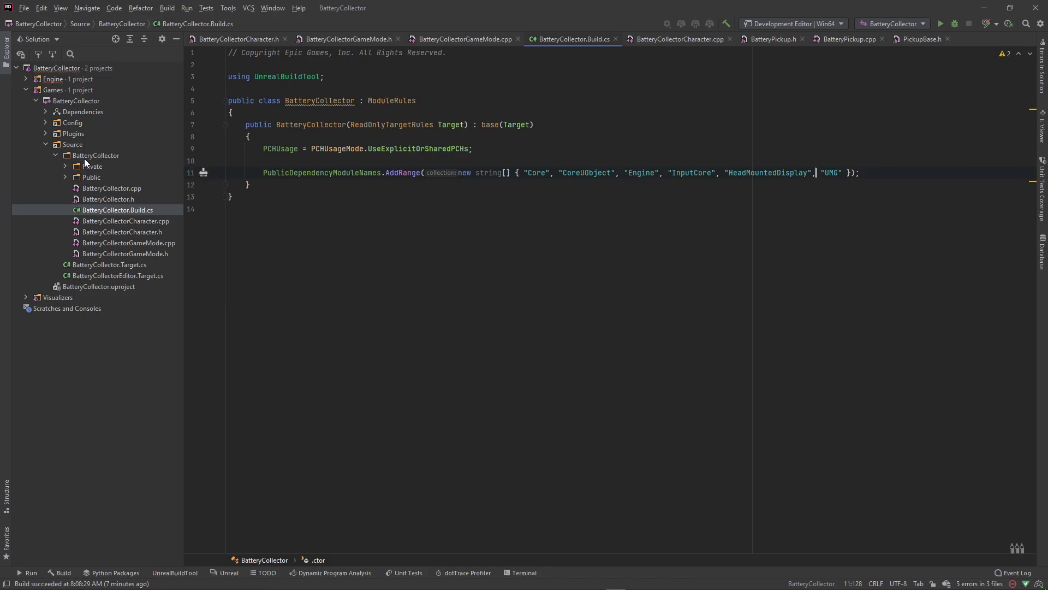
{"action": "mouse_move", "coordinate": [85, 163]}
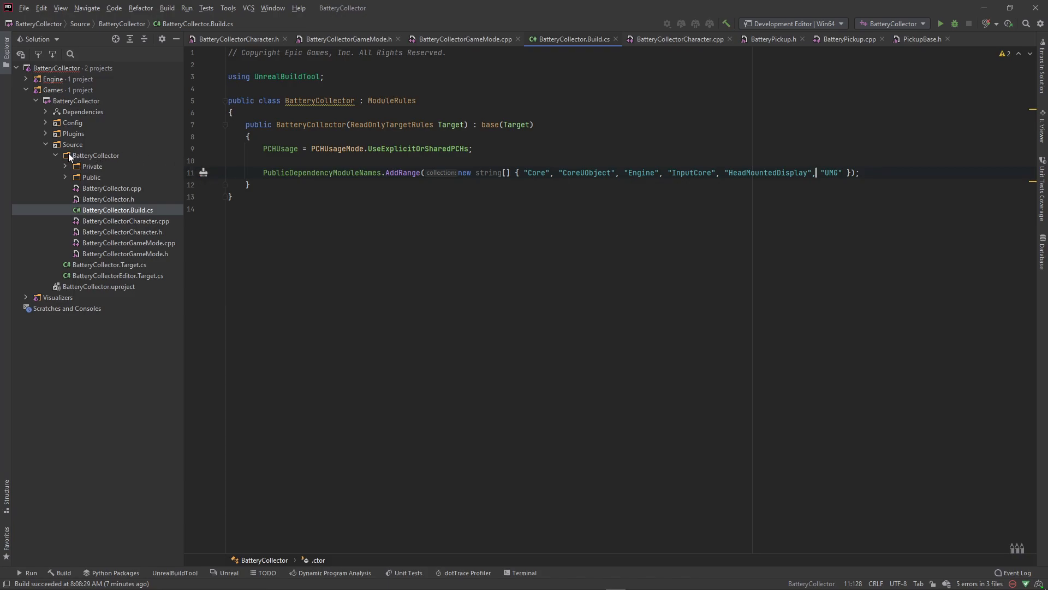
{"action": "mouse_move", "coordinate": [70, 145]}
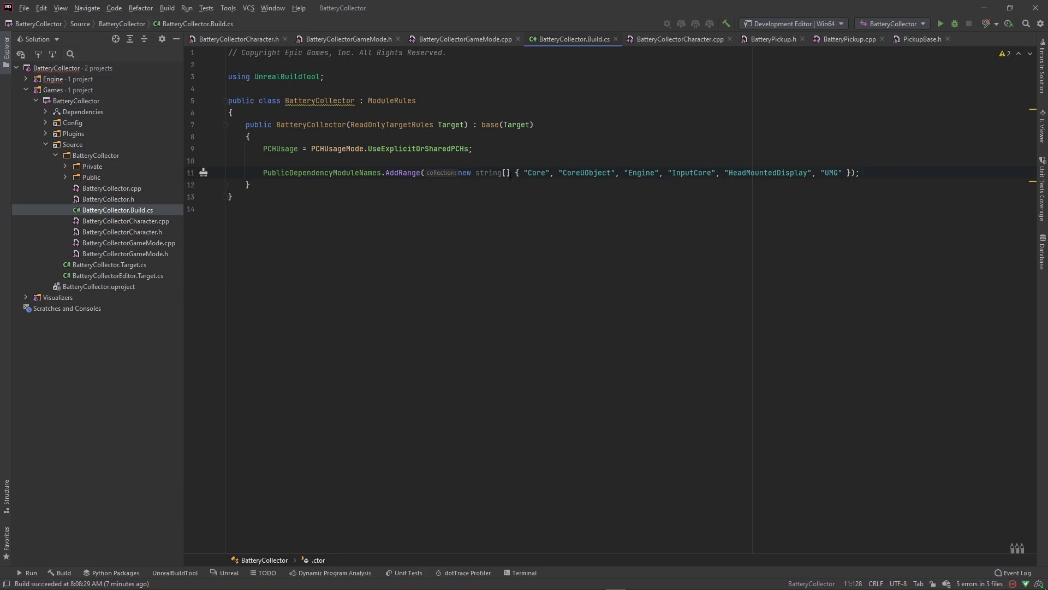
{"action": "left_click", "coordinate": [45, 144]}
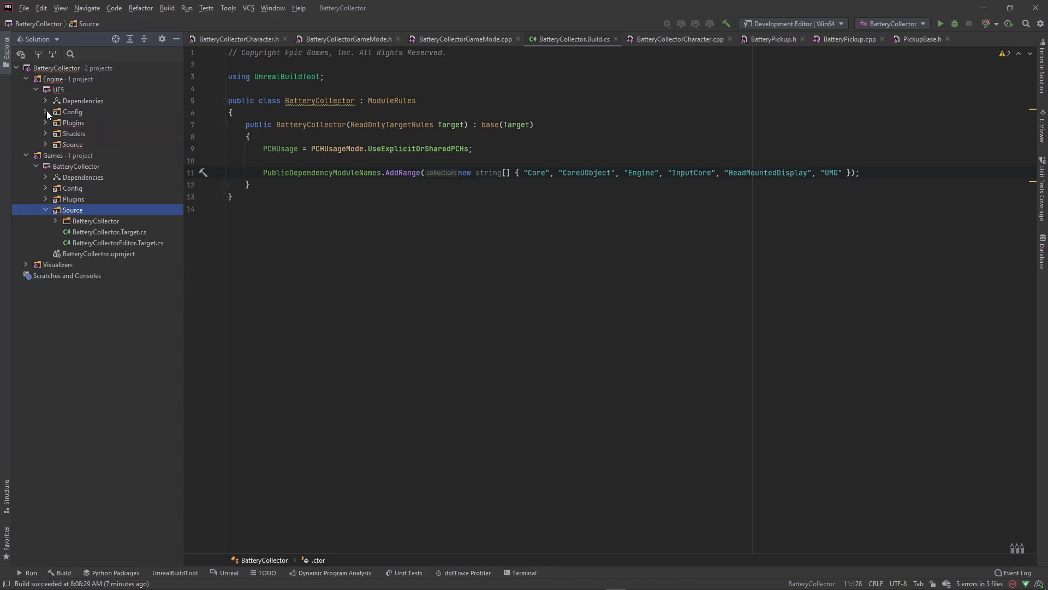
{"action": "left_click", "coordinate": [46, 123]}
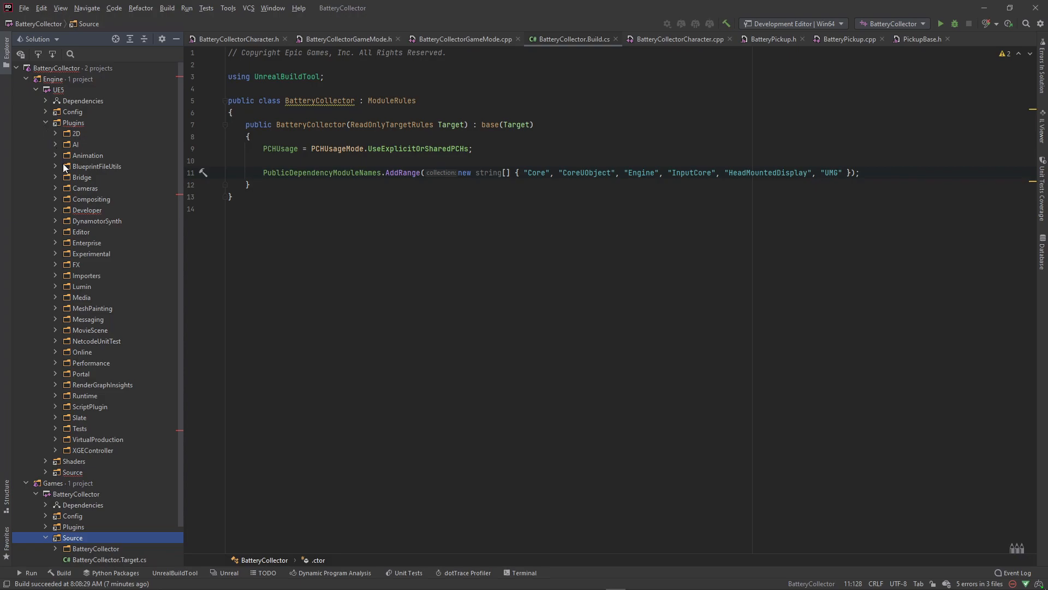
{"action": "mouse_move", "coordinate": [82, 107]}
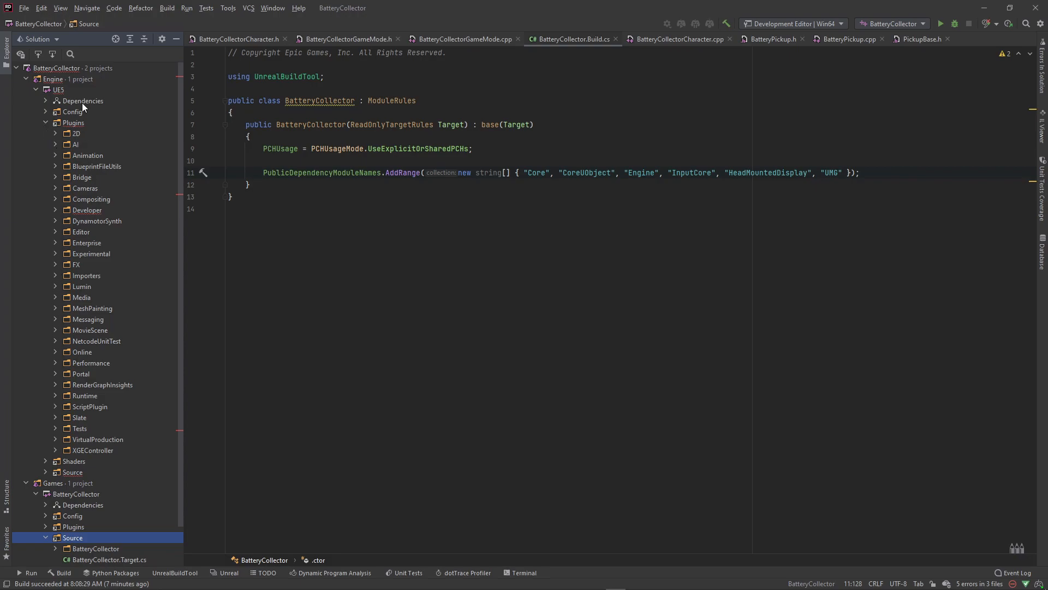
{"action": "left_click", "coordinate": [69, 54]}
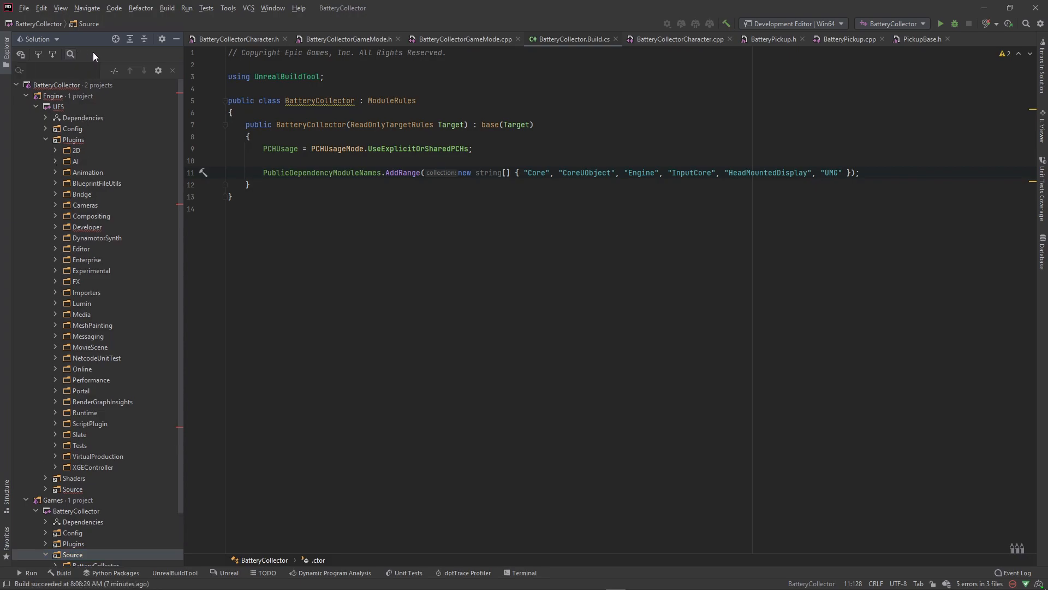
Search the solution tree for UMG and select the Runtime UMG module folder
{"action": "type", "text": "UMG"}
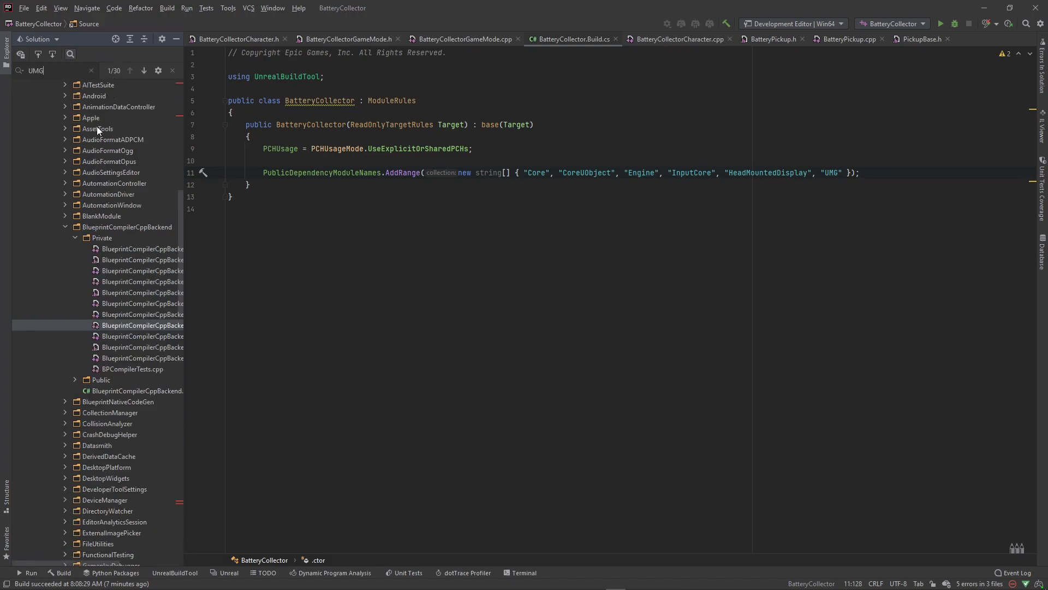
{"action": "scroll", "scroll_direction": "down", "scroll_amount": 3}
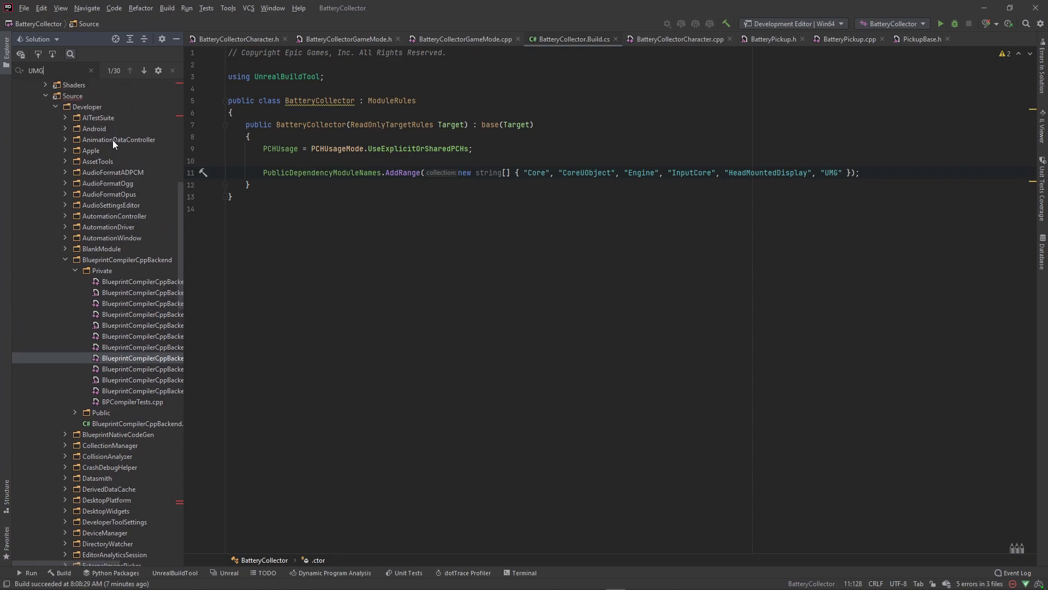
{"action": "scroll", "scroll_direction": "down", "scroll_amount": 3}
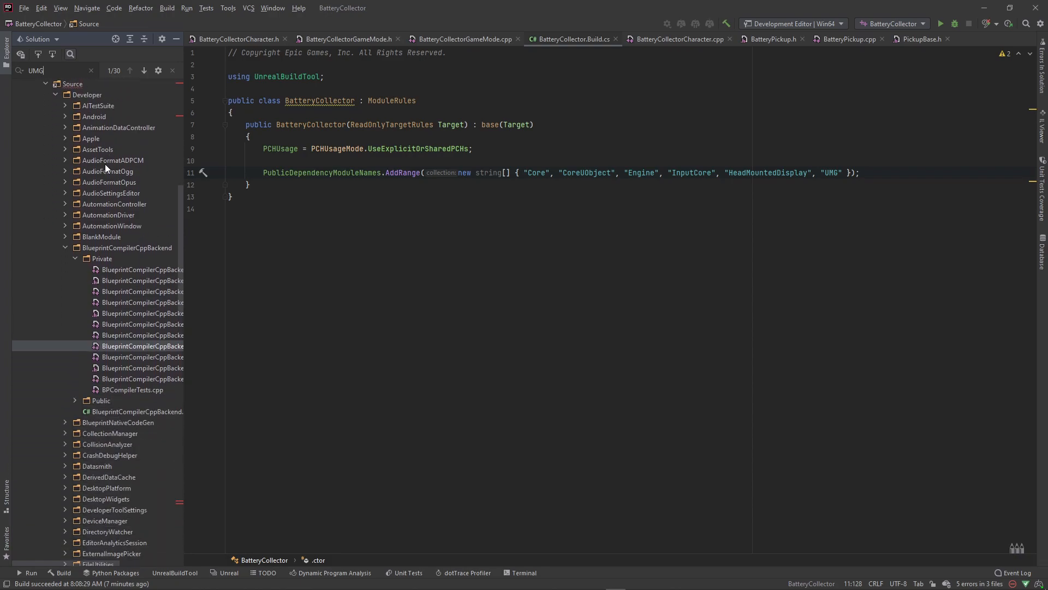
{"action": "scroll", "scroll_direction": "down", "scroll_amount": 3}
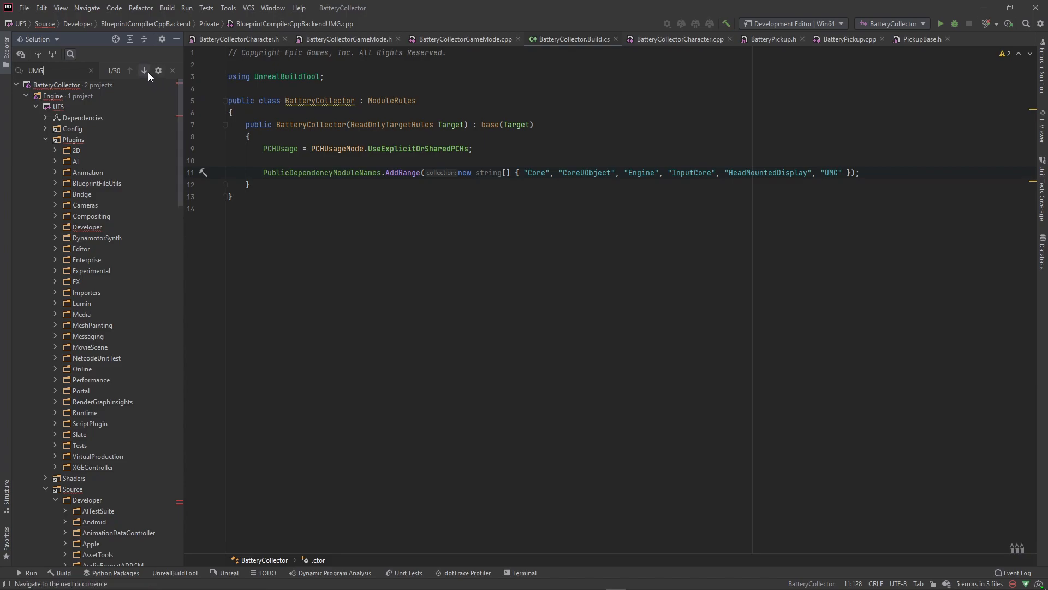
{"action": "left_click", "coordinate": [144, 71]}
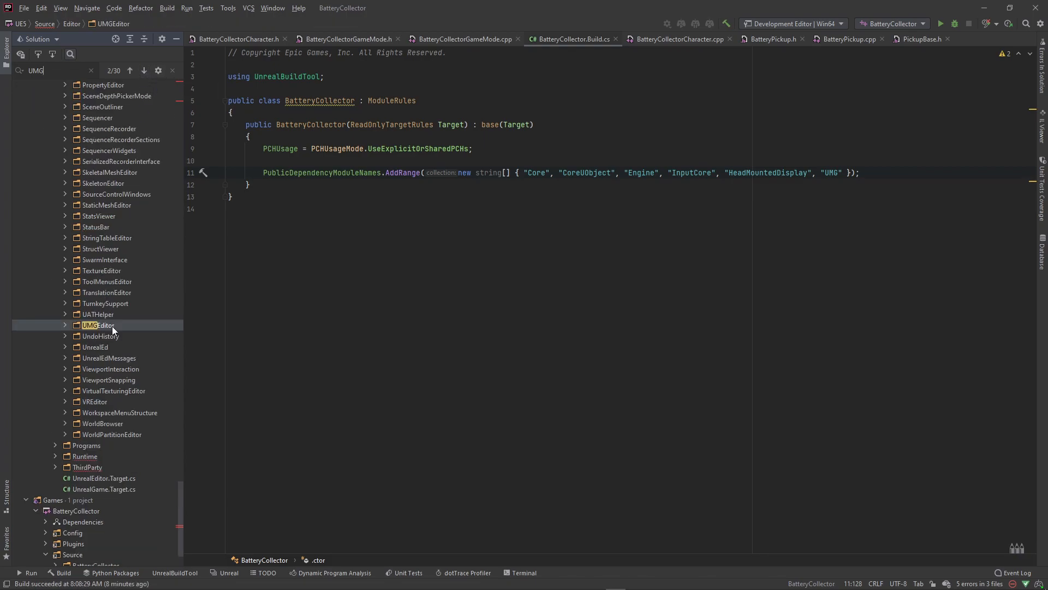
{"action": "left_click", "coordinate": [130, 69]}
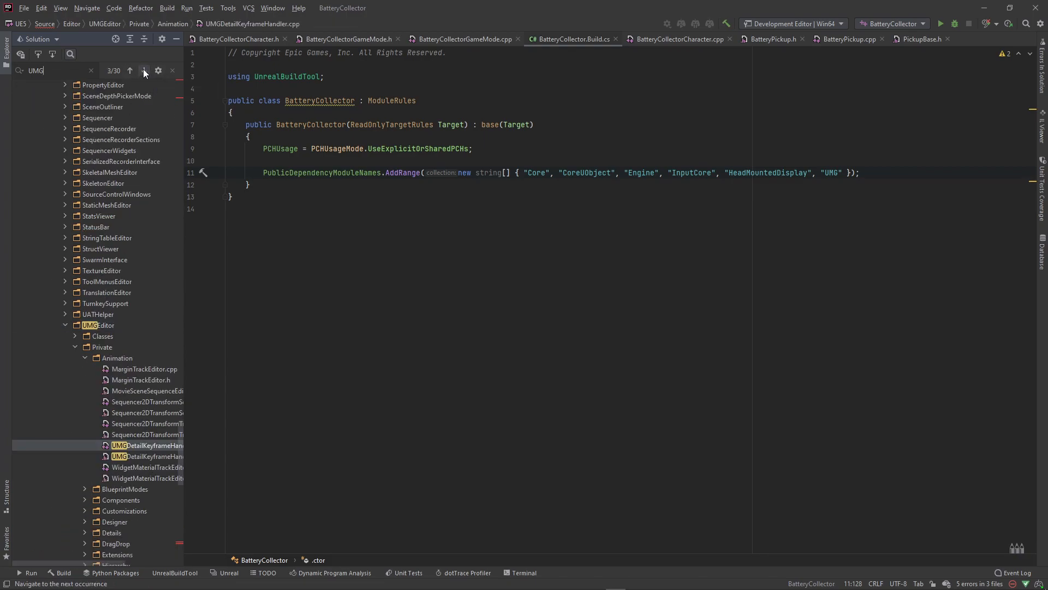
{"action": "left_click", "coordinate": [130, 70]}
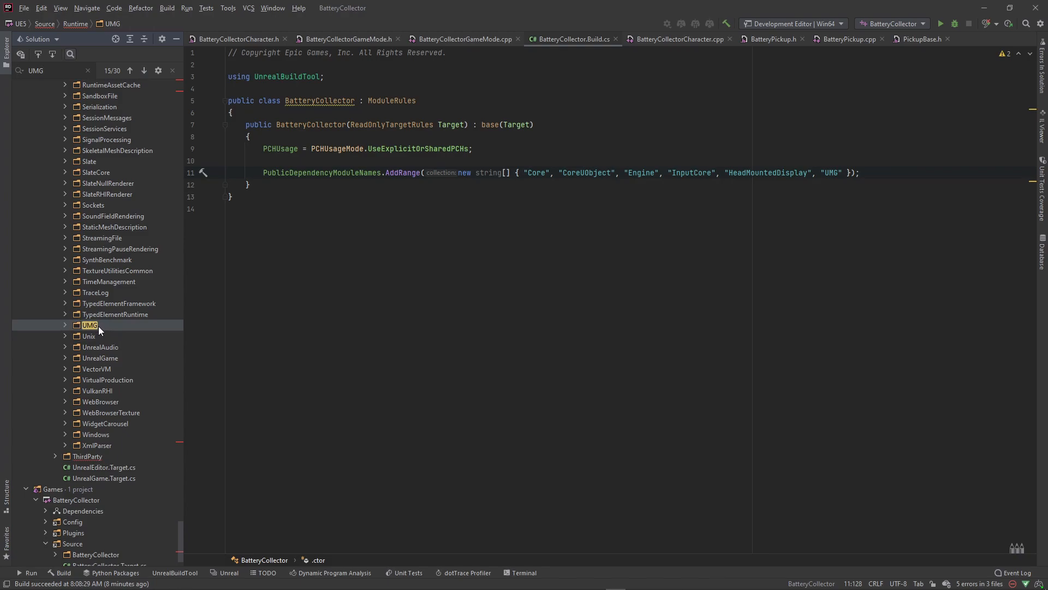
{"action": "left_click", "coordinate": [115, 315]}
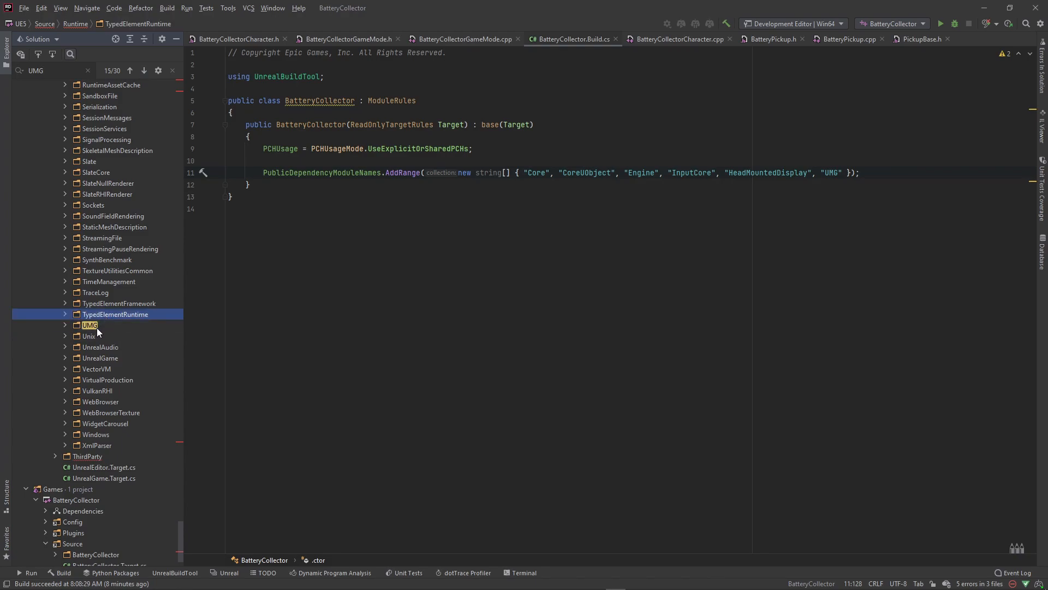
{"action": "left_click", "coordinate": [88, 325]}
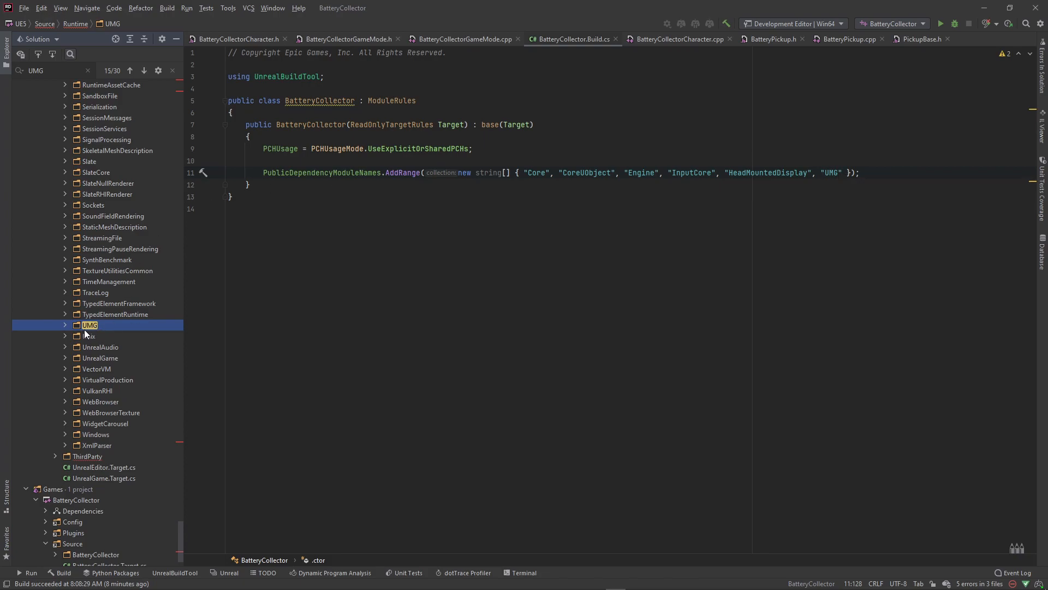
{"action": "mouse_move", "coordinate": [59, 332]}
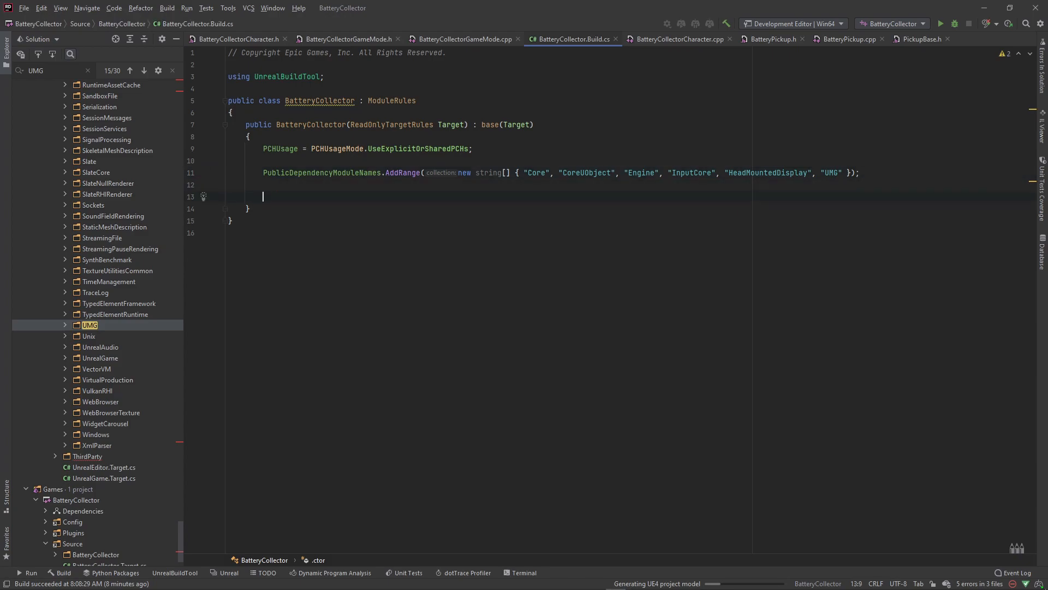
Add PrivateDependencyModuleNames.AddRange(new string[] { }) to the build rules
{"action": "type", "text": "Prive"}
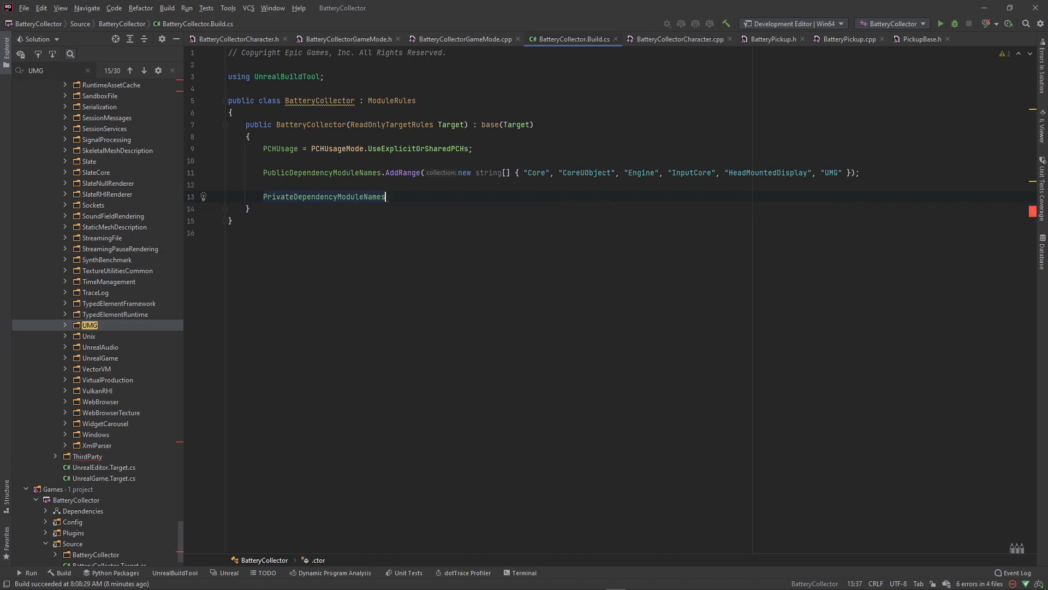
{"action": "type", "text": ".Add"}
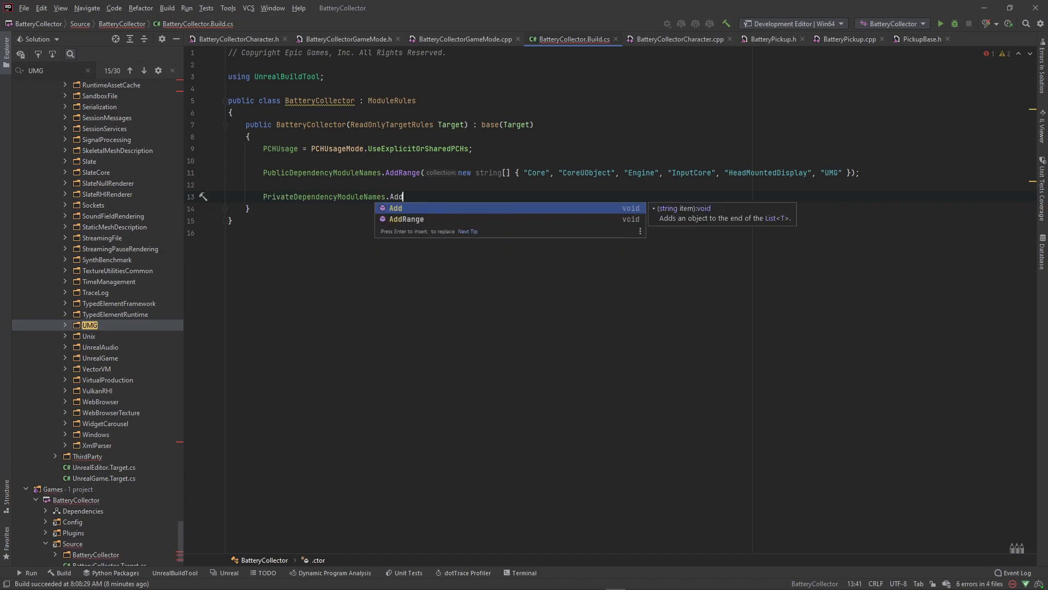
{"action": "type", "text": "Range();"}
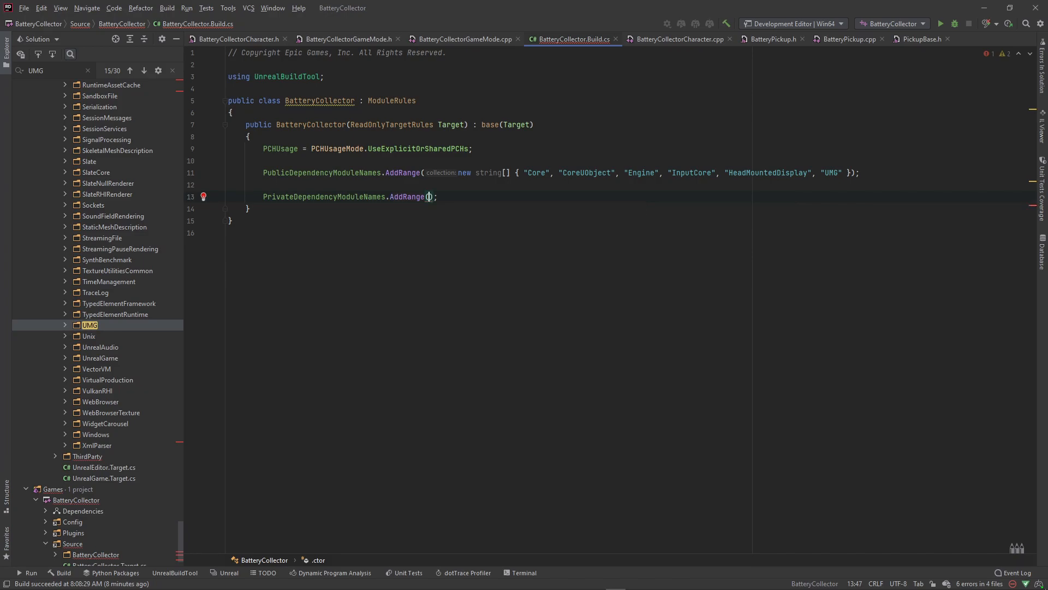
{"action": "type", "text": "new"}
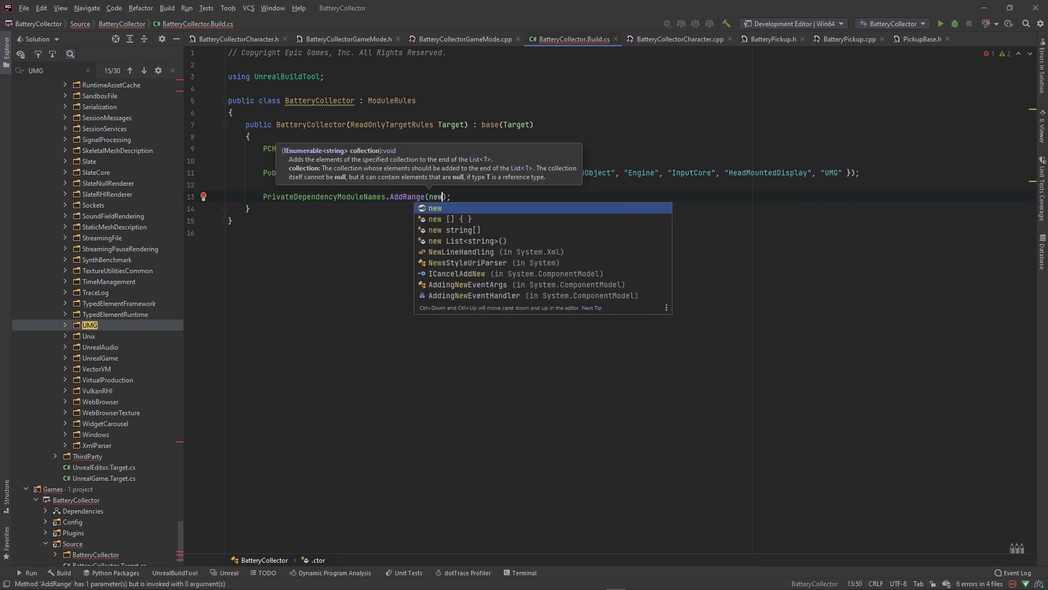
{"action": "key", "text": "down"}
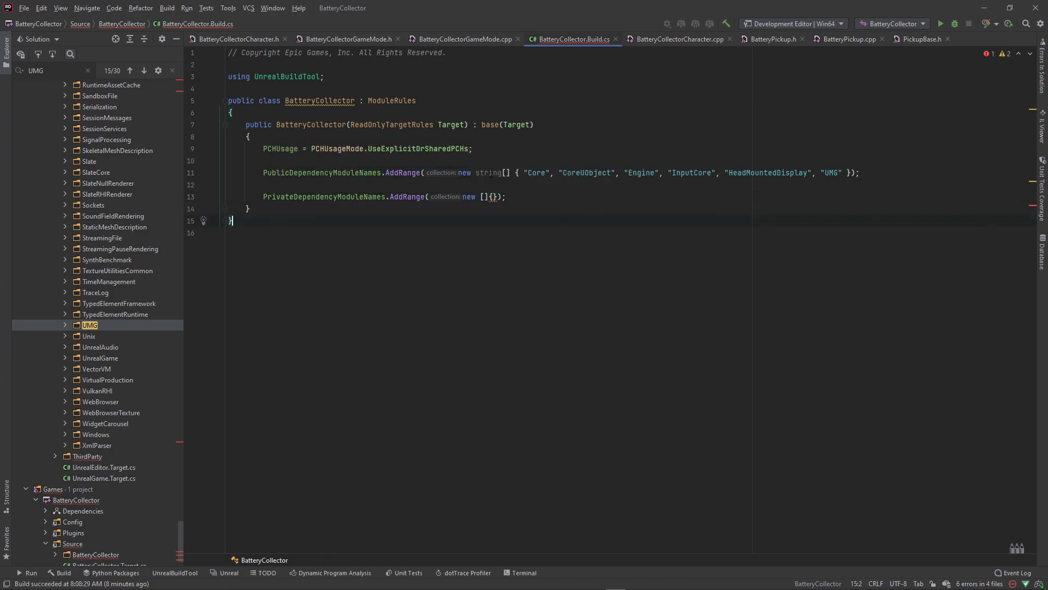
{"action": "left_click", "coordinate": [538, 197]}
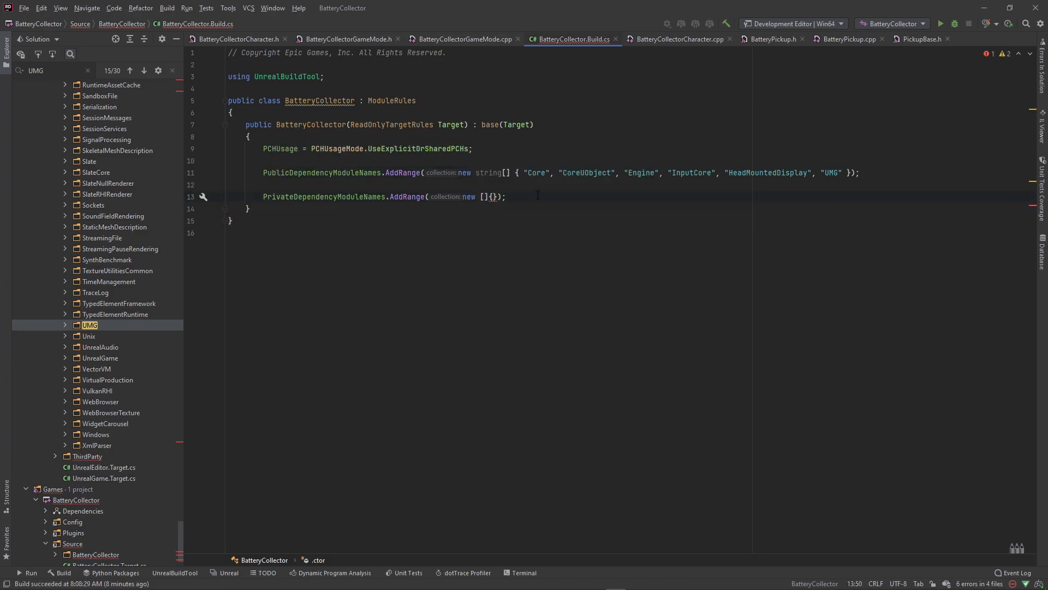
{"action": "type", "text": "string"}
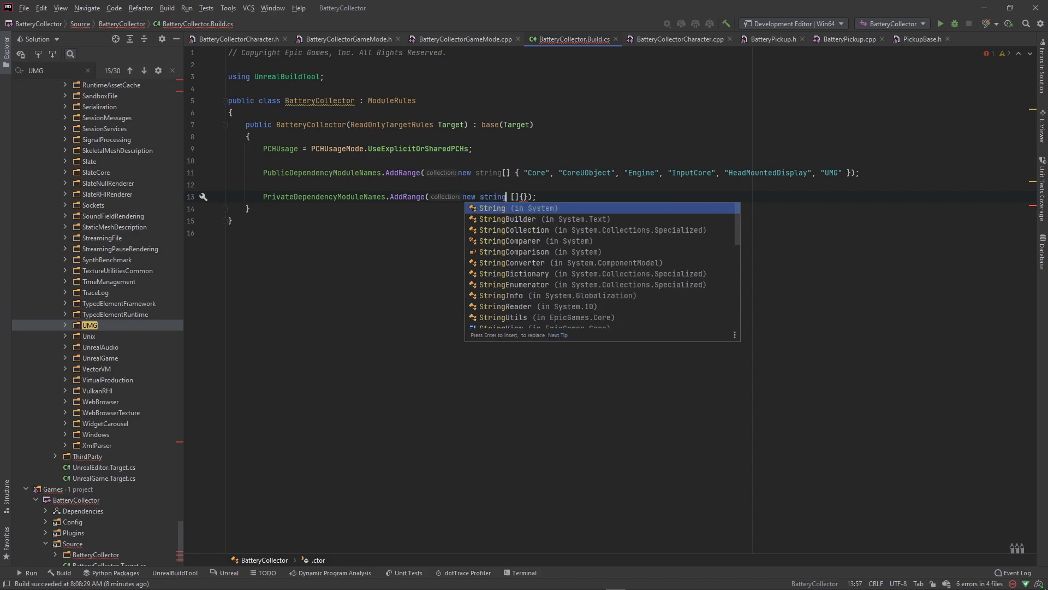
{"action": "key", "text": "Escape"}
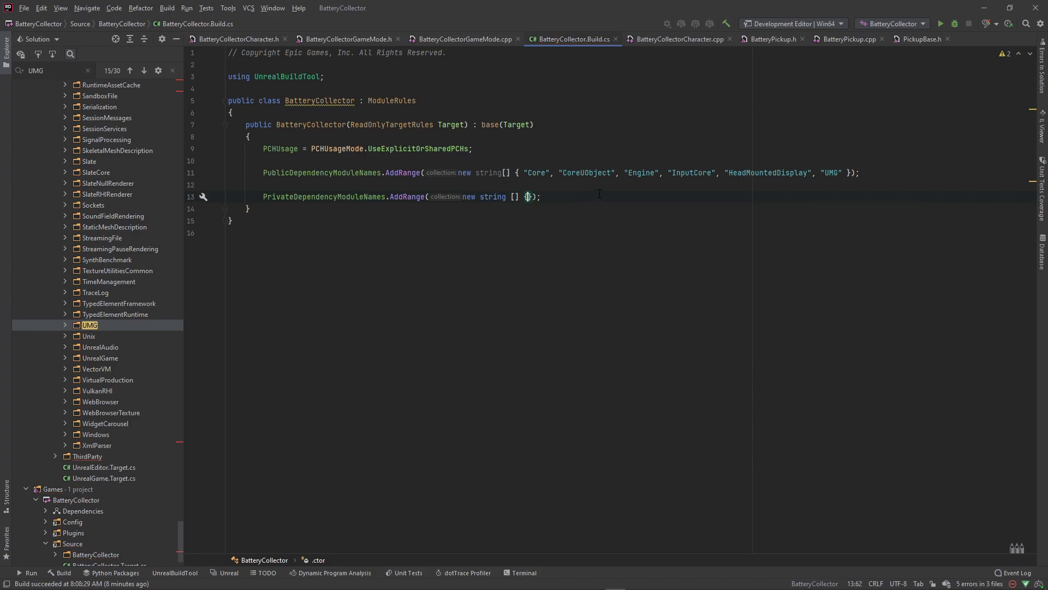
Fill the private dependency array with "Slate" and "SlateCore"
{"action": "type", "text": "\"Slate"}
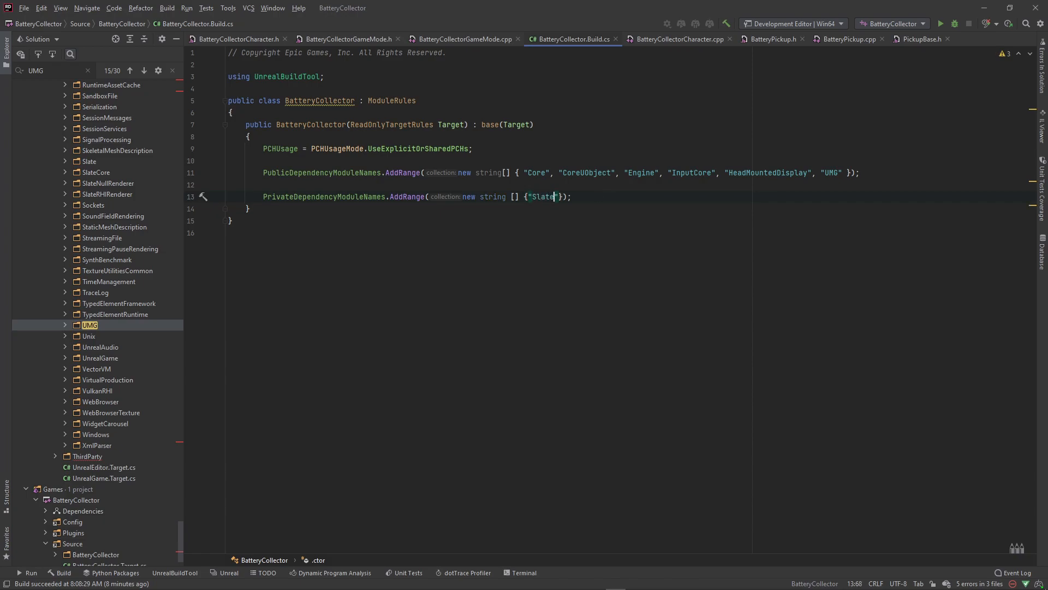
{"action": "type", "text": ", $"}
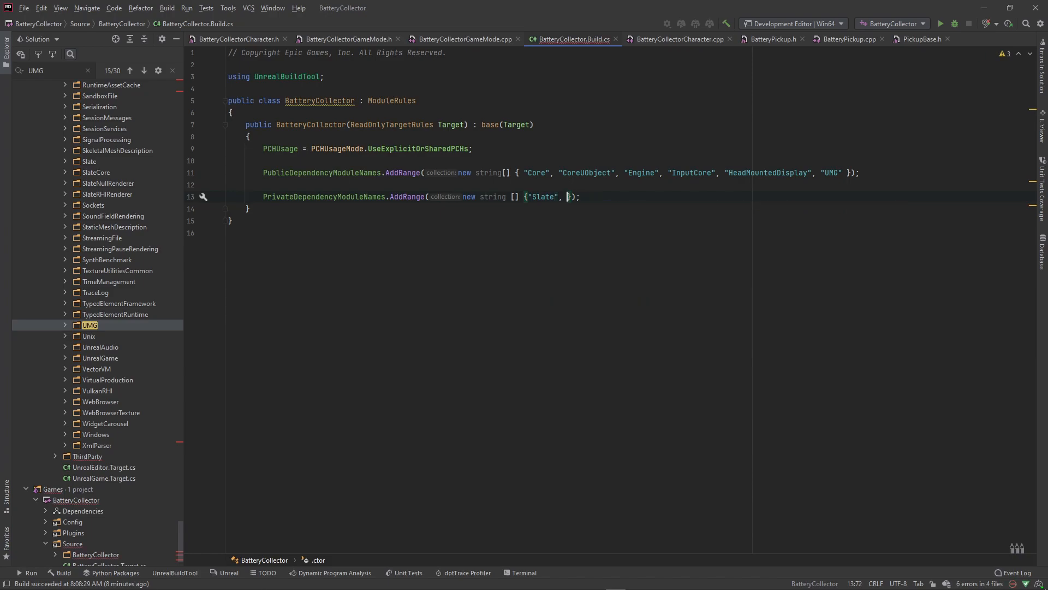
{"action": "type", "text": "Slater"}
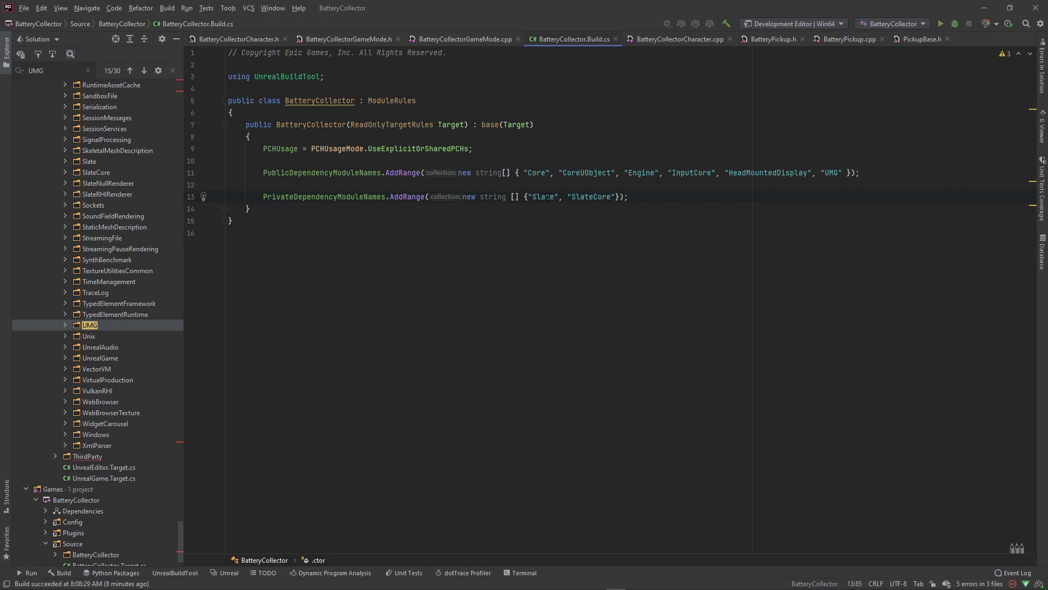
{"action": "left_click", "coordinate": [535, 195]}
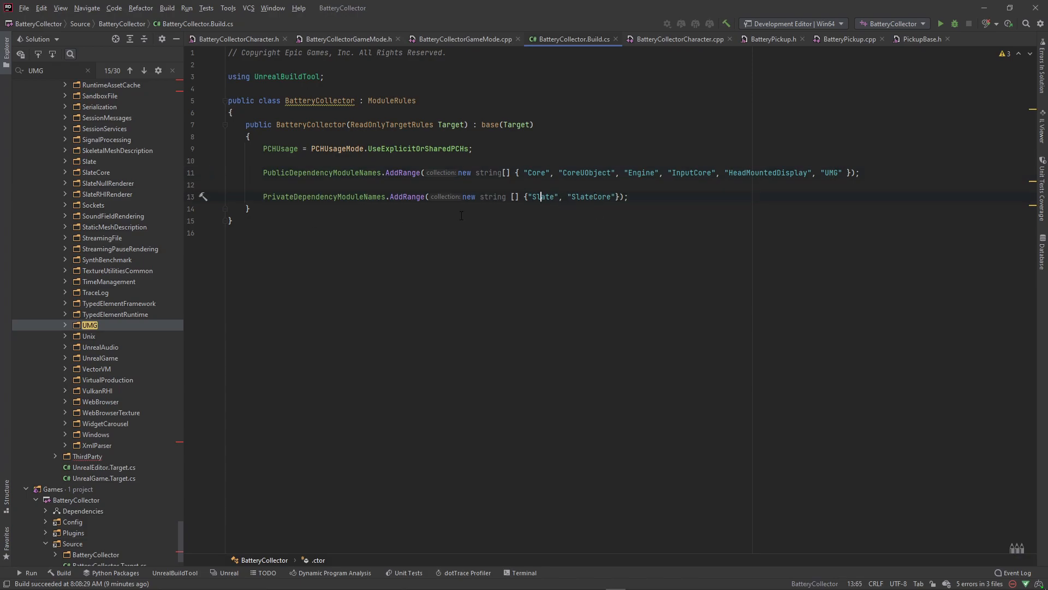
{"action": "left_click", "coordinate": [627, 196]}
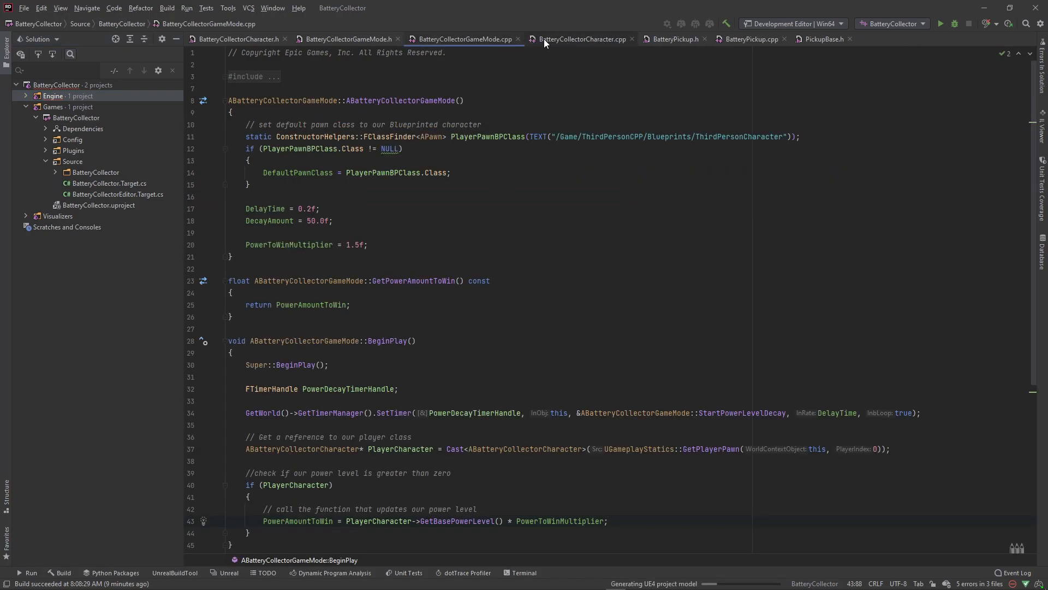
Add UPROPERTY(EditDefaultsOnly, BlueprintReadWrite, Category="Power") below PowerToWinMultiplier in the header
{"action": "left_click", "coordinate": [347, 39]}
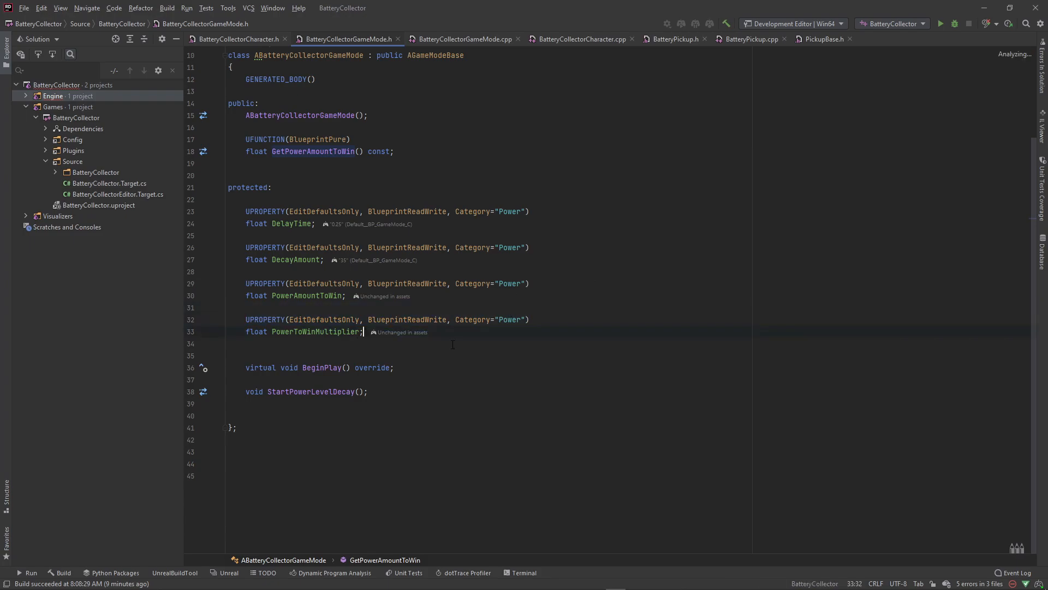
{"action": "type", "text": "UPROPERTY(EditDefaultsOnly, BlueprintReadWrite, Category=\"Power\")"}
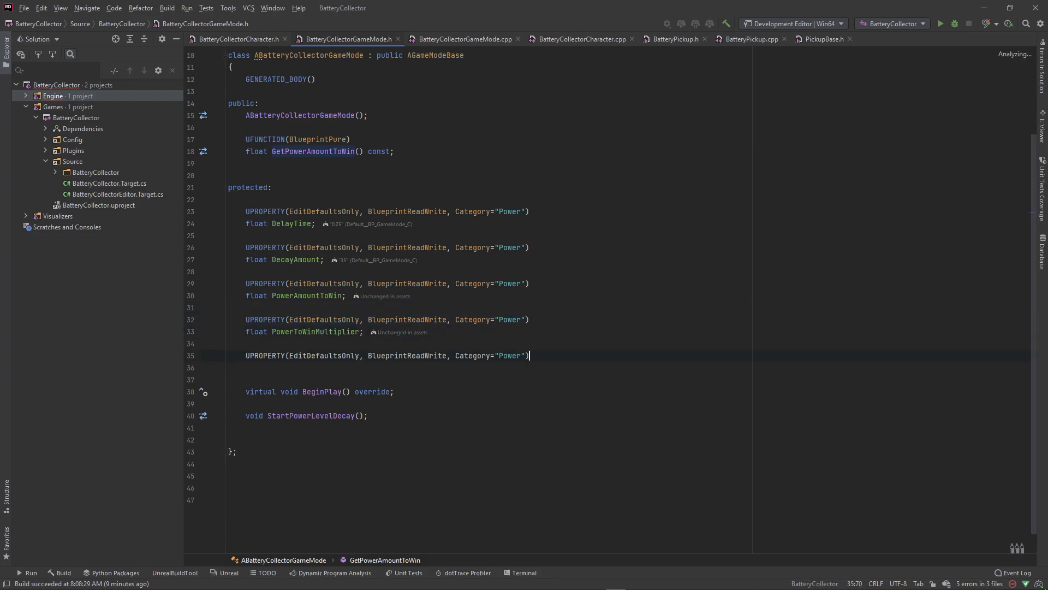
{"action": "key", "text": "enter"}
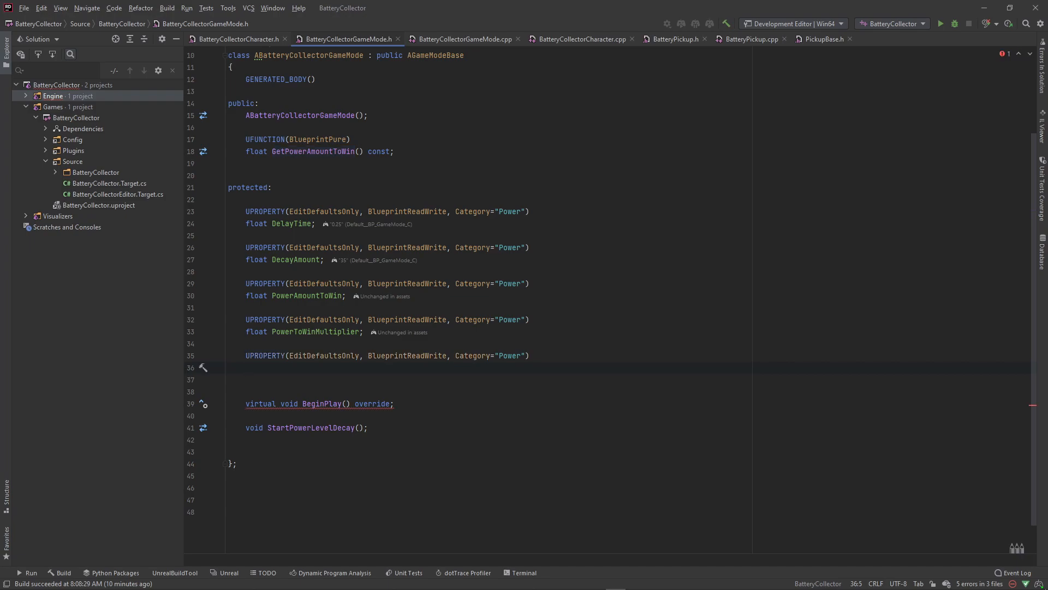
Declare TSubclassOf<class UUserWidget> MainHUDClass under the new property specifier
{"action": "type", "text": "TSubclassOf<>"}
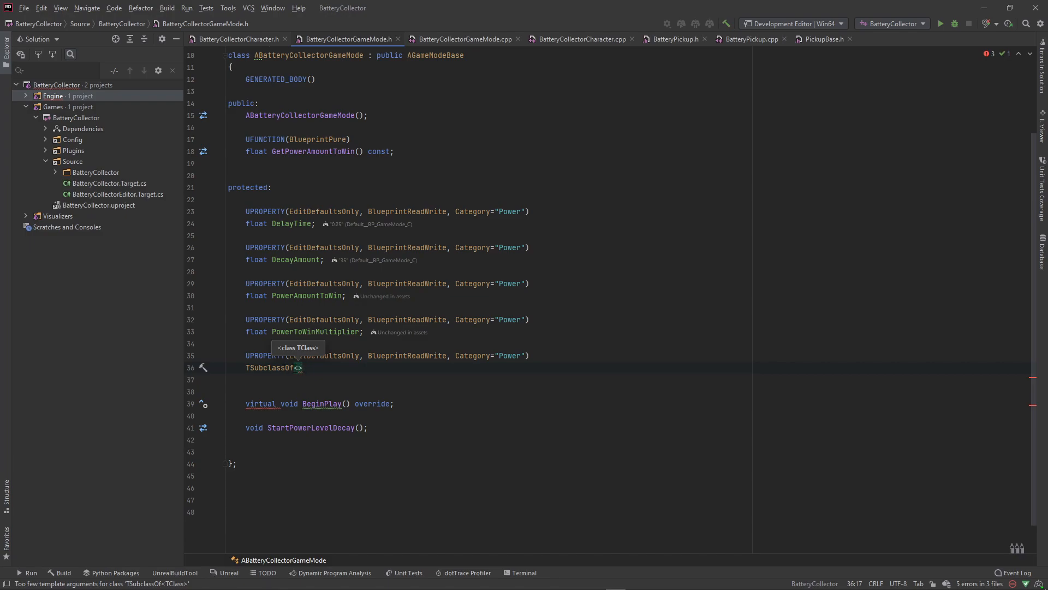
{"action": "type", "text": "AA"}
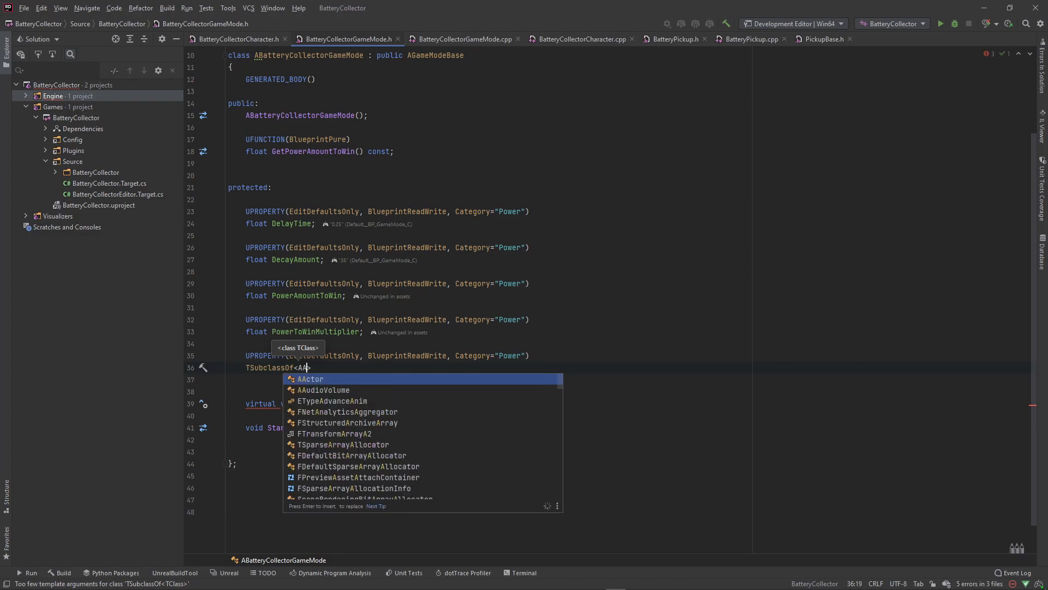
{"action": "type", "text": "ctor>"}
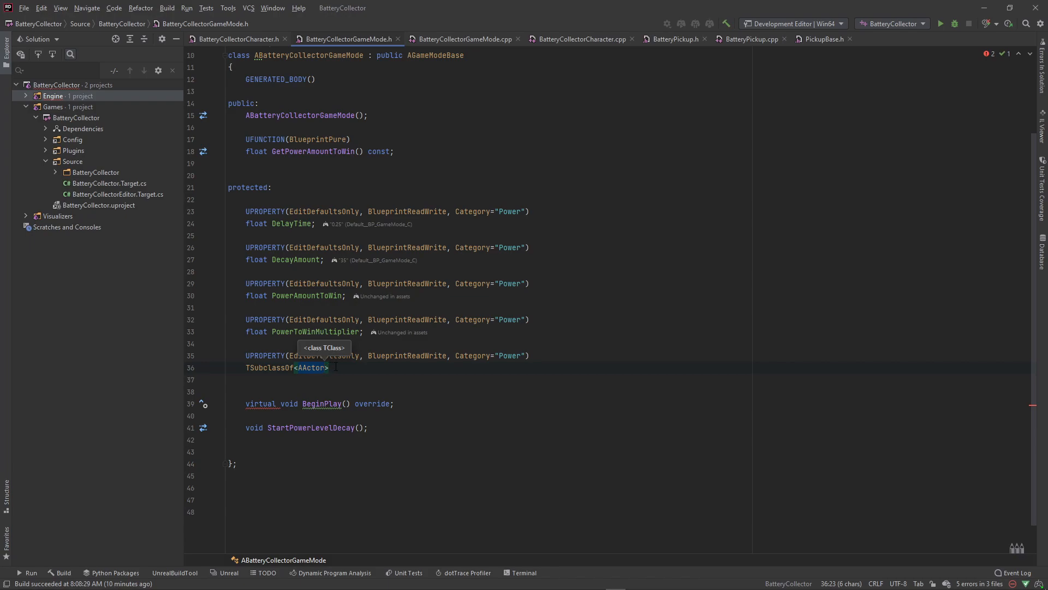
{"action": "mouse_move", "coordinate": [308, 373]}
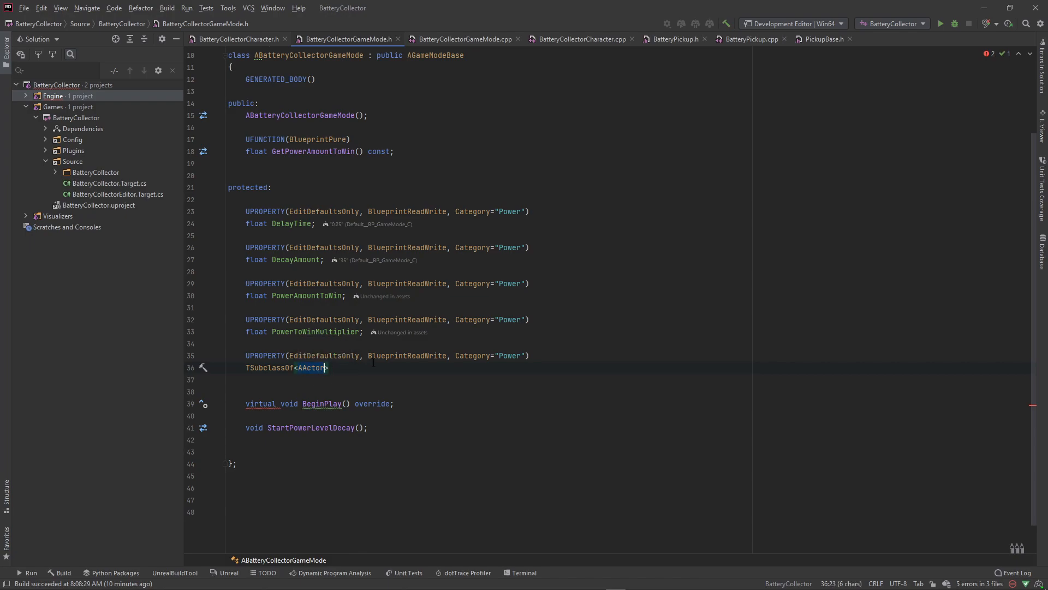
{"action": "type", "text": "class UUSe"}
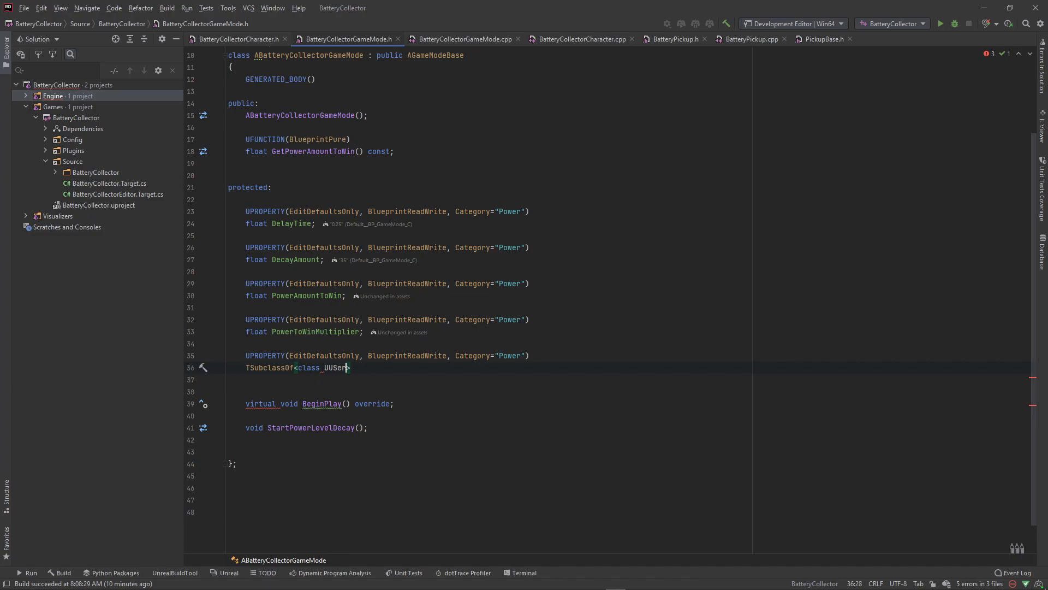
{"action": "type", "text": "Widget"}
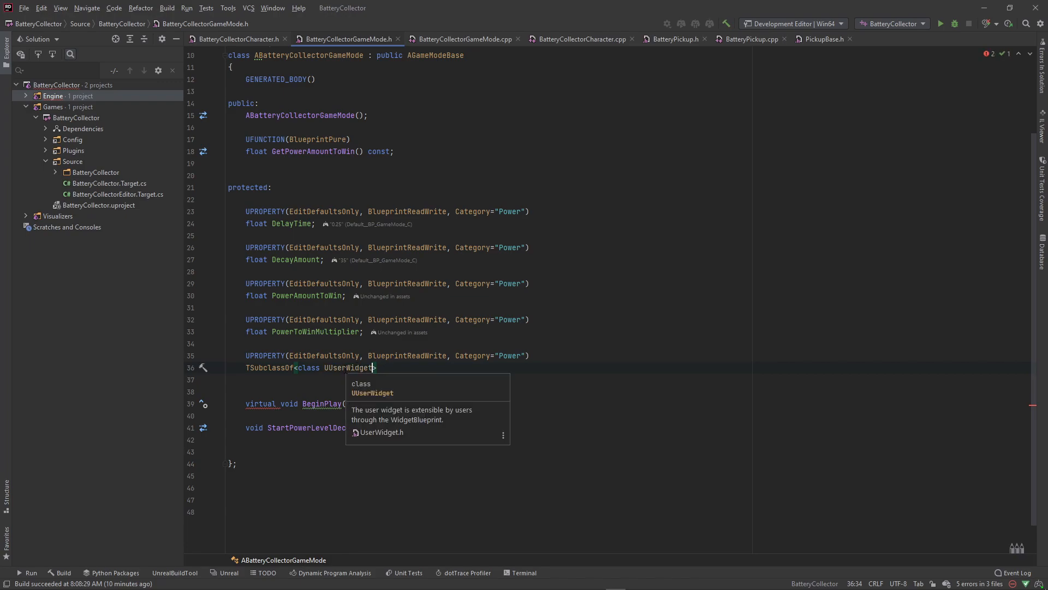
{"action": "type", "text": ">"}
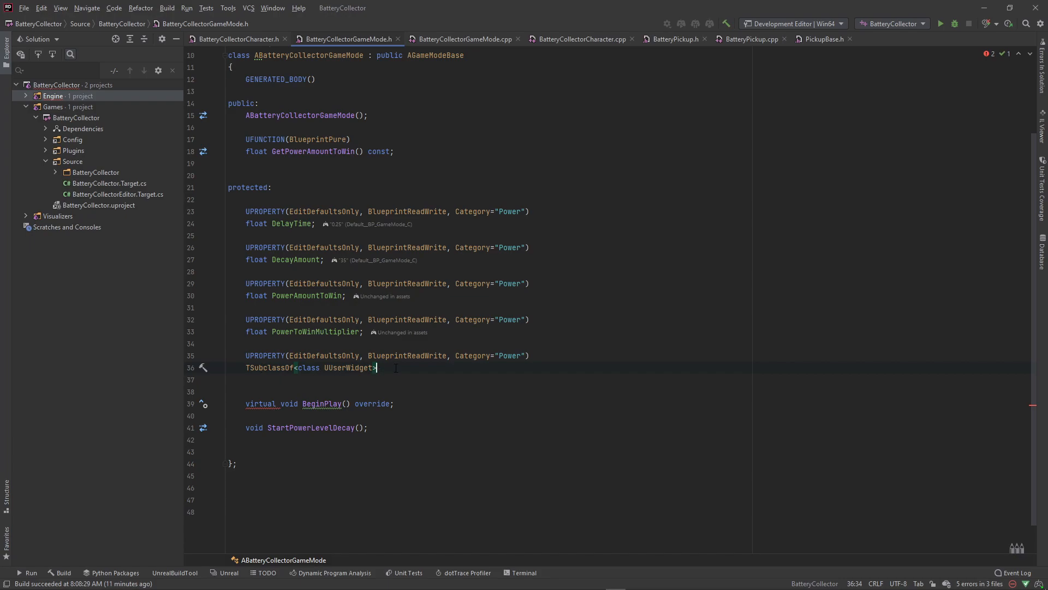
{"action": "type", "text": "Main"}
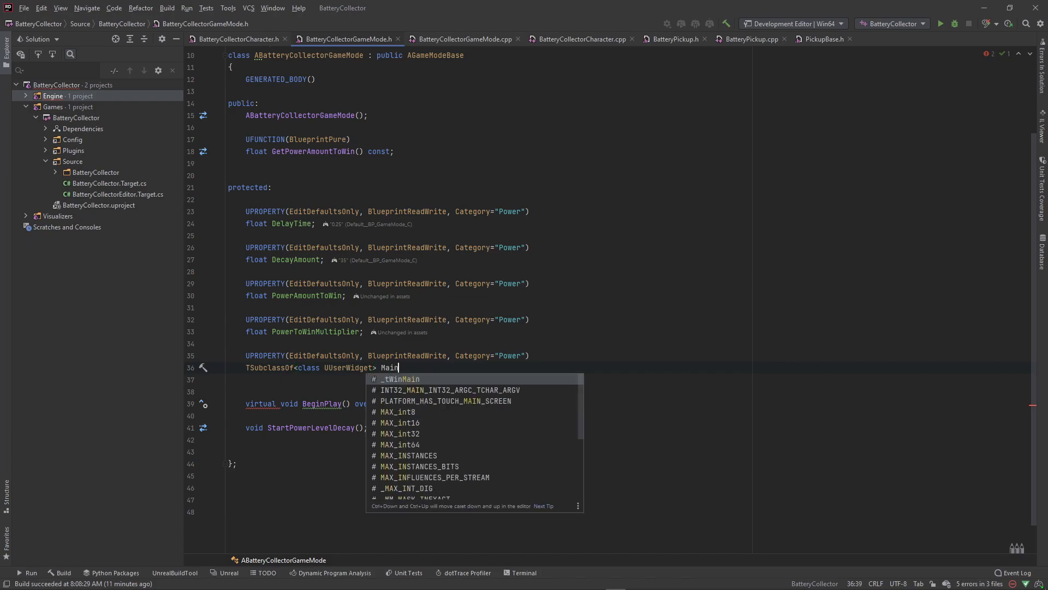
{"action": "type", "text": "HUD"}
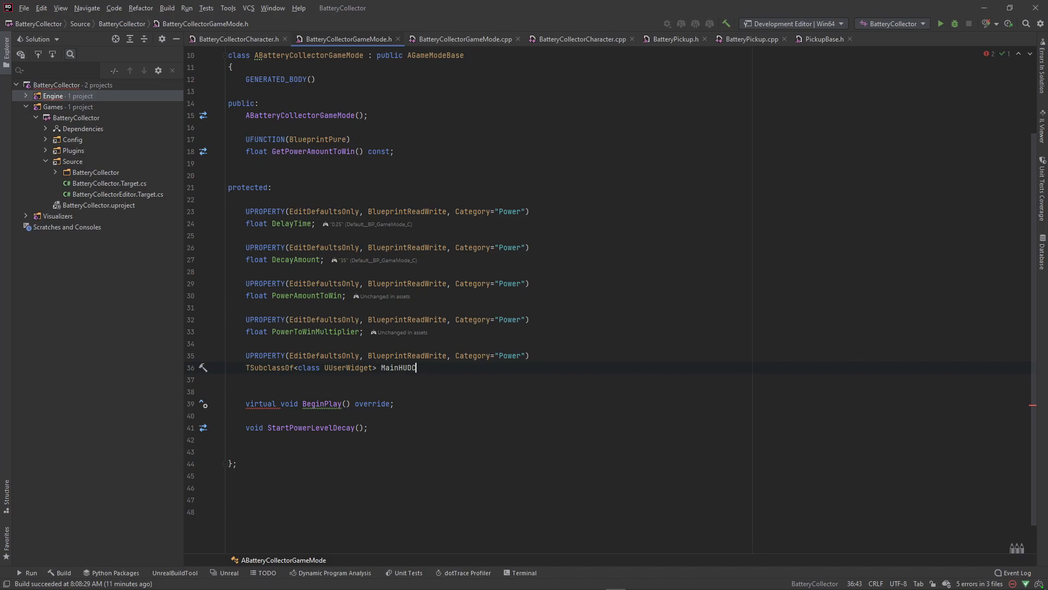
{"action": "type", "text": "Class;"}
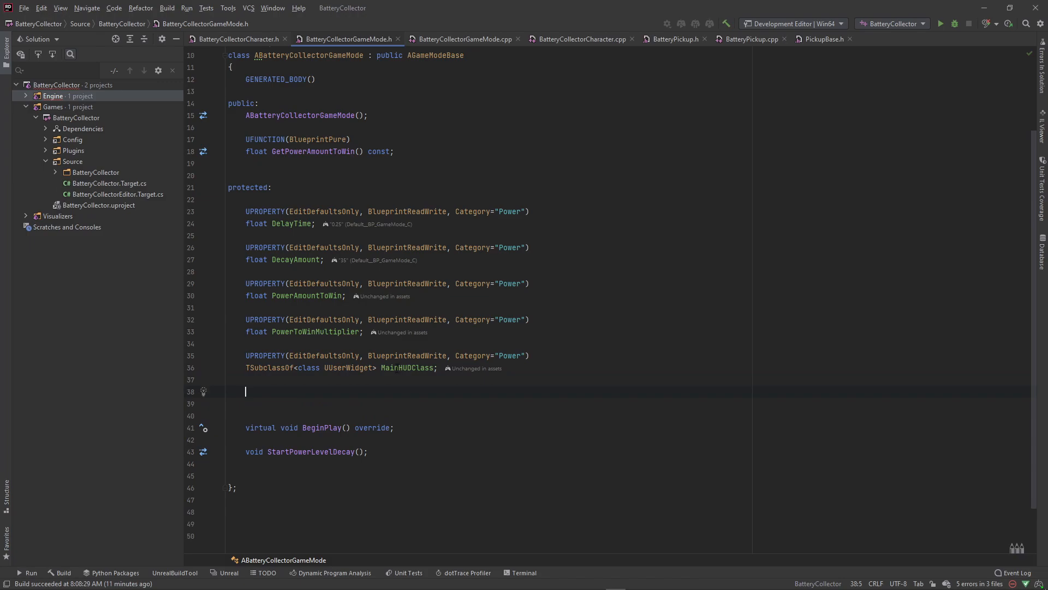
{"action": "mouse_move", "coordinate": [309, 399]}
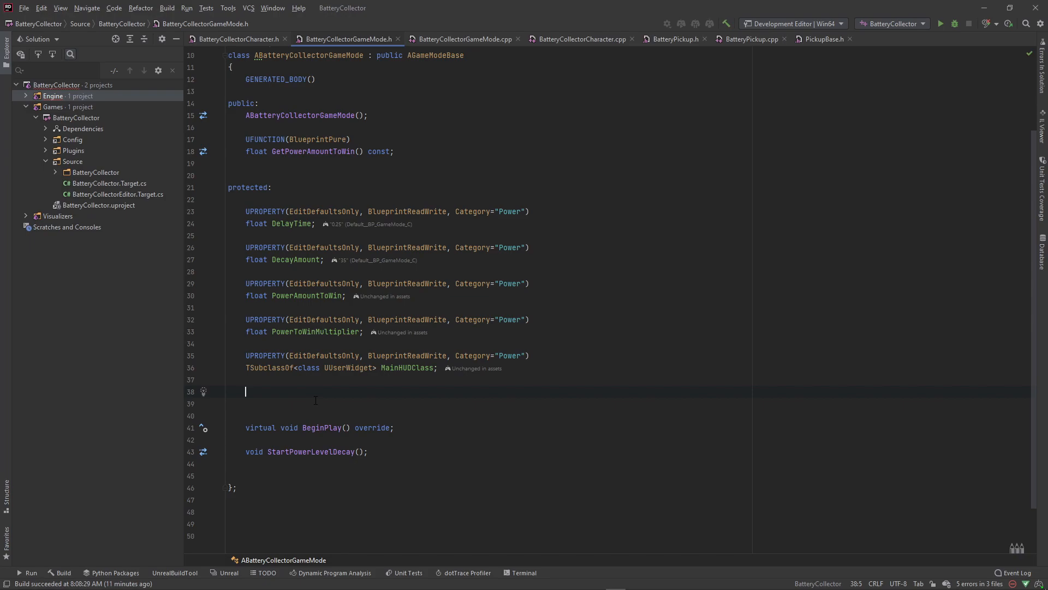
Declare class UUserWidget* ActiveWidget; in the game mode header
{"action": "type", "text": "class UU"}
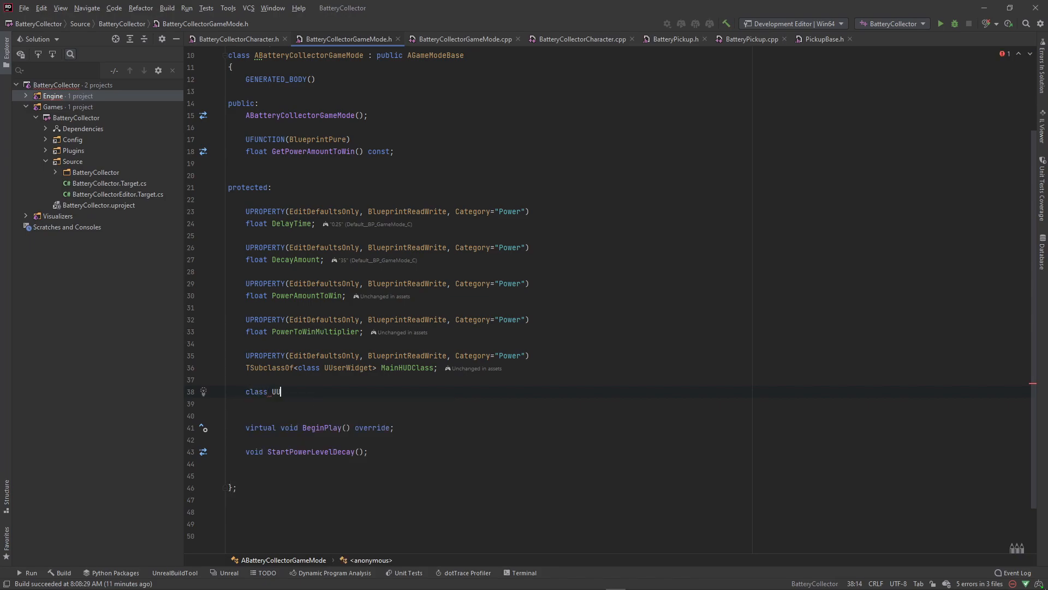
{"action": "type", "text": "serWidge"}
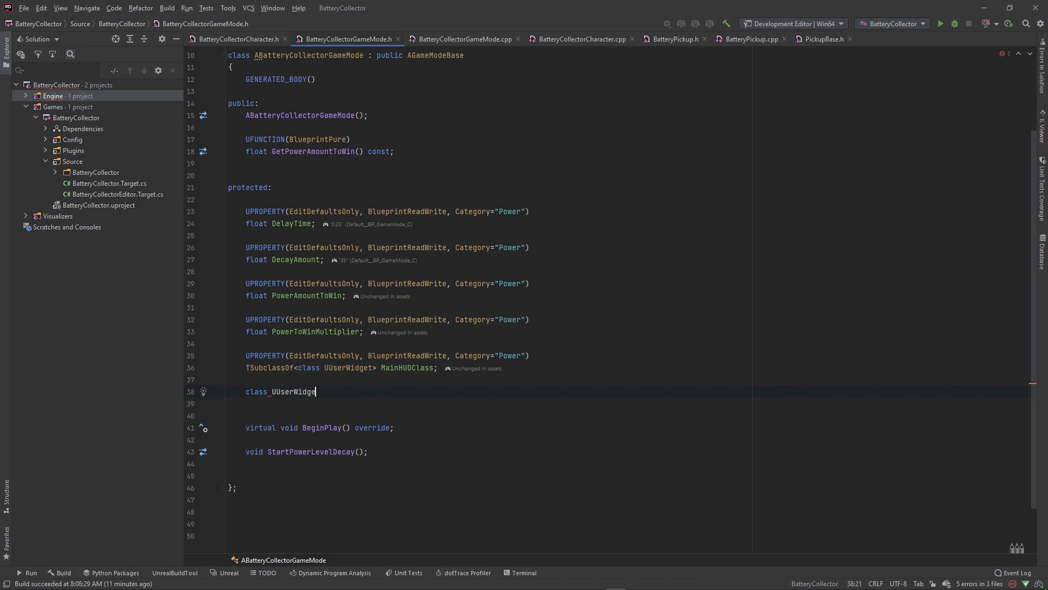
{"action": "type", "text": "t"}
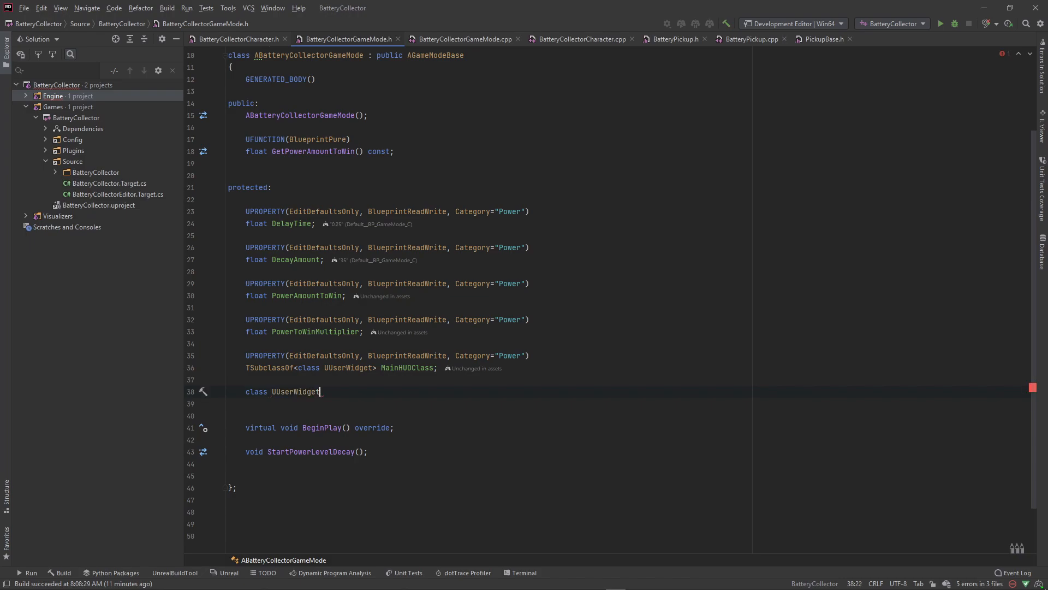
{"action": "type", "text": "*"}
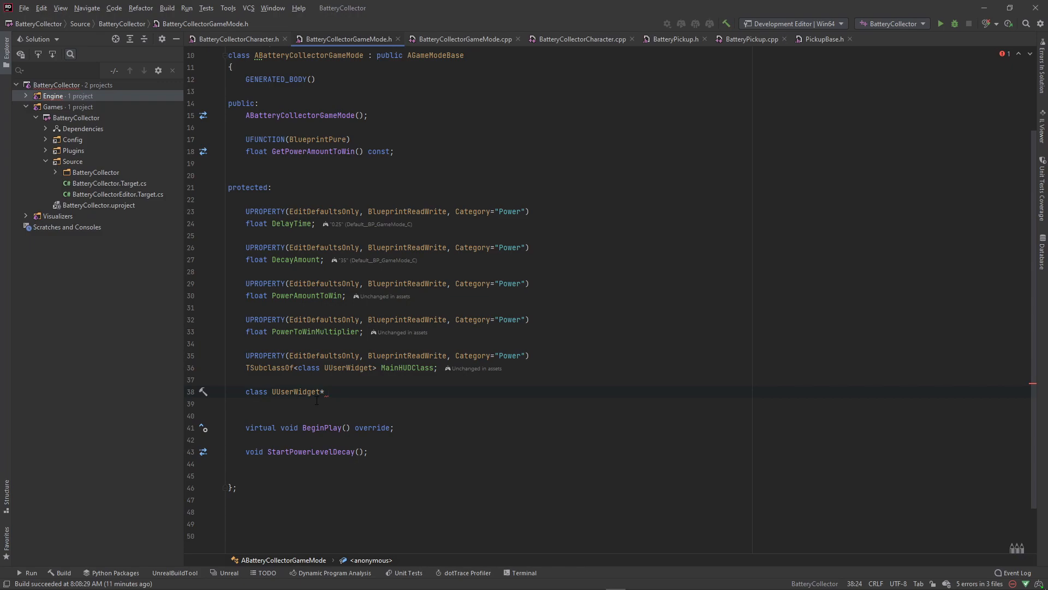
{"action": "type", "text": "A"}
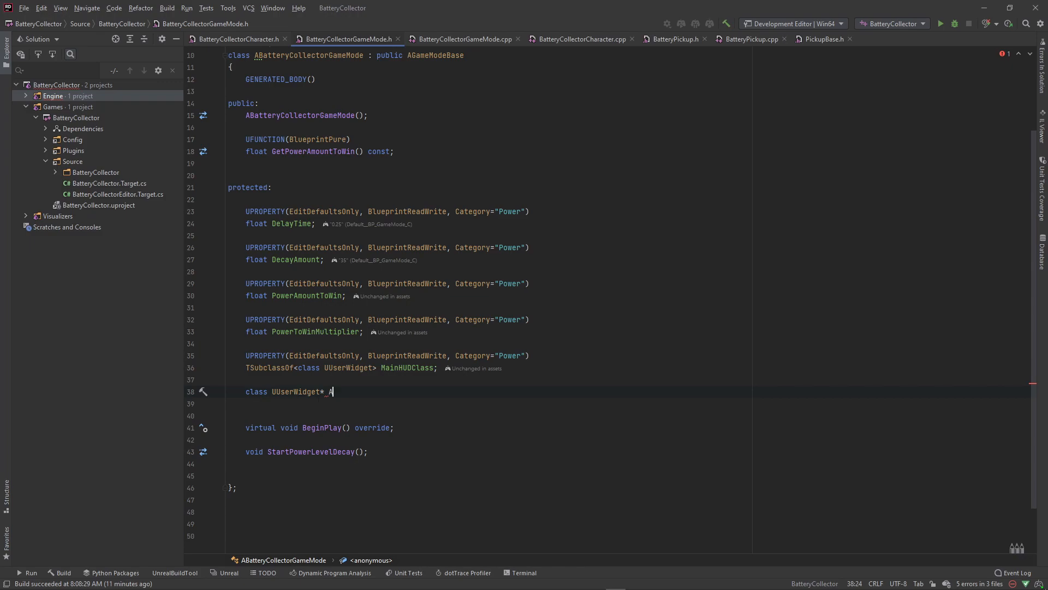
{"action": "type", "text": "ctiveWid"}
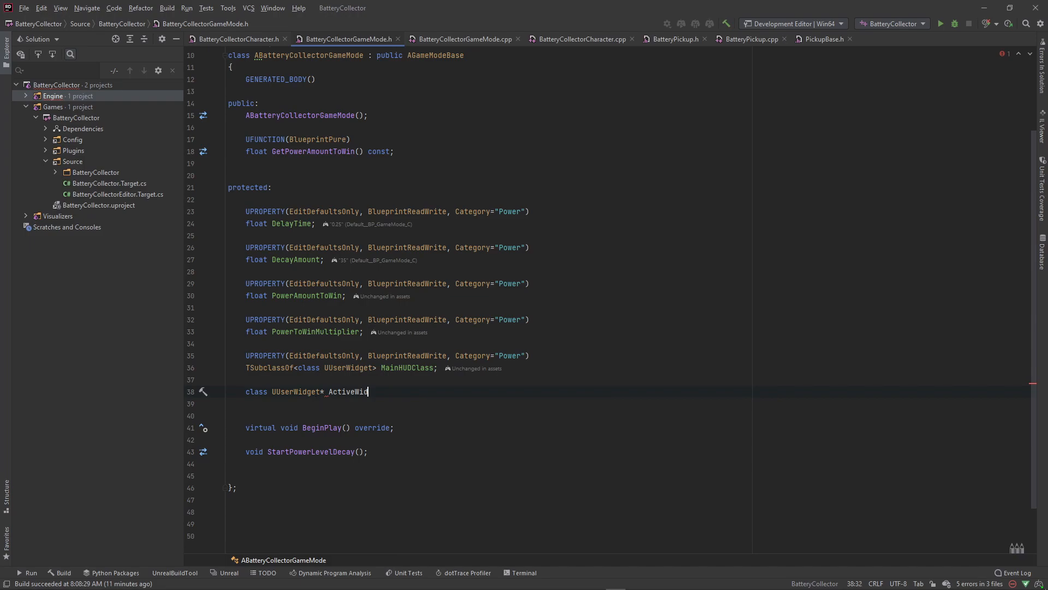
{"action": "type", "text": "get;"}
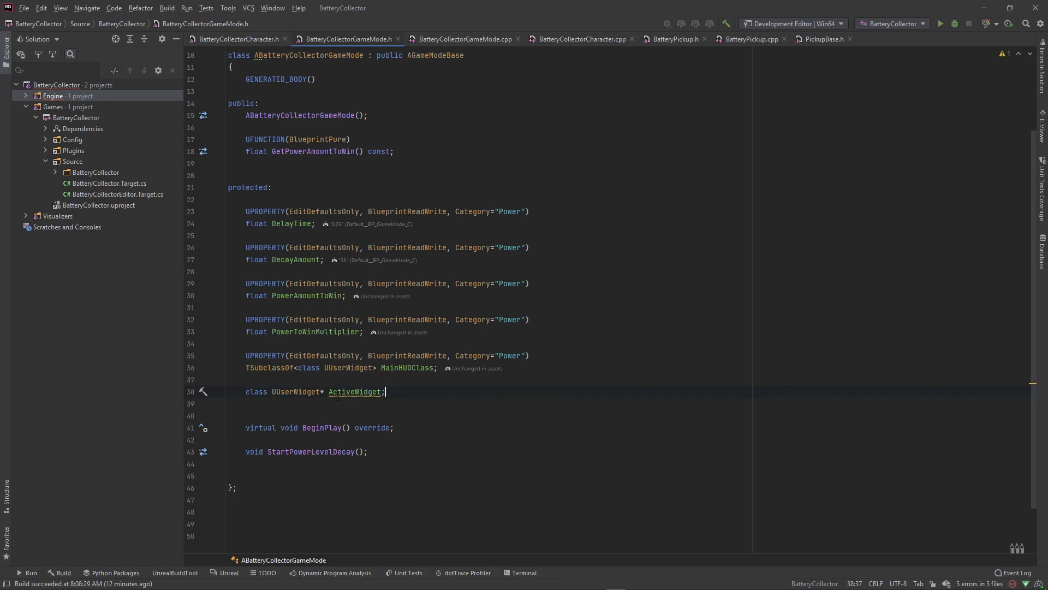
{"action": "mouse_move", "coordinate": [356, 392]}
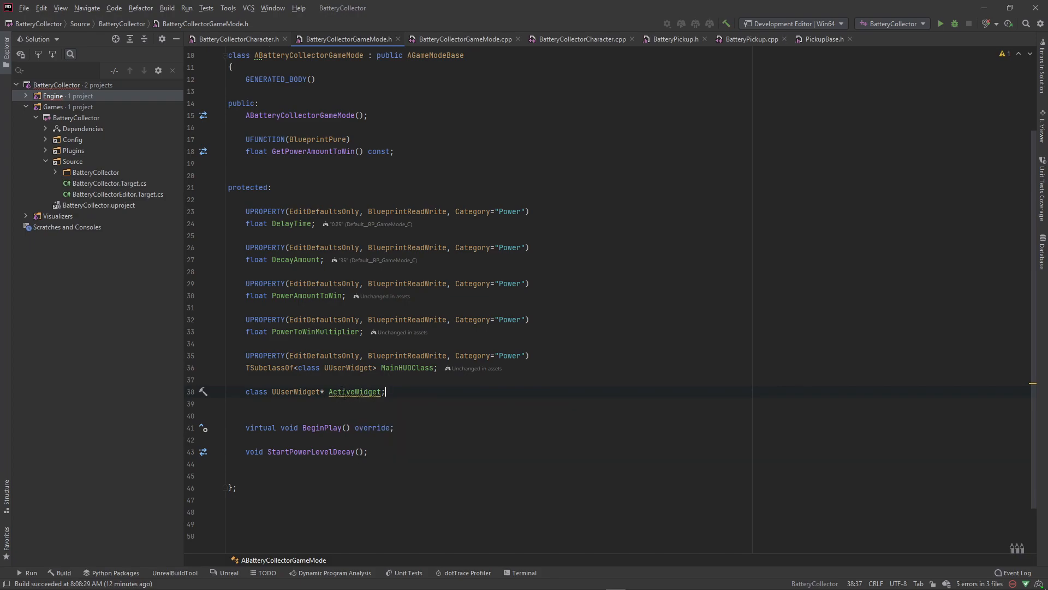
{"action": "mouse_move", "coordinate": [354, 390]}
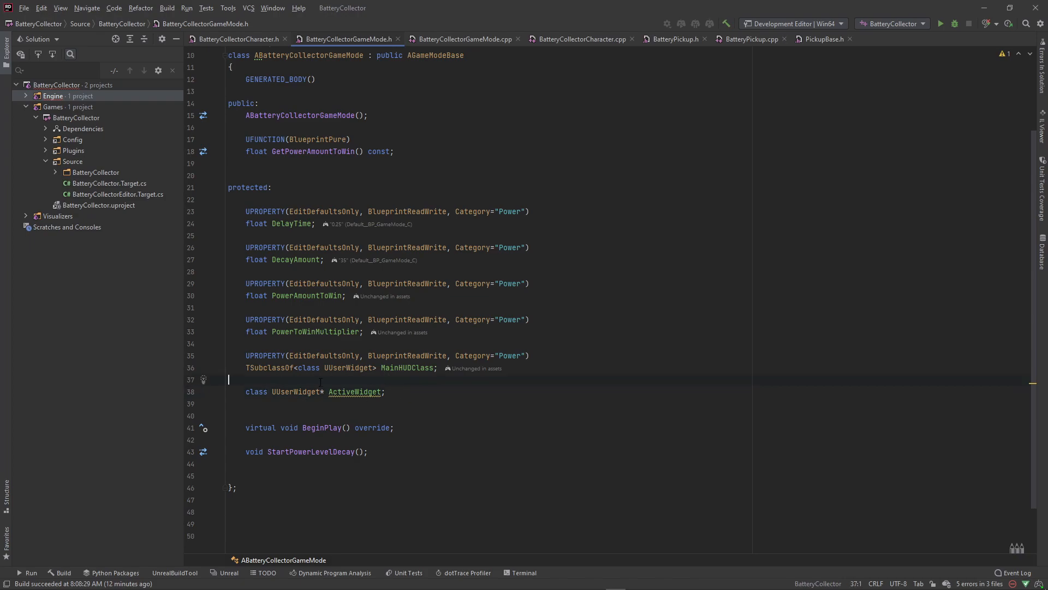
Add an empty UPROPERTY() macro above the ActiveWidget declaration
{"action": "key", "text": "enter"}
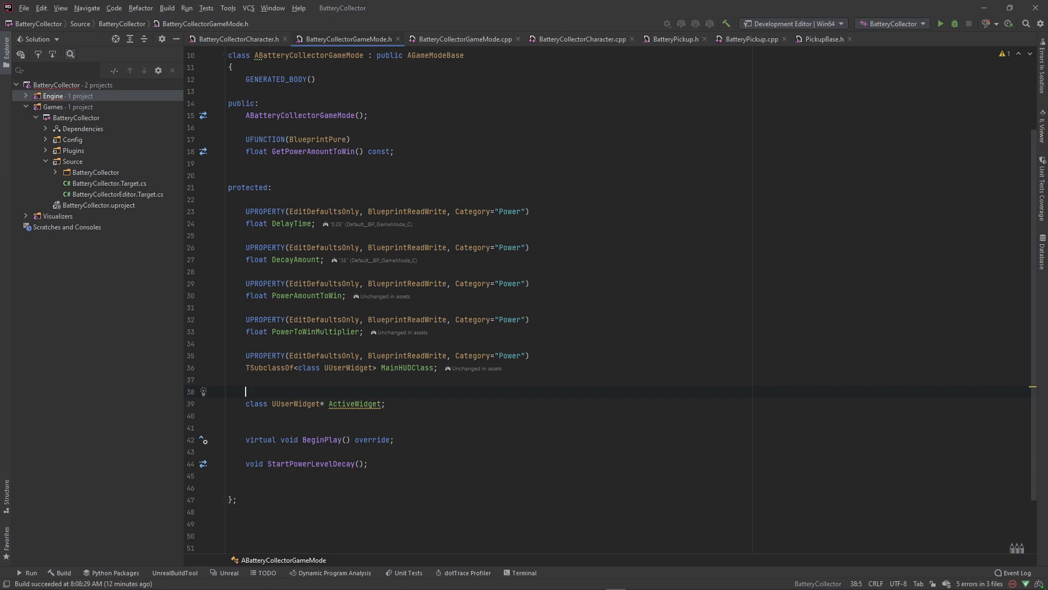
{"action": "type", "text": "UPROPERTY("}
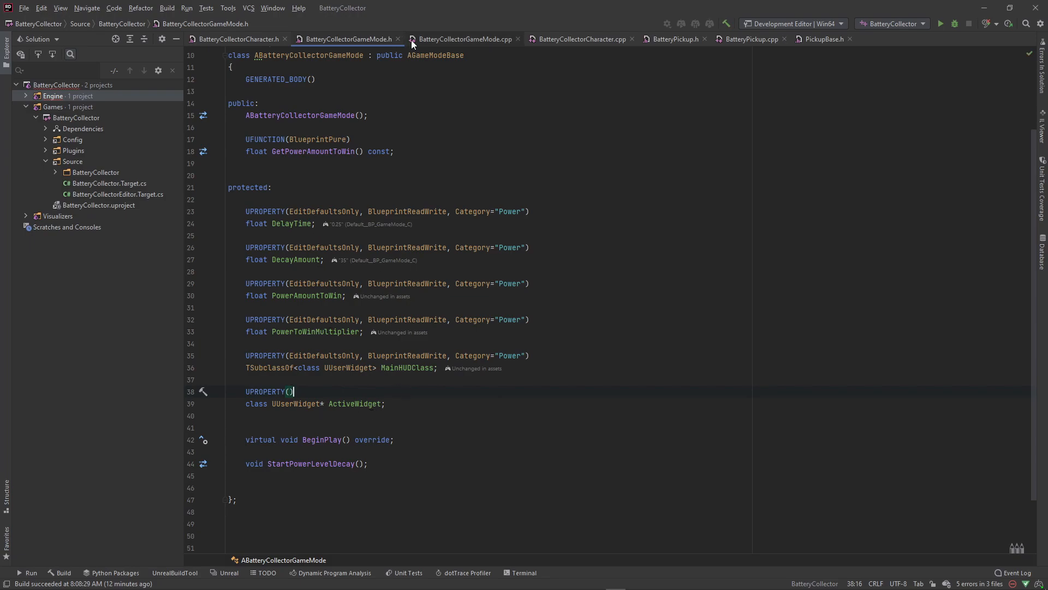
Switch to the BatteryCollectorGameMode.cpp source showing BeginPlay
{"action": "left_click", "coordinate": [465, 39]}
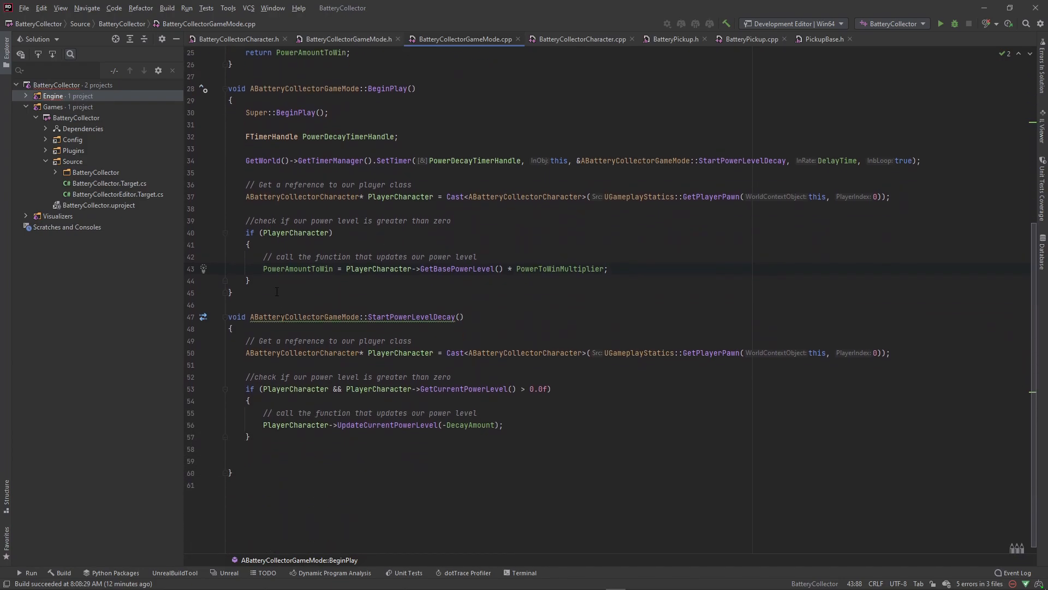
Add an if (MainHUDClass) block after the PlayerCharacter check in BeginPlay
{"action": "key", "text": "enter"}
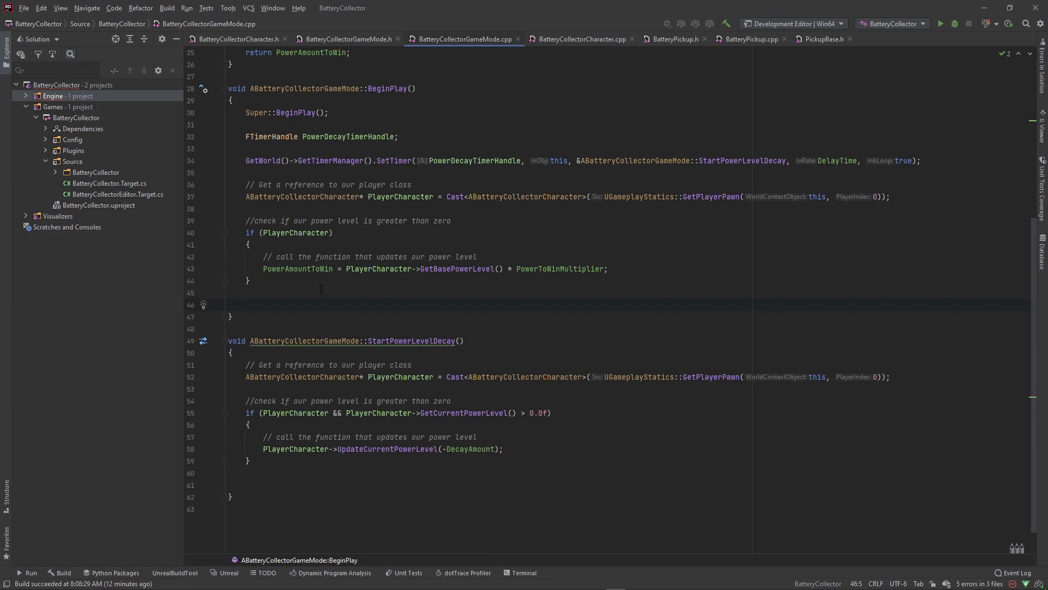
{"action": "type", "text": "if (true"}
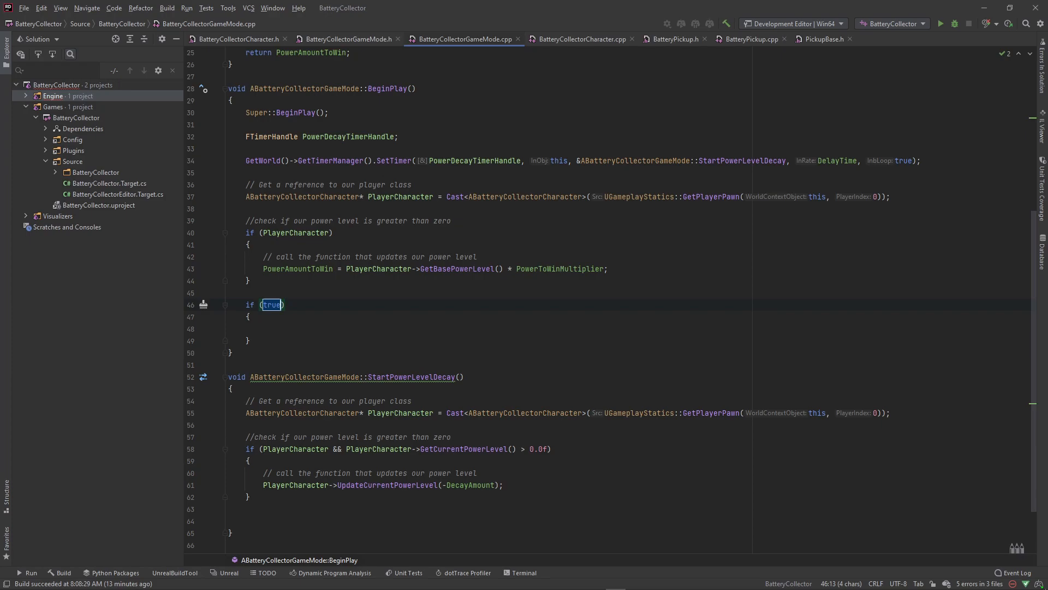
{"action": "type", "text": "MainHUDClass"}
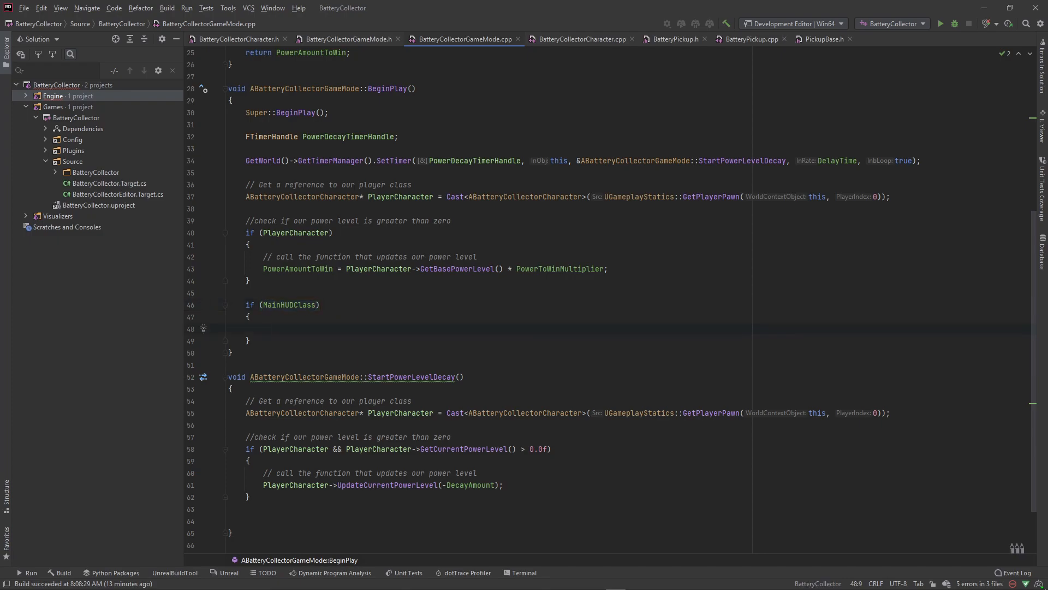
{"action": "left_click", "coordinate": [263, 329]}
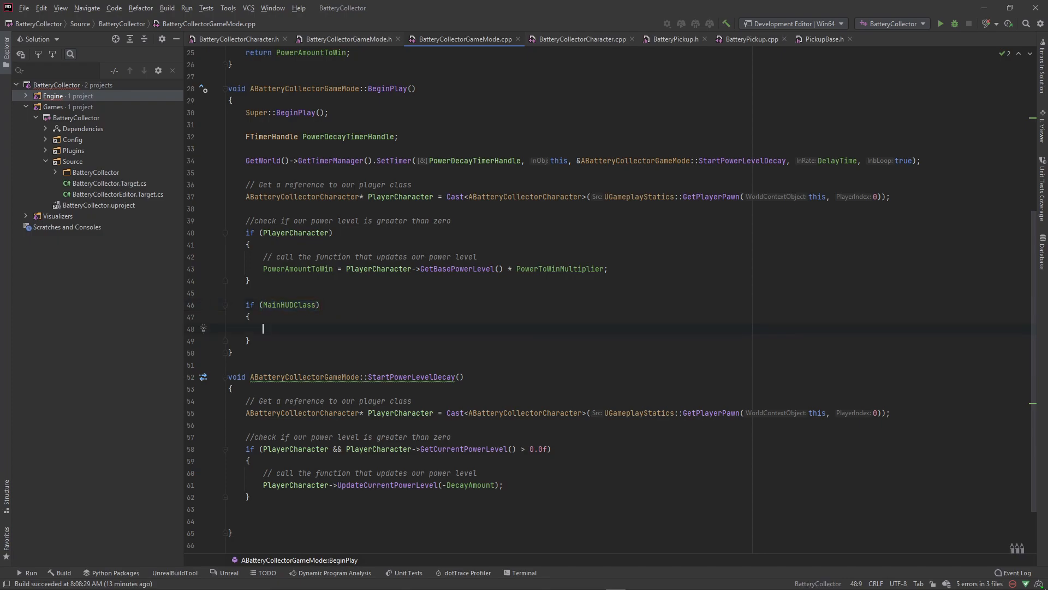
Start writing ActiveWidget = CreateWig inside the new if block
{"action": "type", "text": "ActiveWidget"}
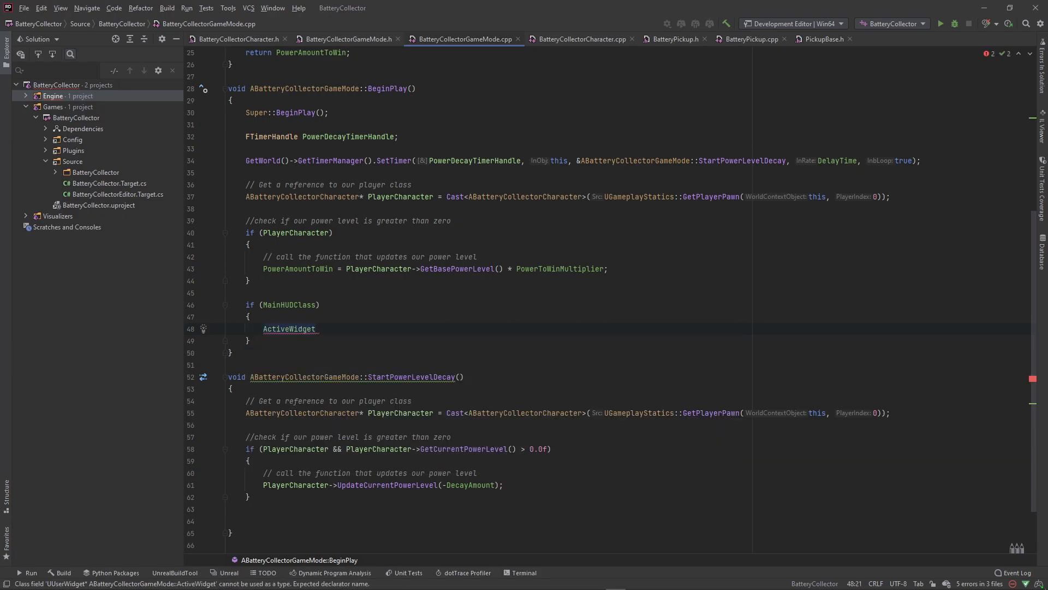
{"action": "type", "text": "= Cre"}
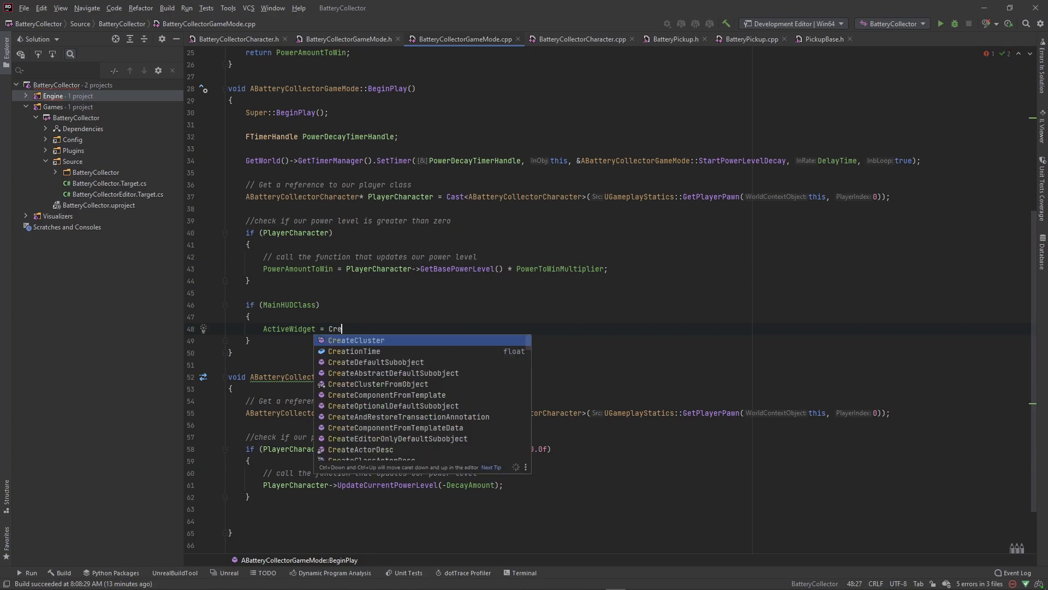
{"action": "type", "text": "ate"}
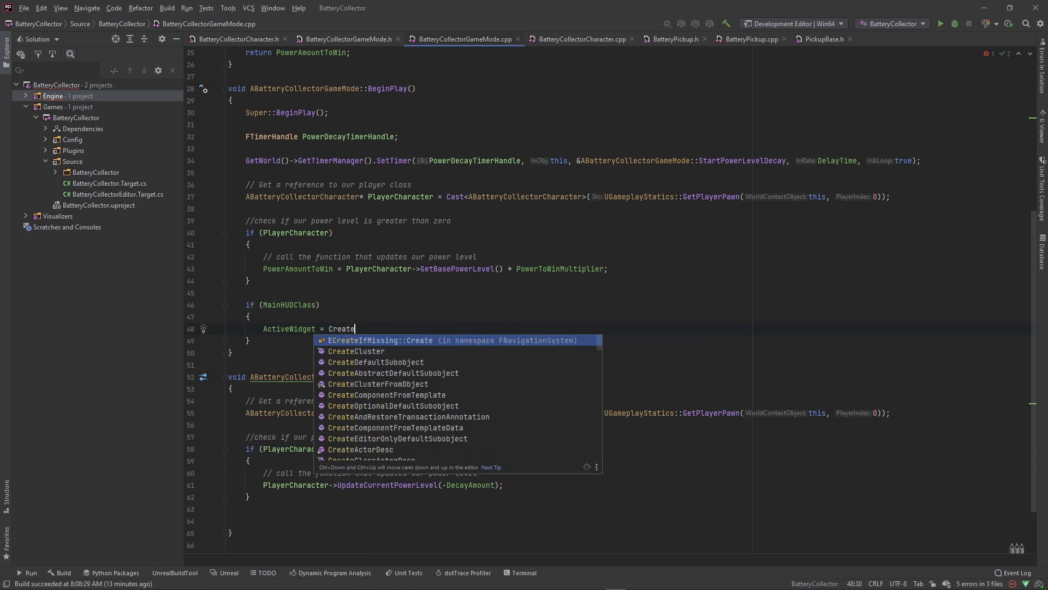
{"action": "type", "text": "Wig"}
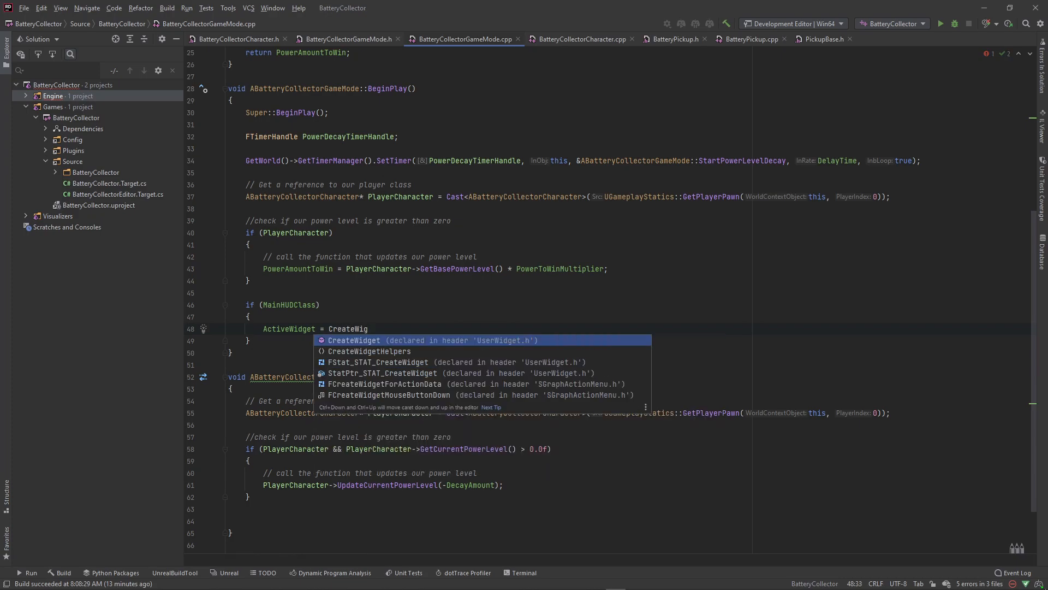
{"action": "mouse_move", "coordinate": [487, 349]}
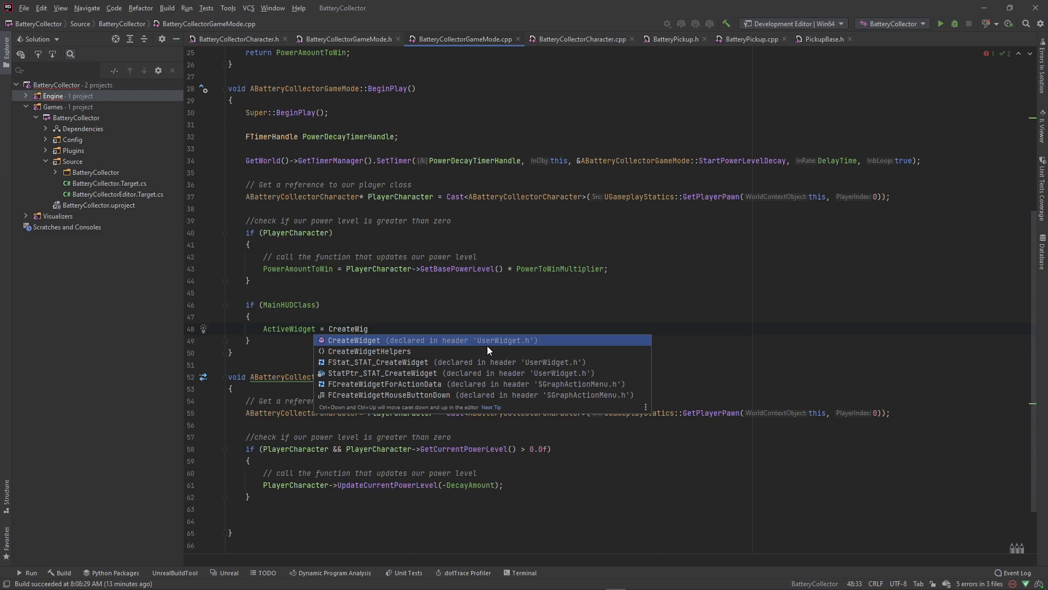
{"action": "mouse_move", "coordinate": [472, 344]}
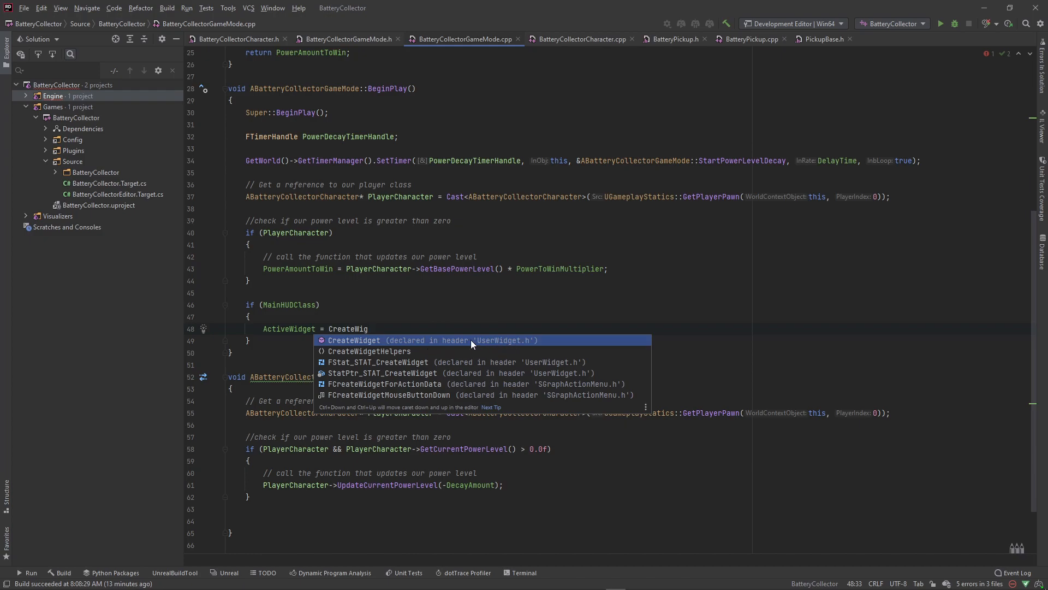
Complete the call as CreateWidget<UUserWidget>() using autocomplete
{"action": "left_click", "coordinate": [352, 339]}
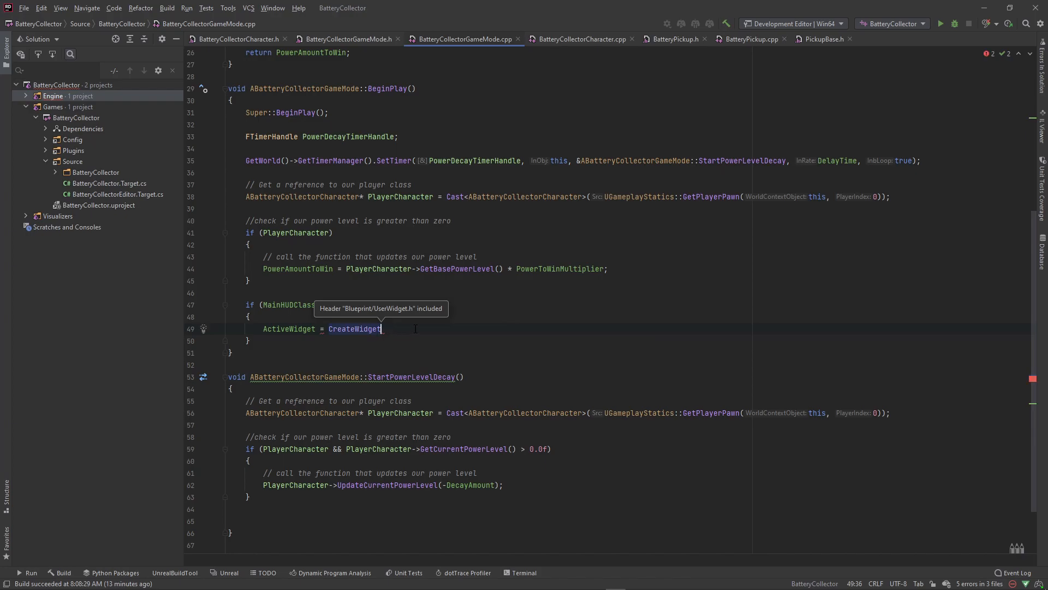
{"action": "type", "text": "<"}
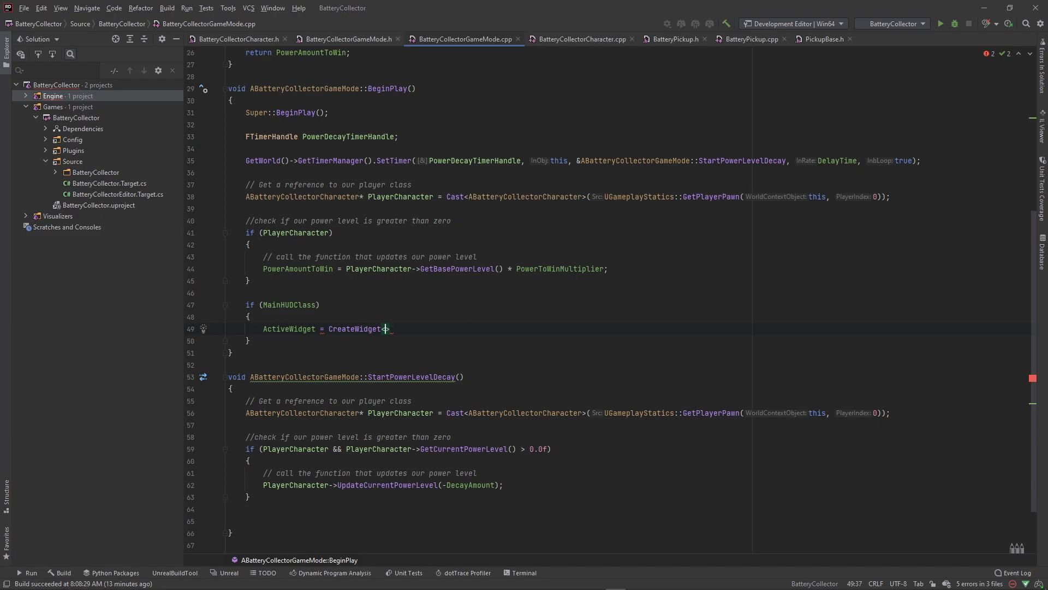
{"action": "type", "text": "<UUserWidget"}
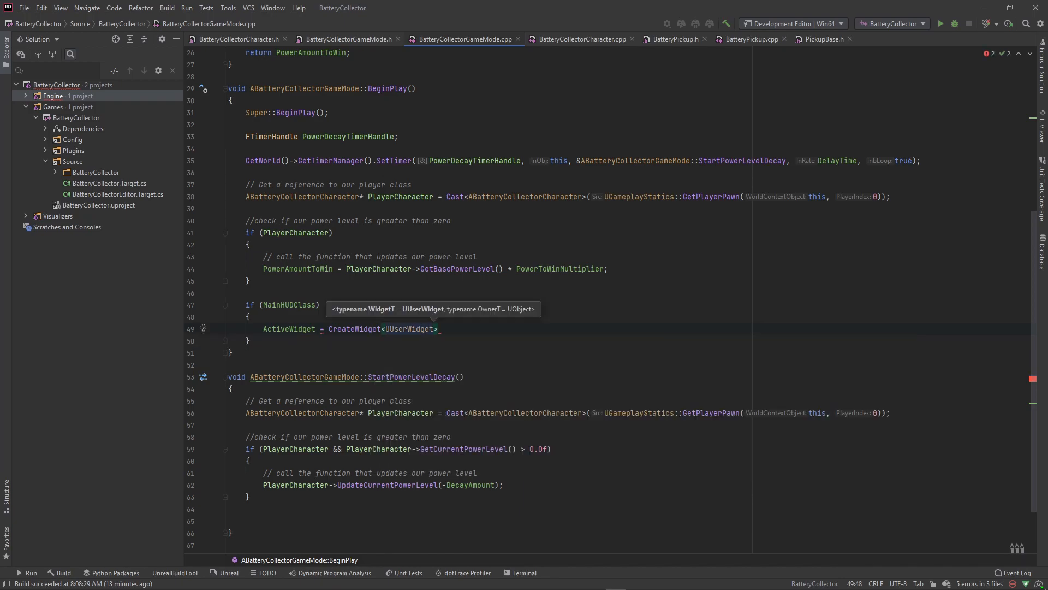
{"action": "type", "text": ">"}
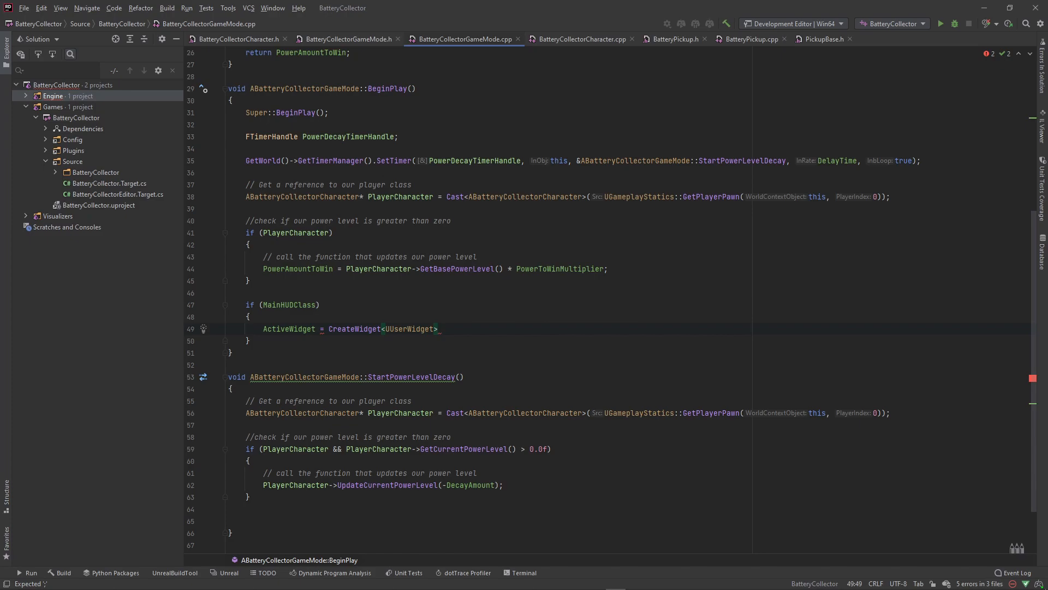
{"action": "type", "text": "()"}
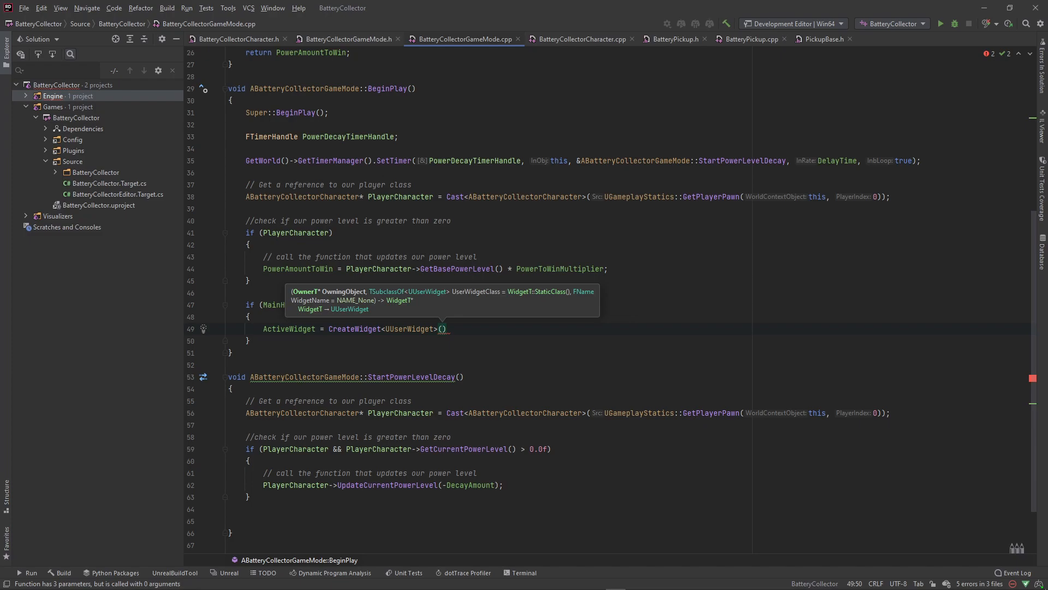
{"action": "mouse_move", "coordinate": [413, 294]}
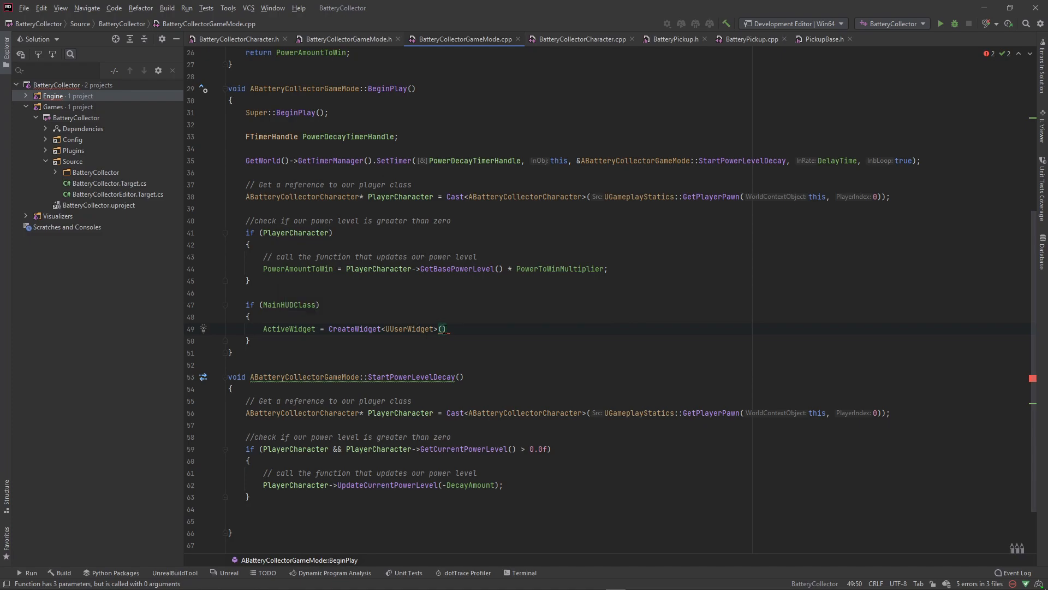
Pass GetWorld() and MainHUDClass as arguments and terminate the statement
{"action": "type", "text": "MainHUDClass"}
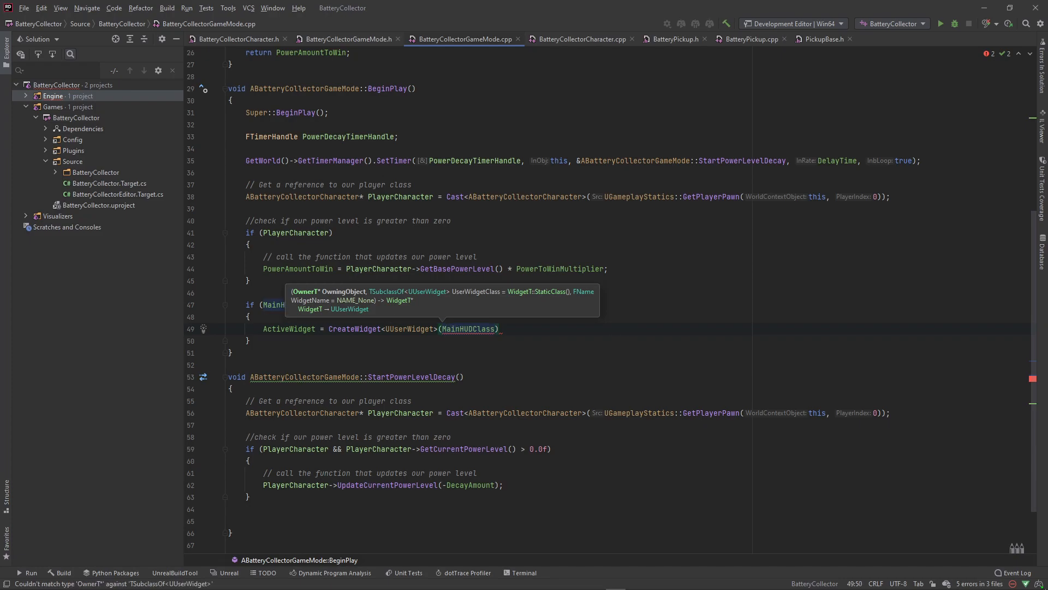
{"action": "type", "text": "GetWorld(),"}
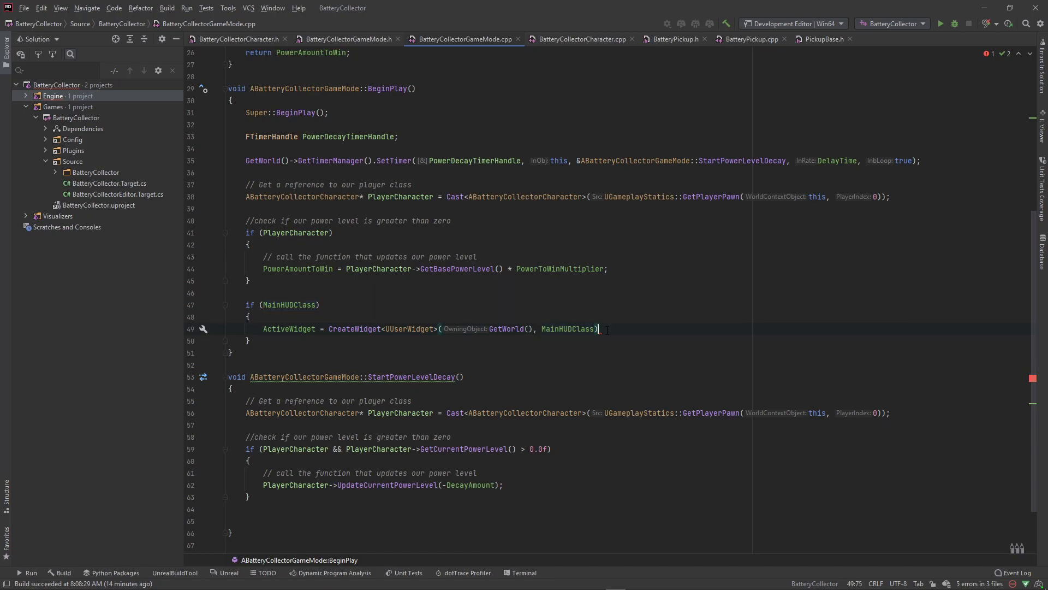
{"action": "type", "text": ";"}
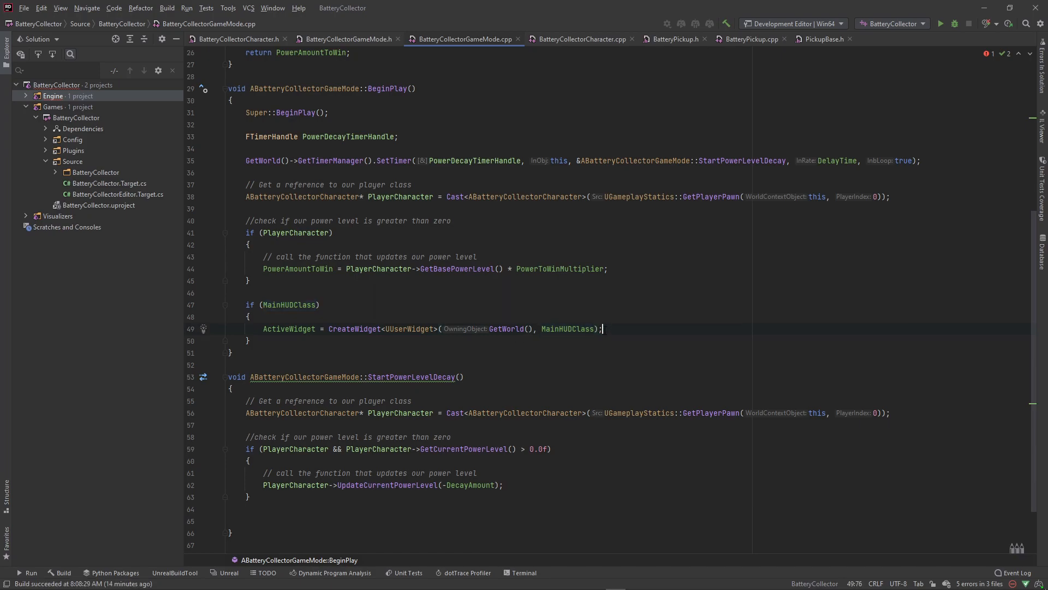
{"action": "left_click", "coordinate": [725, 23]}
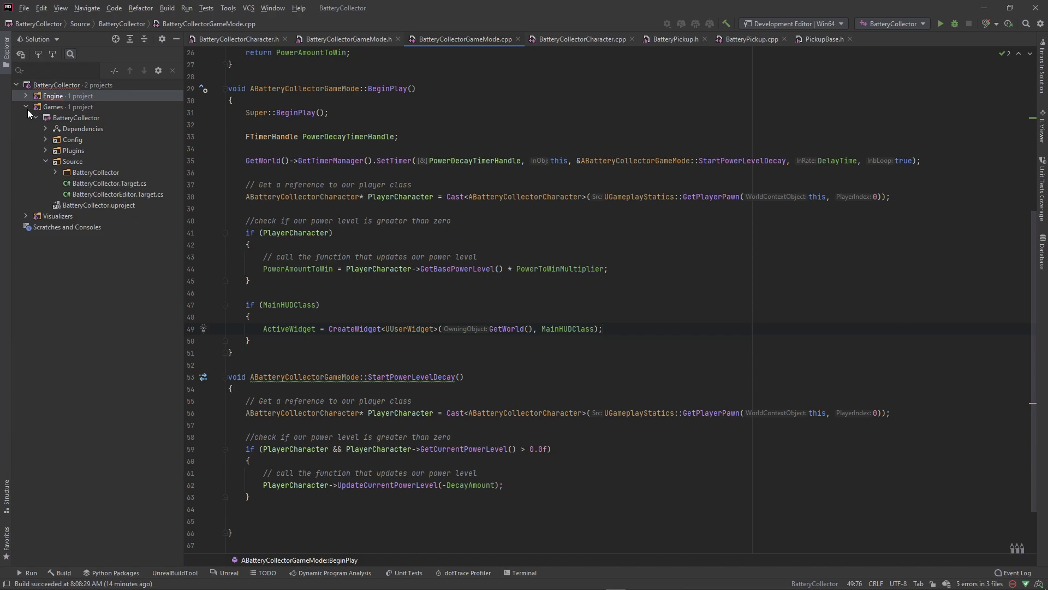
Build the BatteryCollector project from the Solution explorer until Build succeeded
{"action": "right_click", "coordinate": [76, 118]}
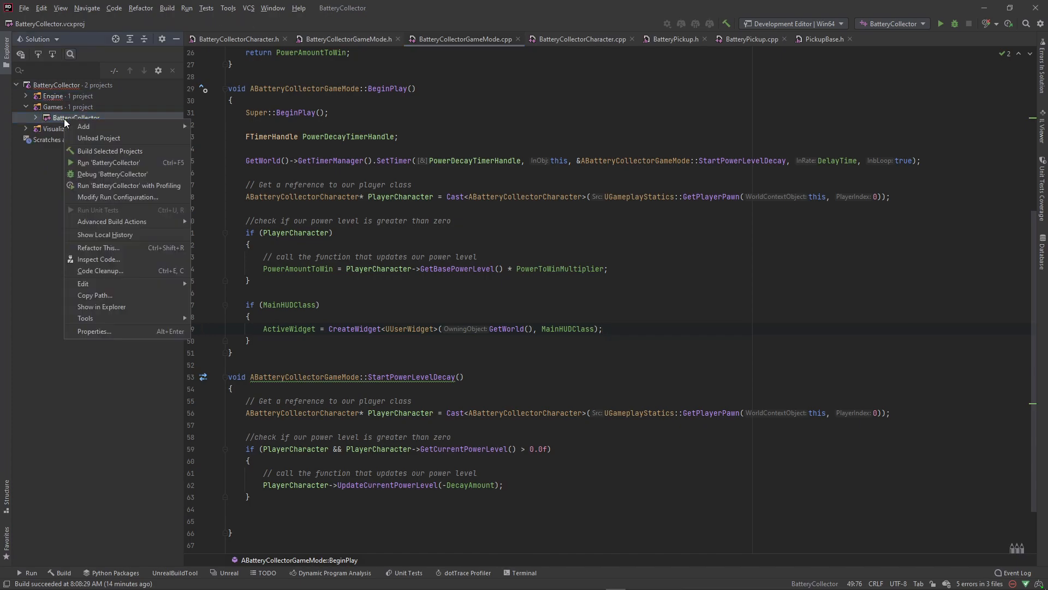
{"action": "mouse_move", "coordinate": [109, 151]}
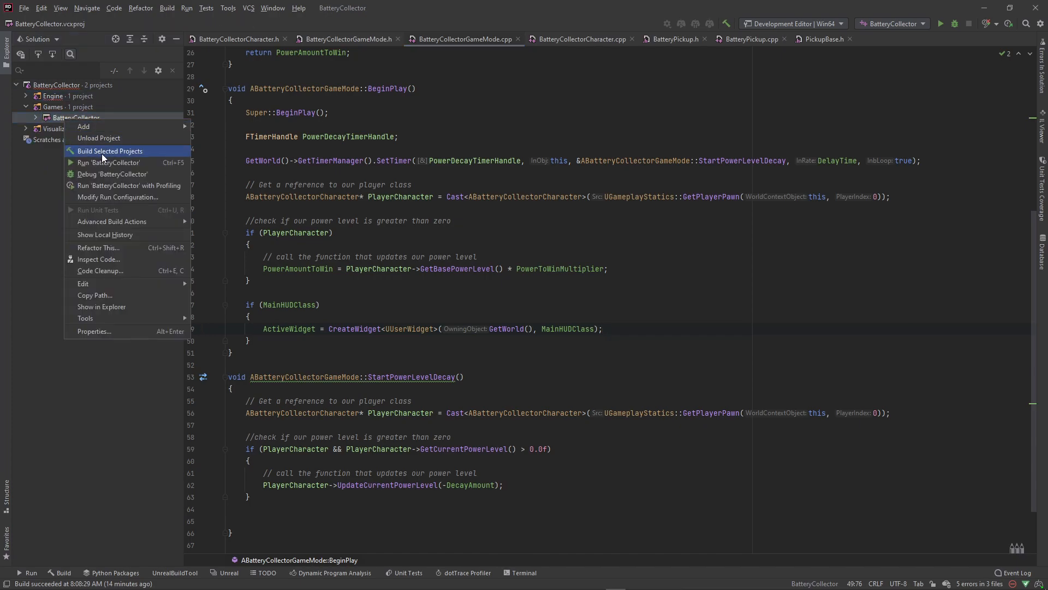
{"action": "left_click", "coordinate": [109, 151]}
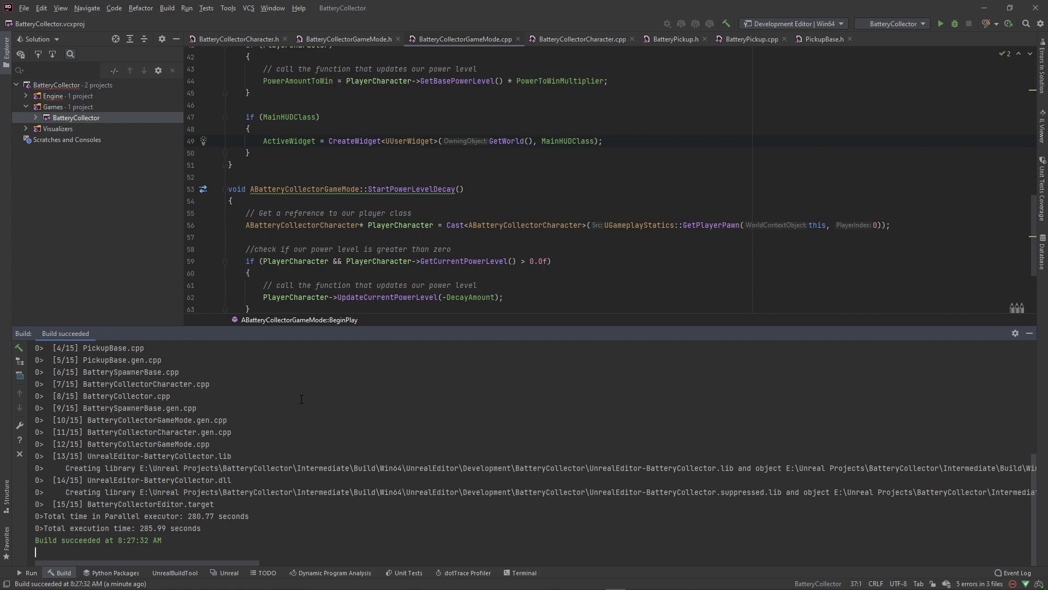
{"action": "mouse_move", "coordinate": [126, 426]}
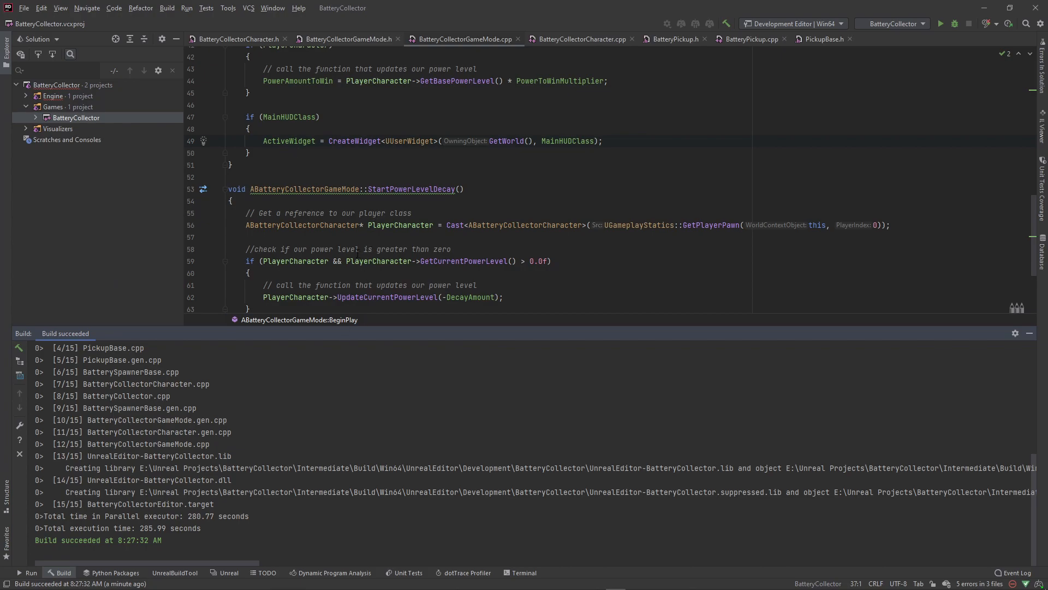
{"action": "mouse_move", "coordinate": [379, 261]}
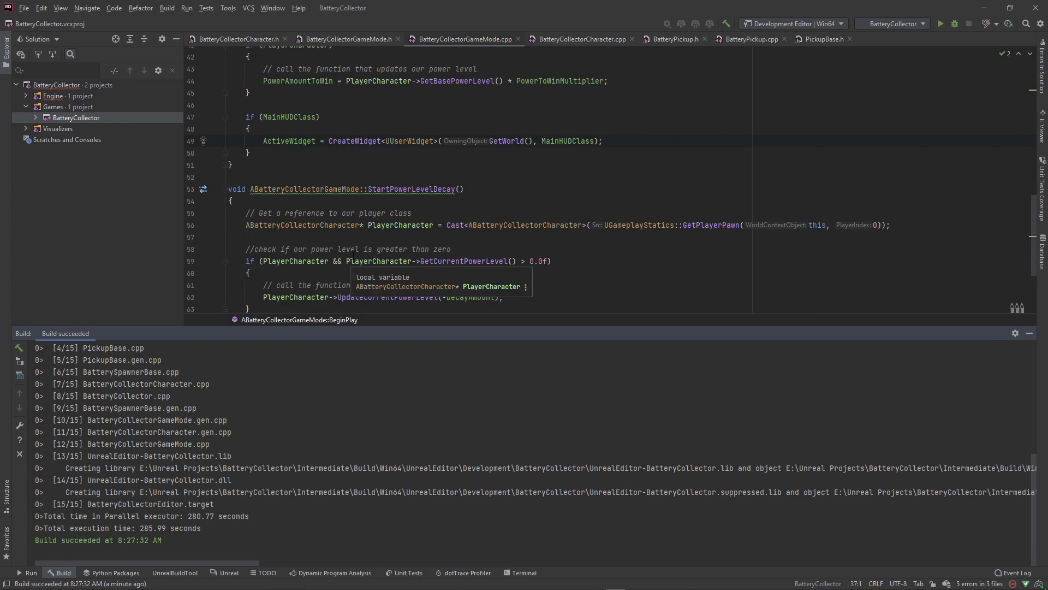